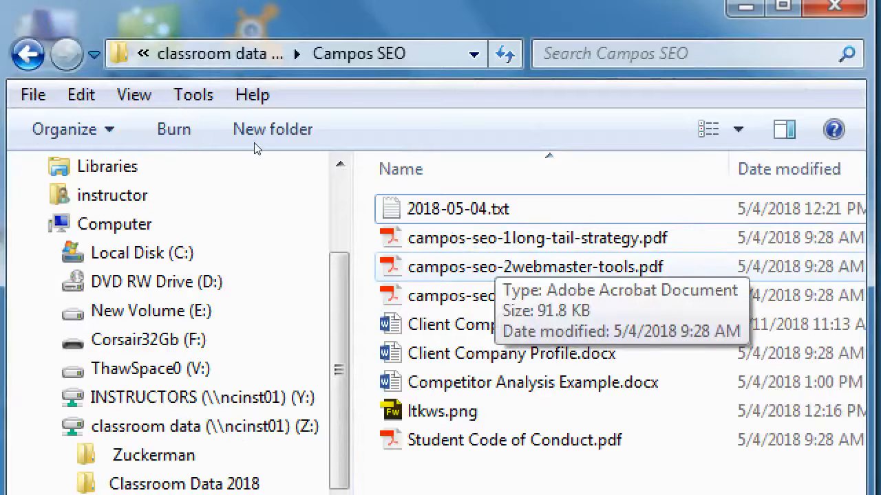
# Step: Select the Webmaster Tools handout file in the Campos SEO class folder
pyautogui.click(523, 267)
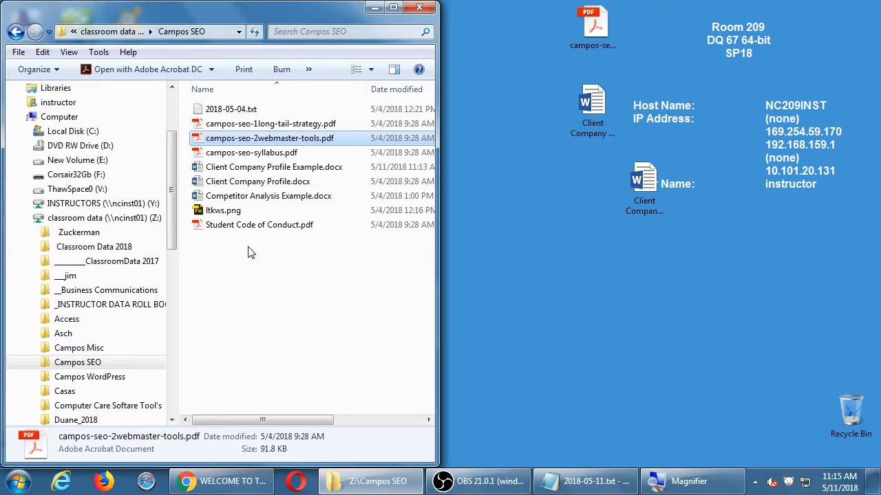
pyautogui.moveTo(428, 101)
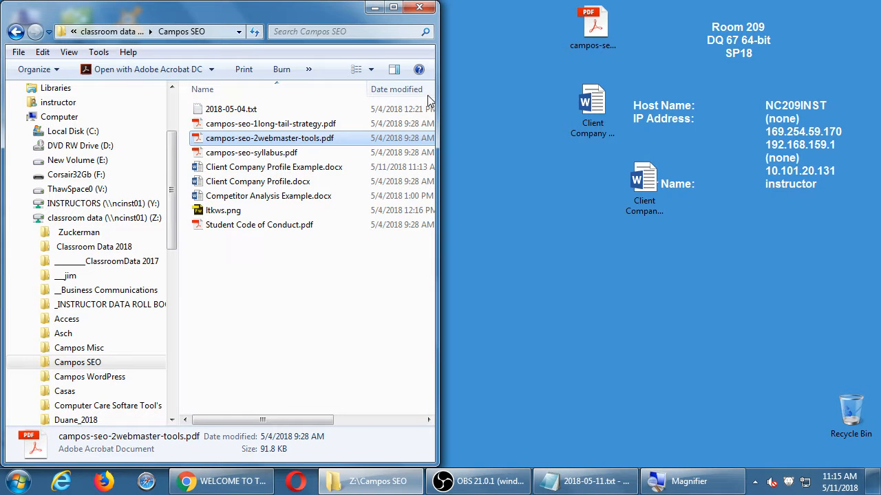
pyautogui.moveTo(470, 58)
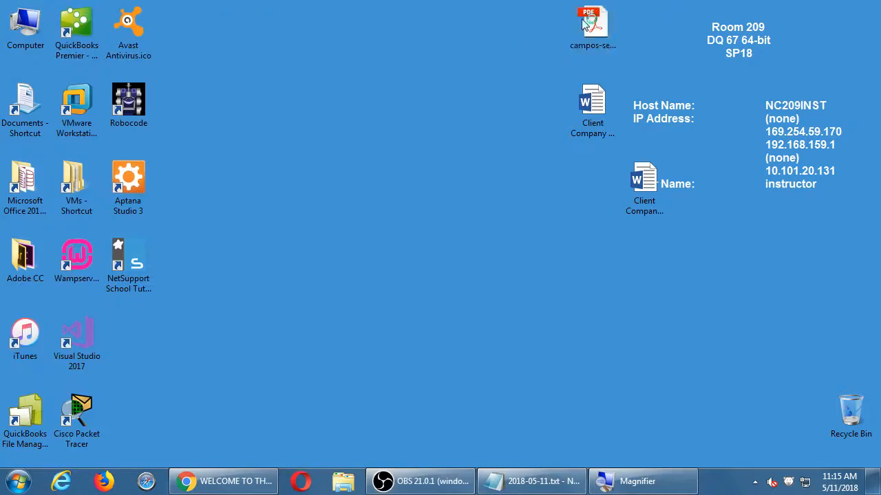
# Step: Open the Webmaster Tools handout PDF and scroll to its Bing Webmaster Tools section
pyautogui.doubleClick(595, 19)
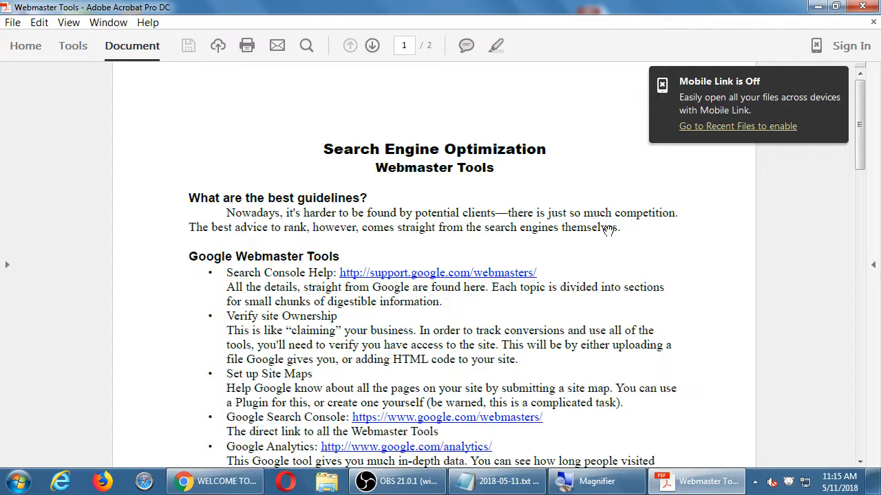
pyautogui.scroll(-3)
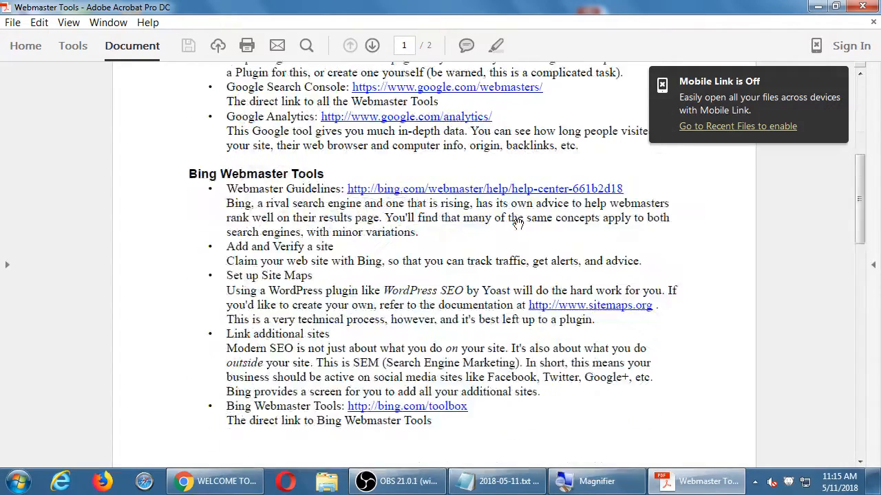
pyautogui.scroll(-3)
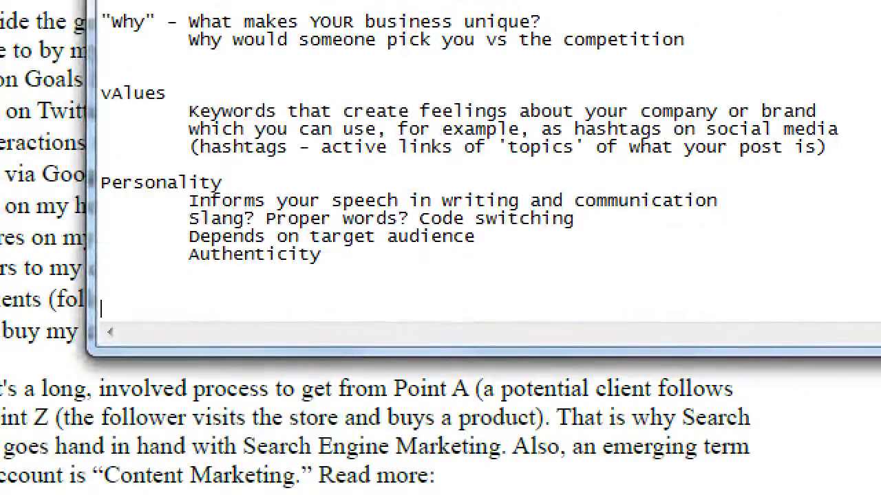
# Step: Write 'Conversions' with Sales, Transformation and '- Any action that is a result of your efforts'
pyautogui.write('Conversions')
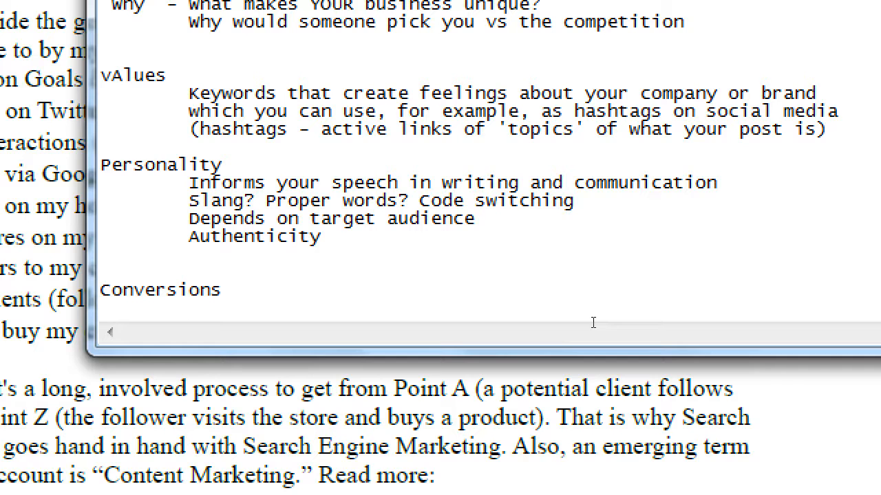
pyautogui.write('Sales')
pyautogui.write('T')
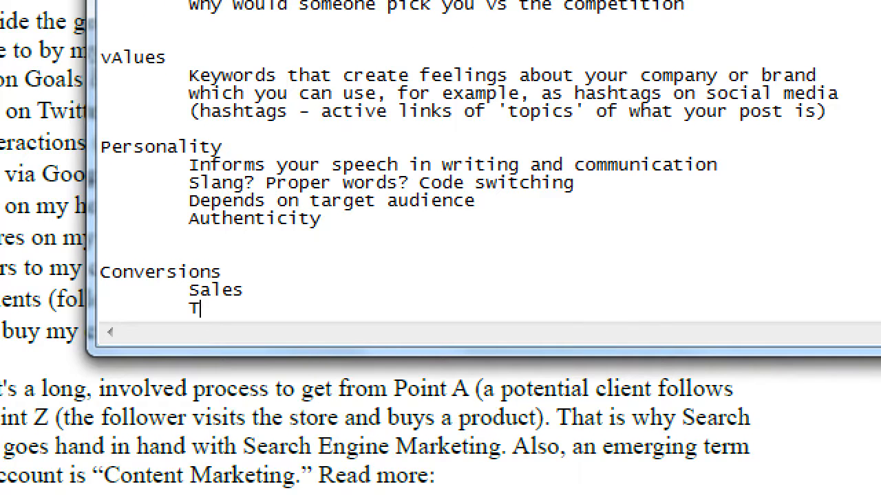
pyautogui.write('ransformation')
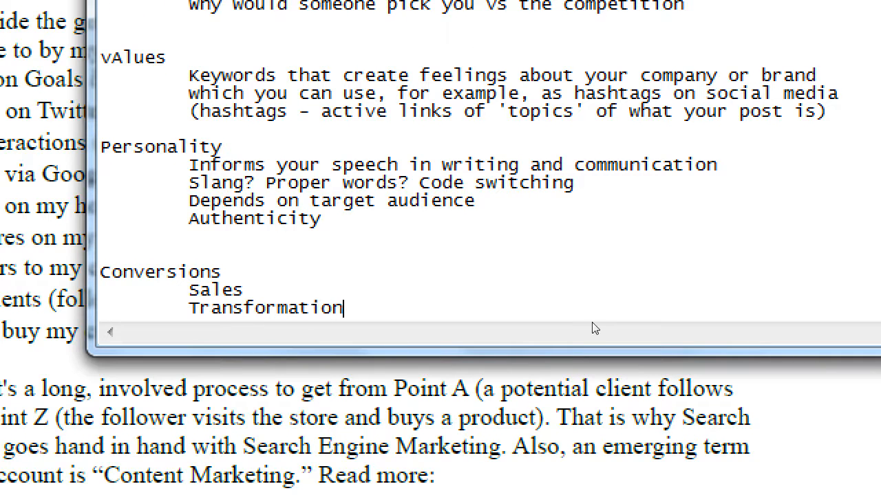
pyautogui.moveTo(593, 322)
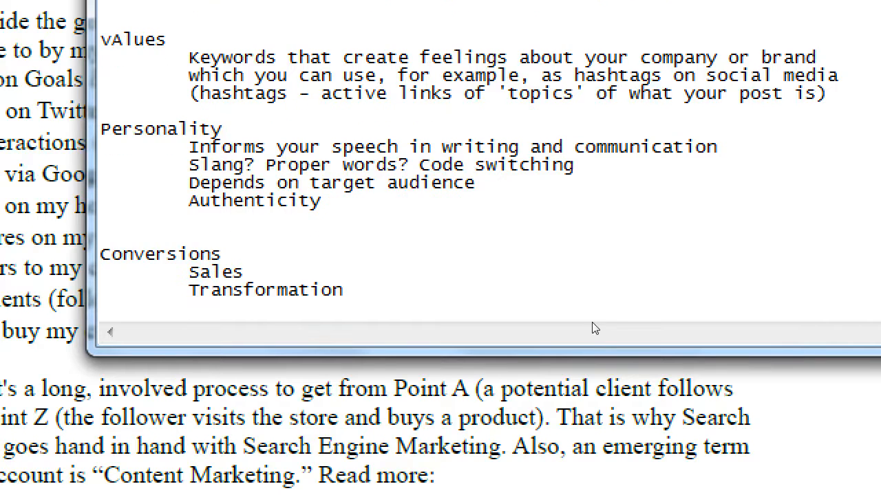
pyautogui.write('- Any actio')
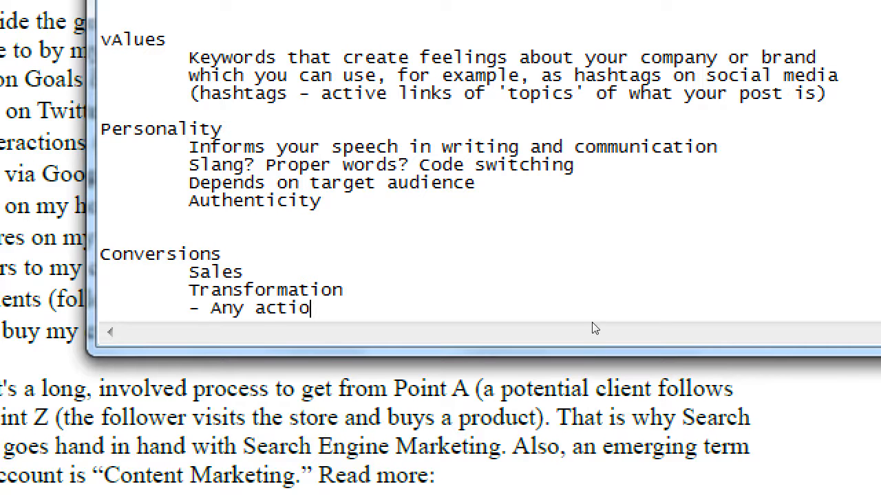
pyautogui.write('n that is a re')
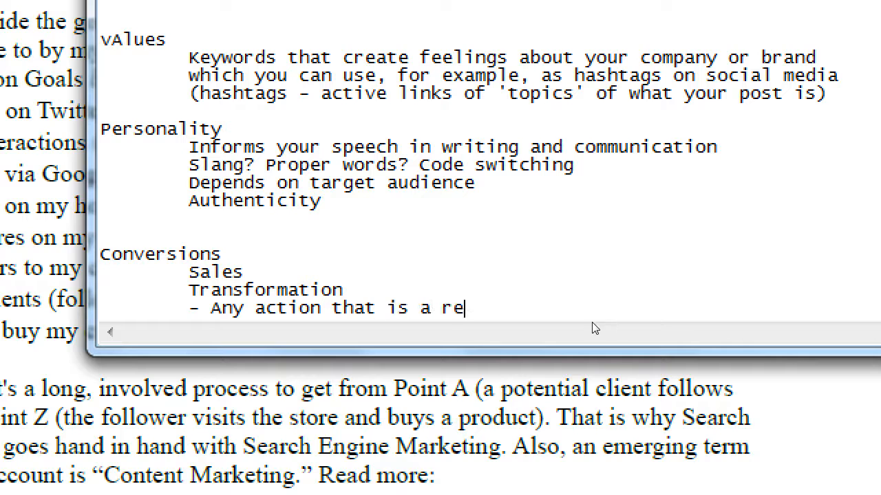
pyautogui.write('sult of your ef')
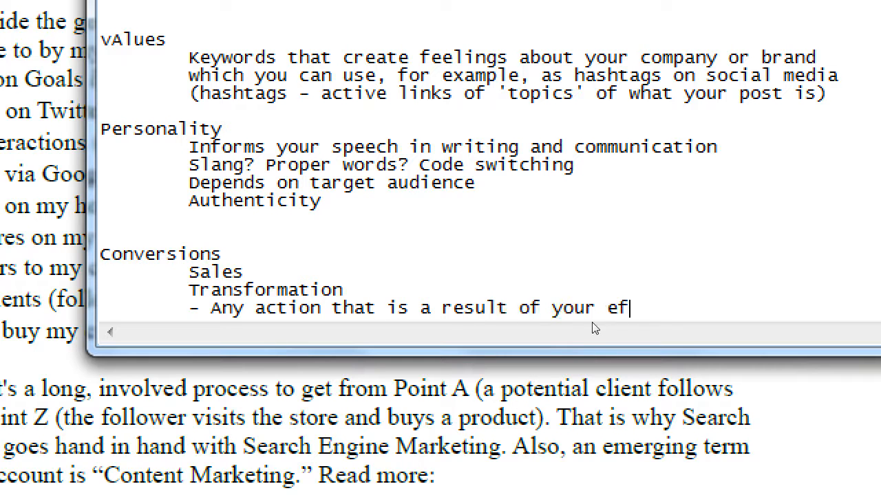
pyautogui.write('forts')
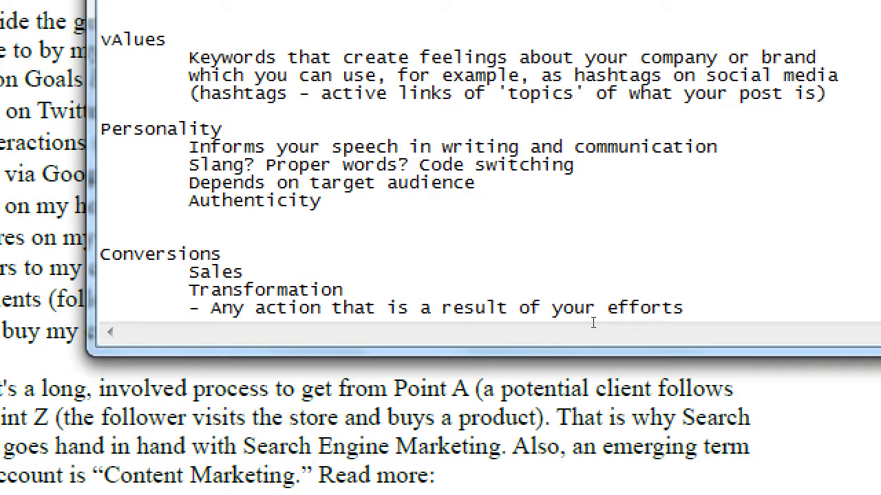
pyautogui.click(684, 308)
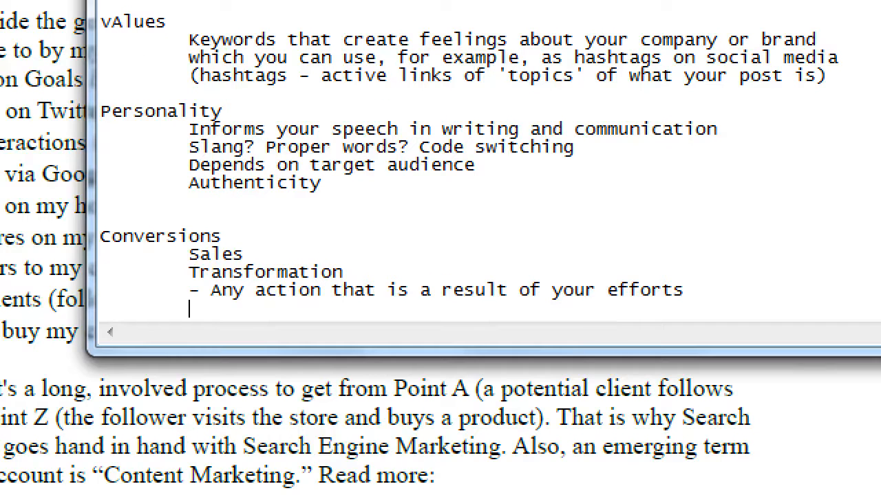
# Step: Write 'There are many types of conversions but often the Ultimate Conversion is a sale'
pyautogui.write('There are man')
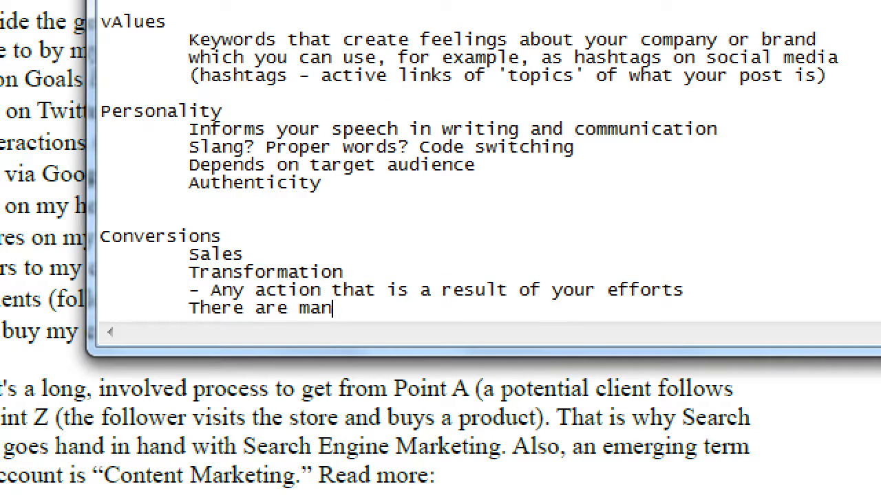
pyautogui.write('y types of conversions but often the')
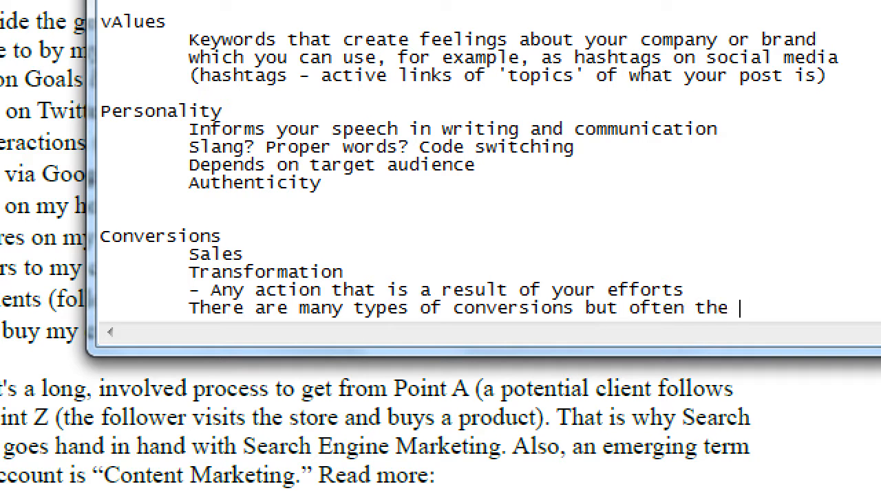
pyautogui.write('Ultimate')
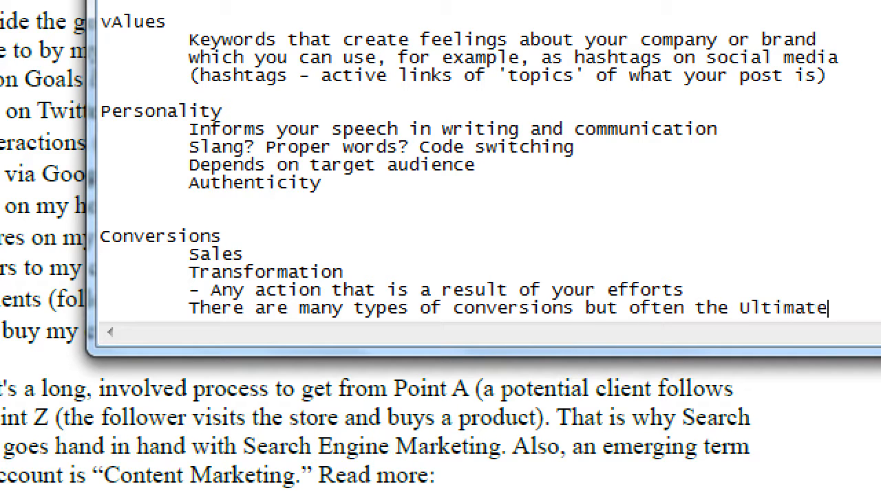
pyautogui.write('Conv')
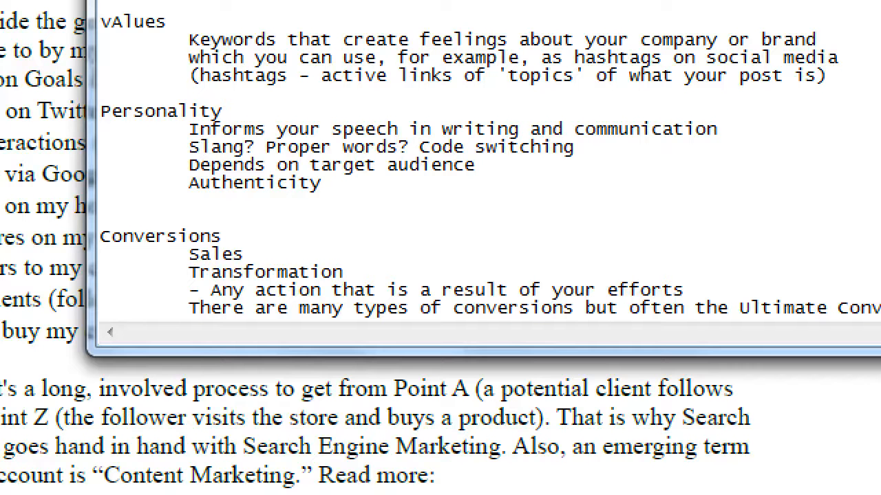
pyautogui.moveTo(658, 334)
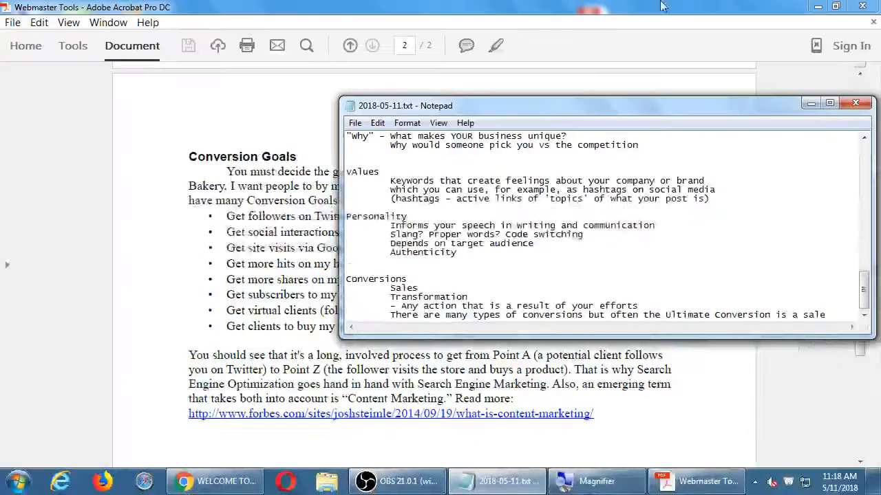
pyautogui.moveTo(224, 171)
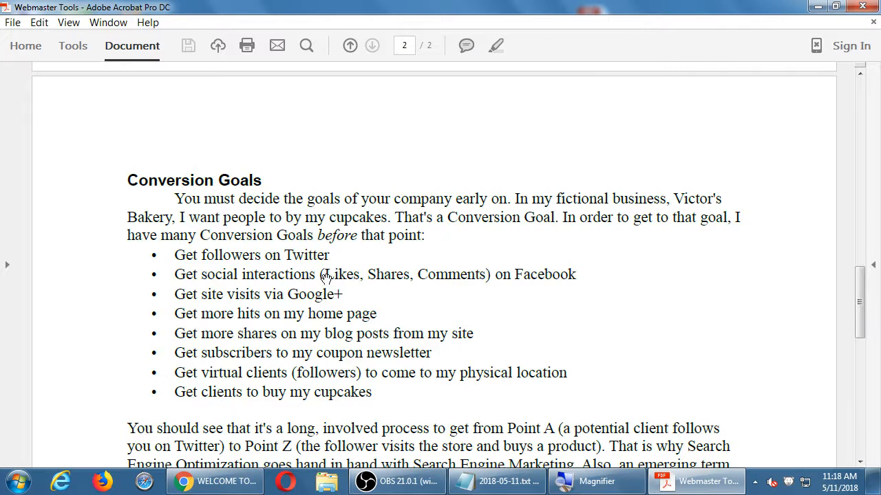
# Step: Scroll the handout to the Conversion Goals section on page 2
pyautogui.scroll(-3)
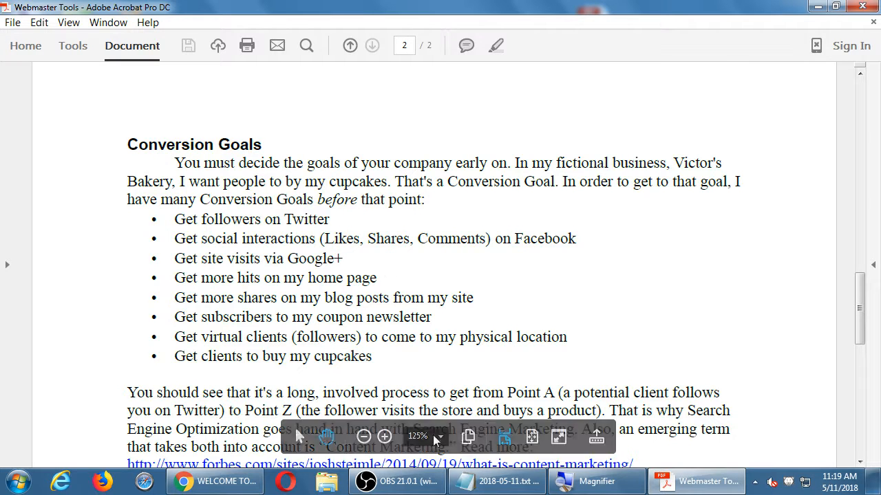
pyautogui.click(496, 482)
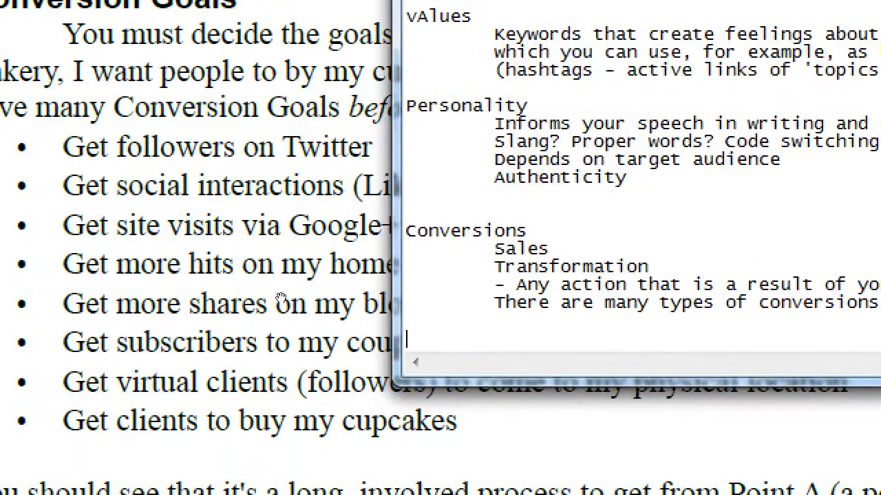
pyautogui.moveTo(289, 302)
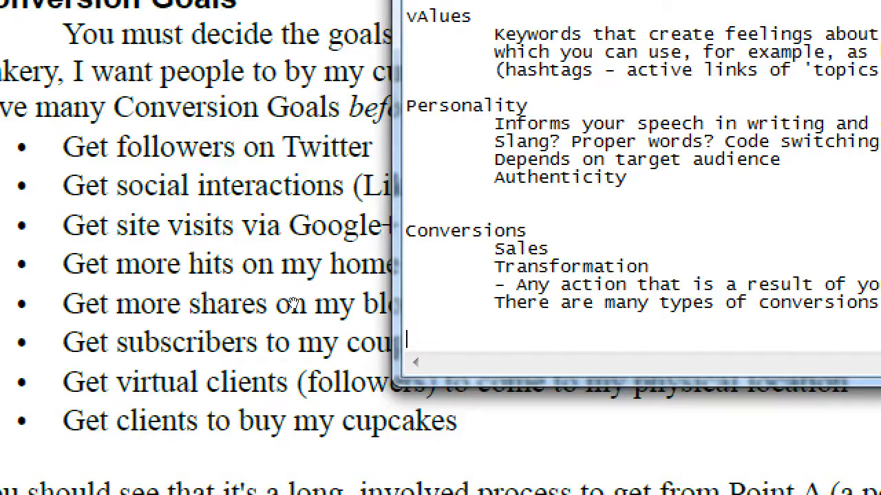
# Step: Write the Twitter heading: followers are a captive audience who have chosen to see all your ads
pyautogui.write('Twitter')
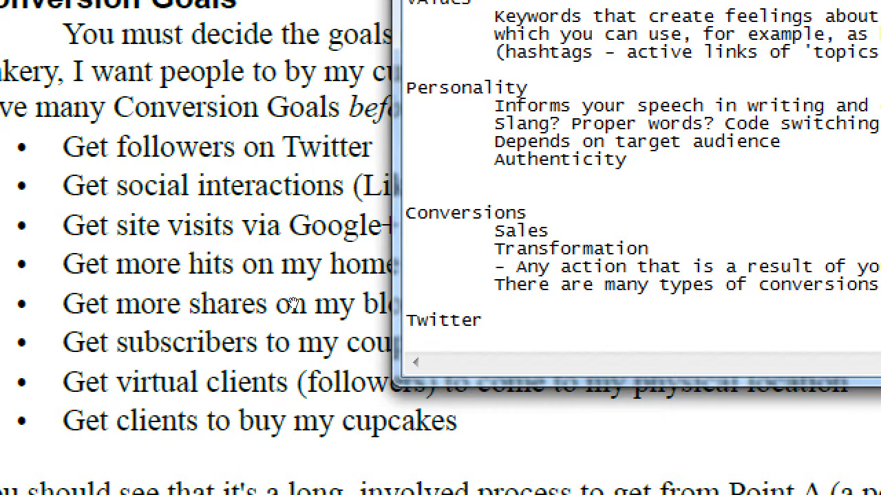
pyautogui.write('F')
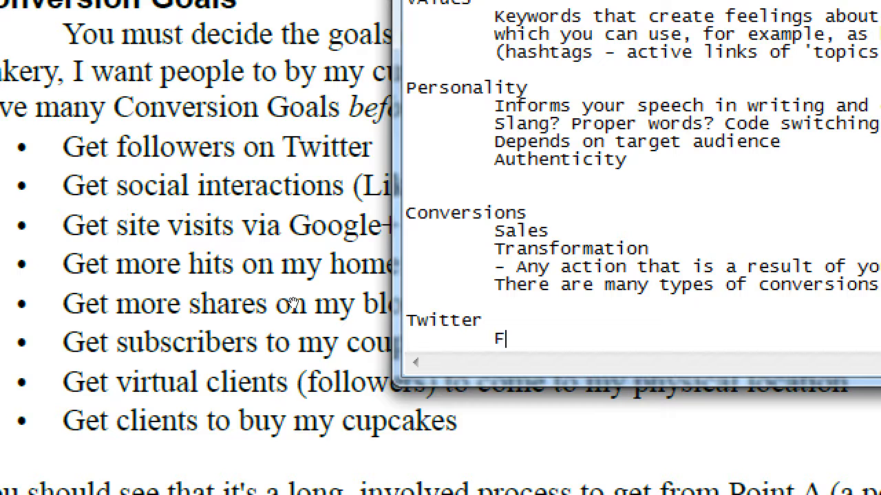
pyautogui.write('ollowers on Twitter')
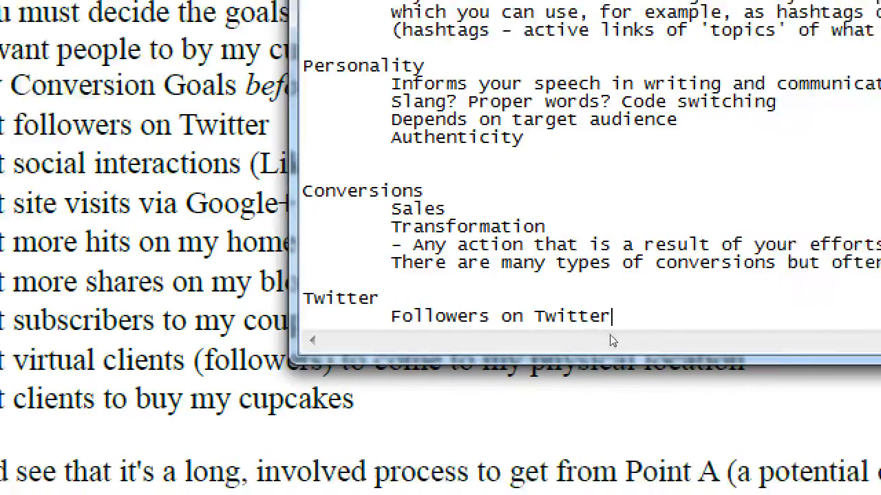
pyautogui.write('are a capti')
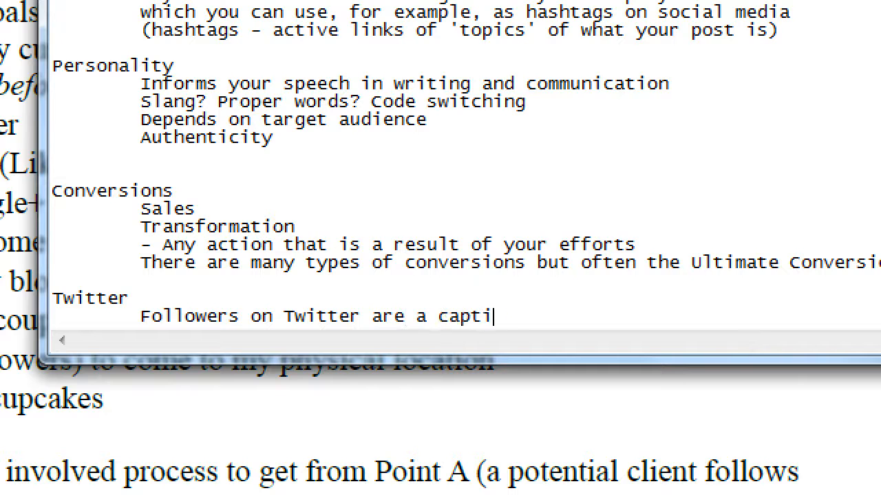
pyautogui.write('ve audeince')
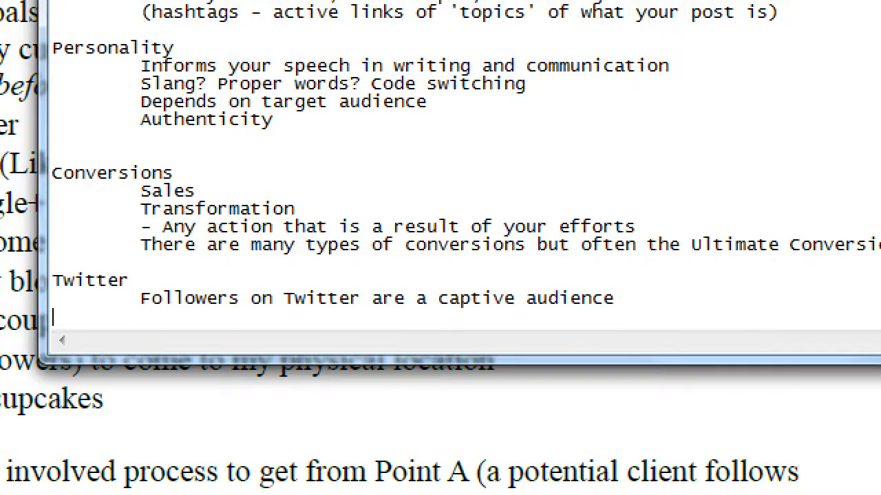
pyautogui.write('A')
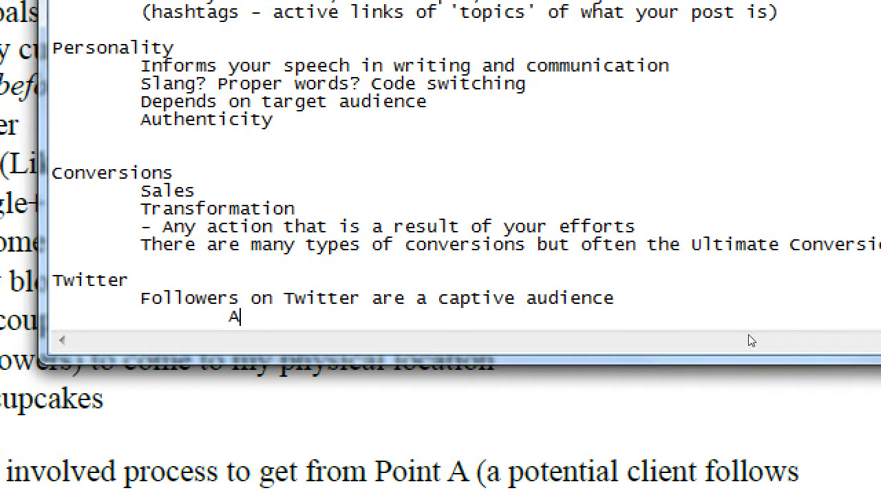
pyautogui.write("'follower'")
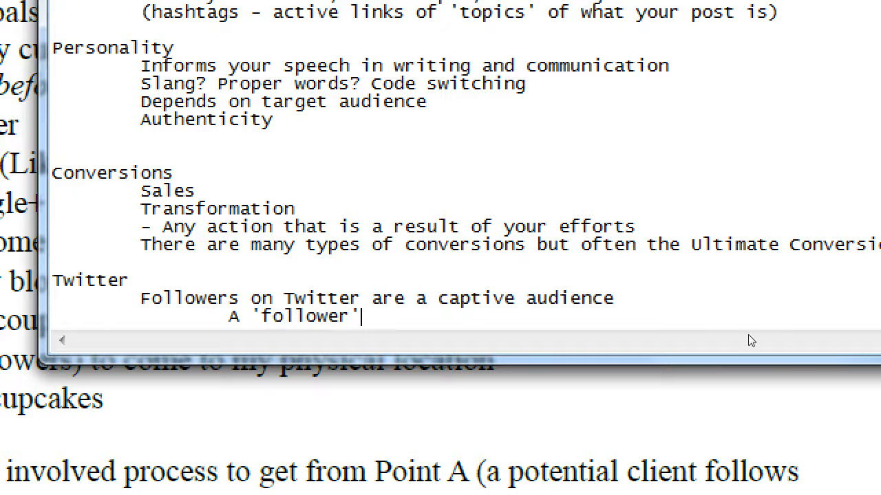
pyautogui.write('is one that has c')
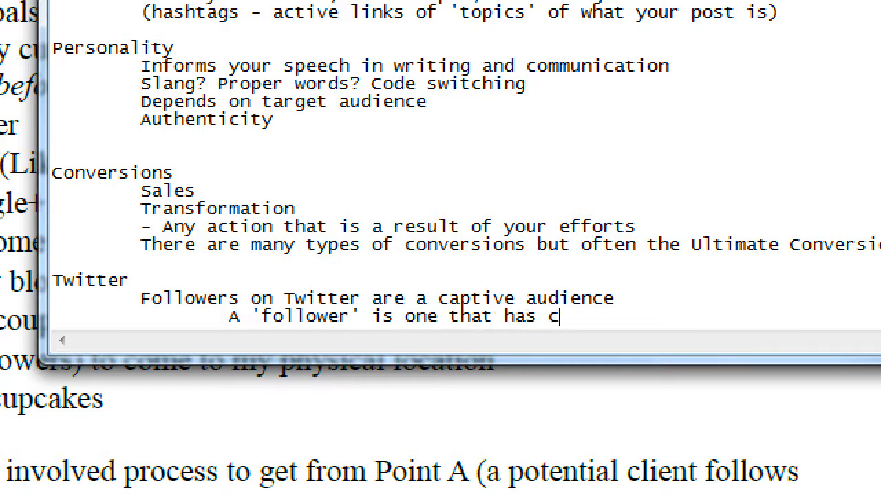
pyautogui.write('hosen to see all your a')
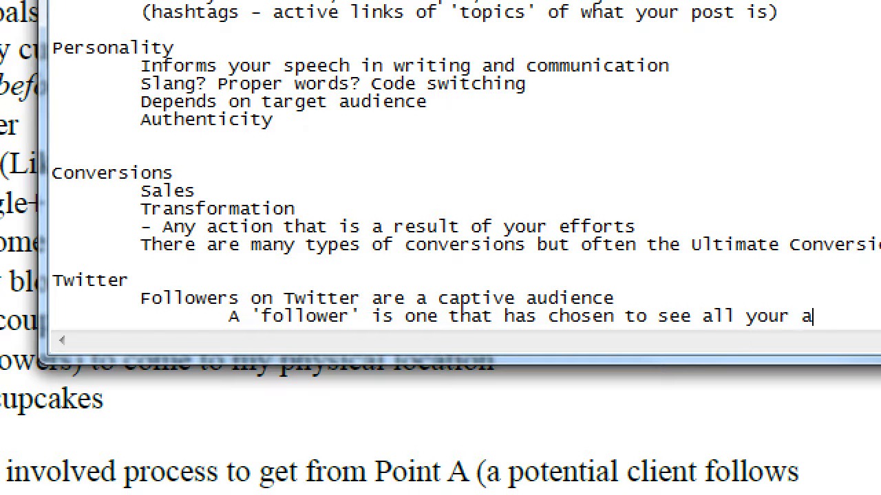
pyautogui.write("ds'")
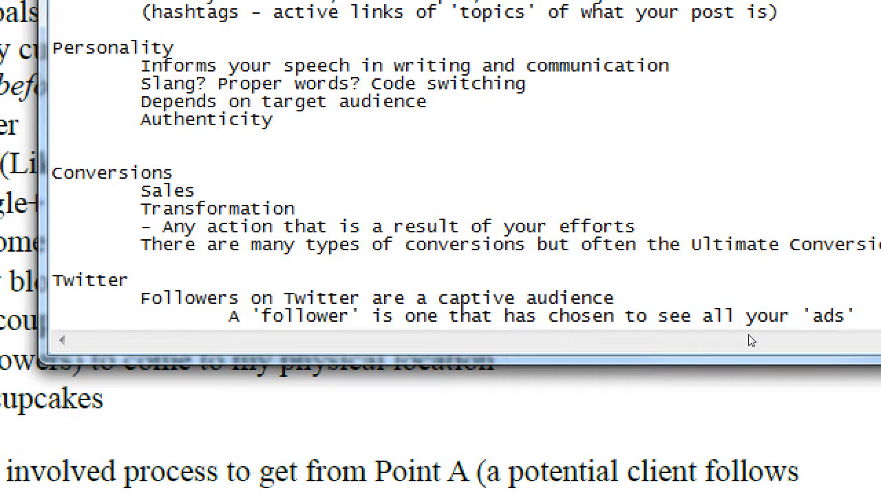
pyautogui.click(856, 315)
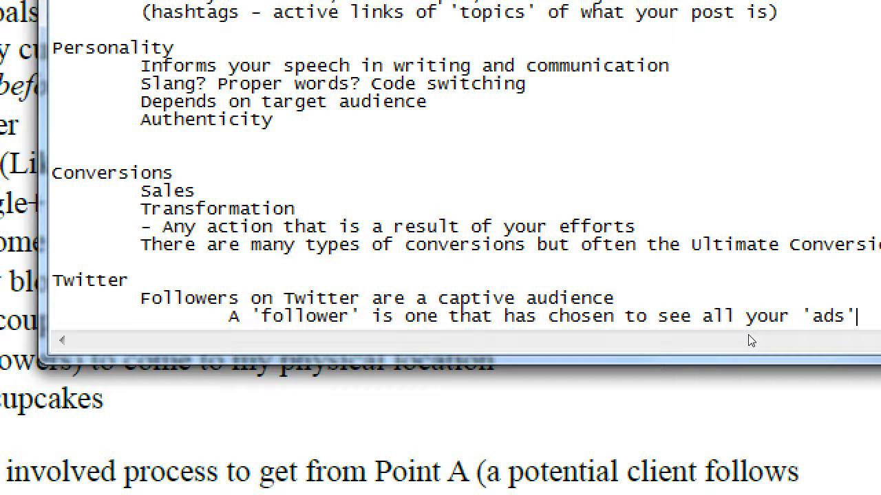
# Step: Add 'More followers, more potential' and 'Reality check: 1% of your followers are your real' followers
pyautogui.scroll(-3)
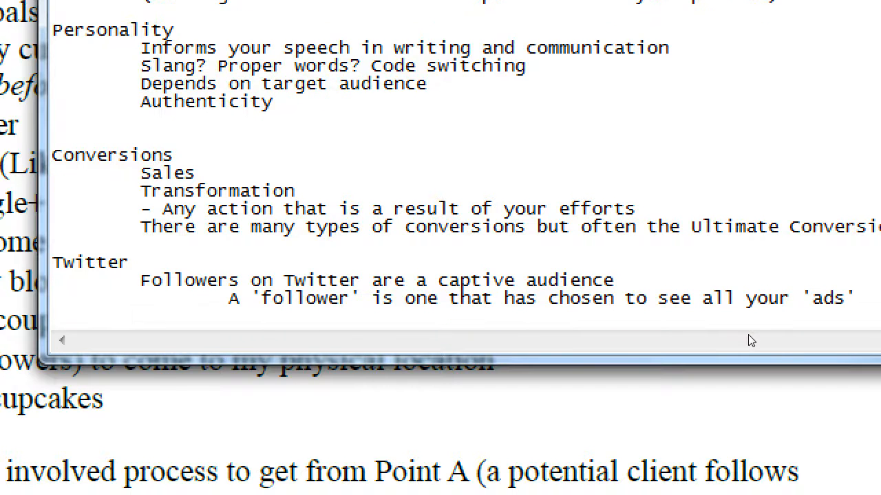
pyautogui.write('More followers, m')
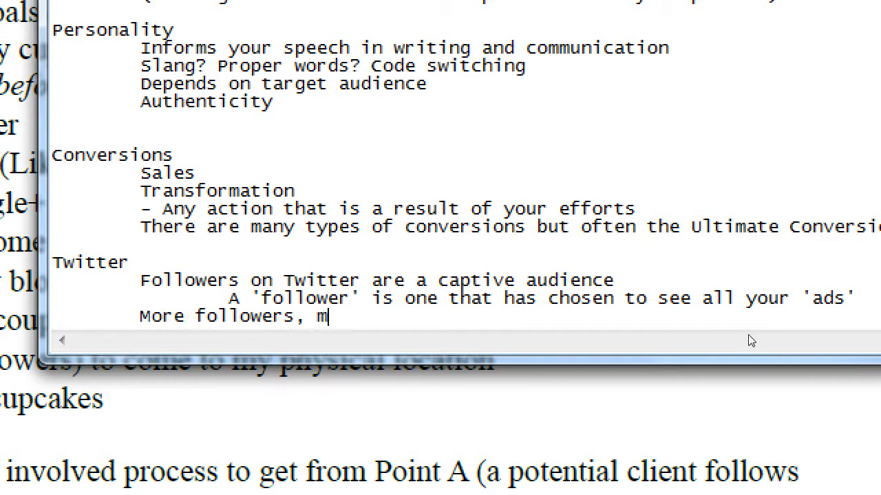
pyautogui.write('ore poten')
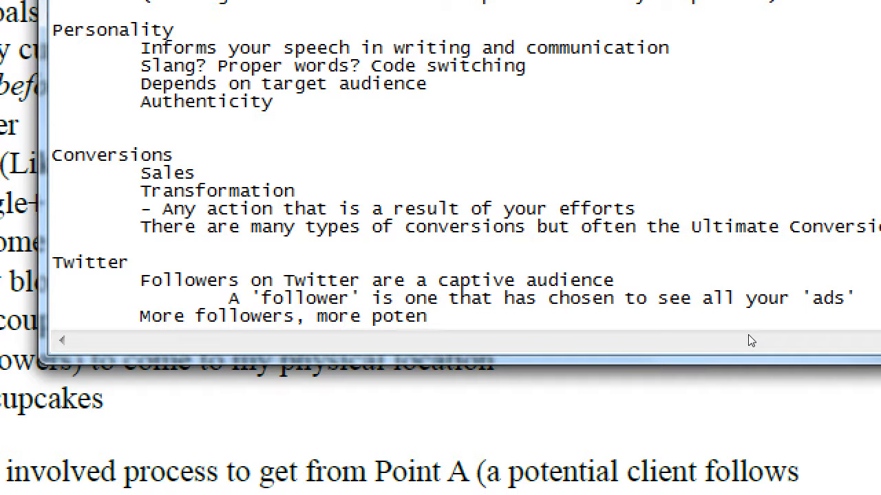
pyautogui.write('tial')
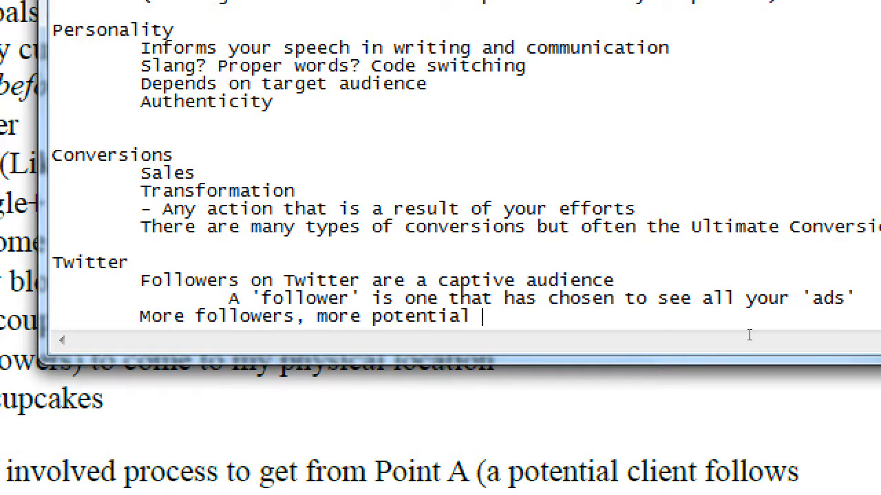
pyautogui.write('REality')
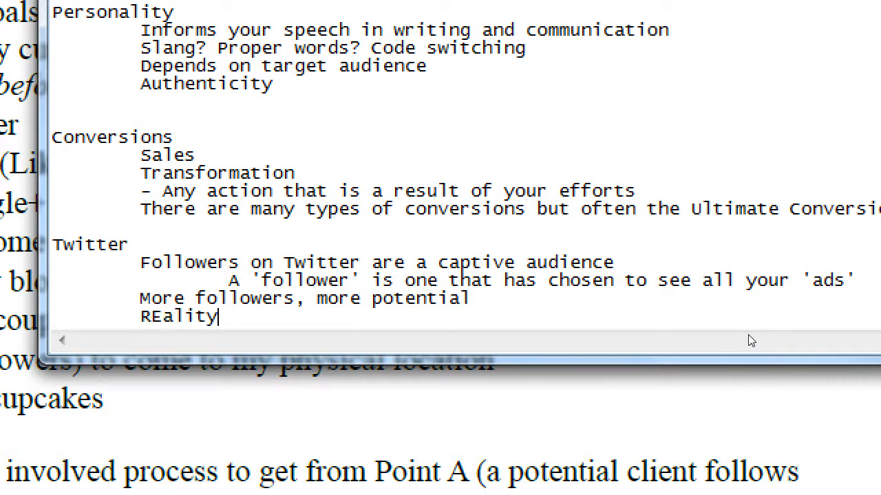
pyautogui.write('check: 1%')
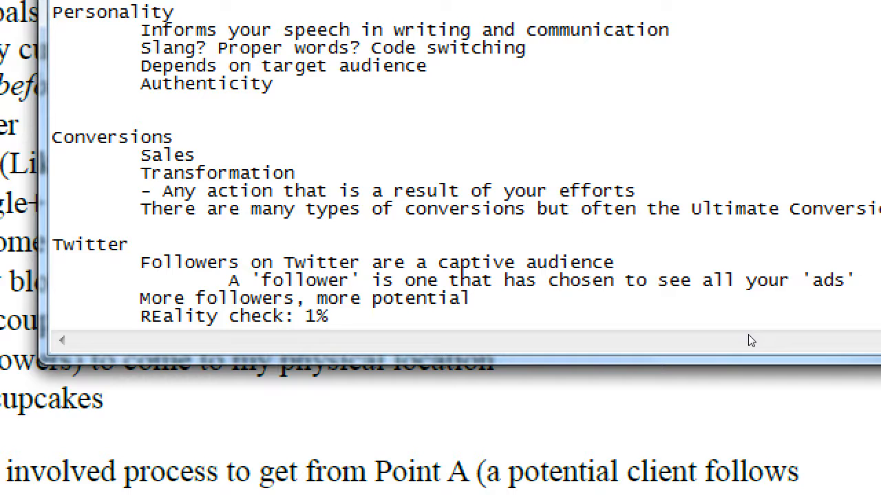
pyautogui.write('of your F')
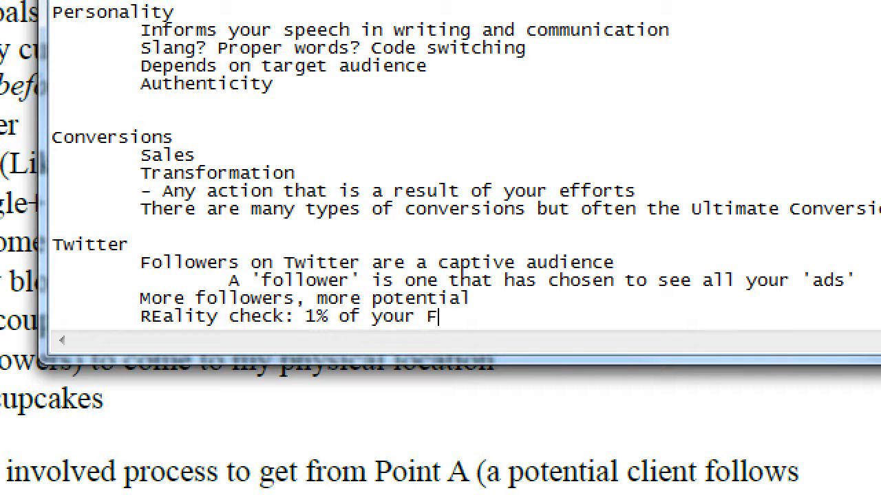
pyautogui.write('ollowers')
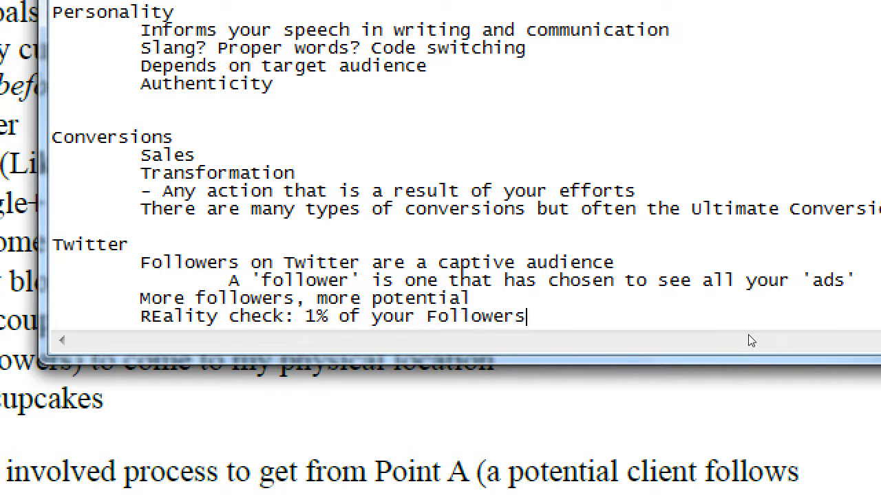
pyautogui.write("are your 'real")
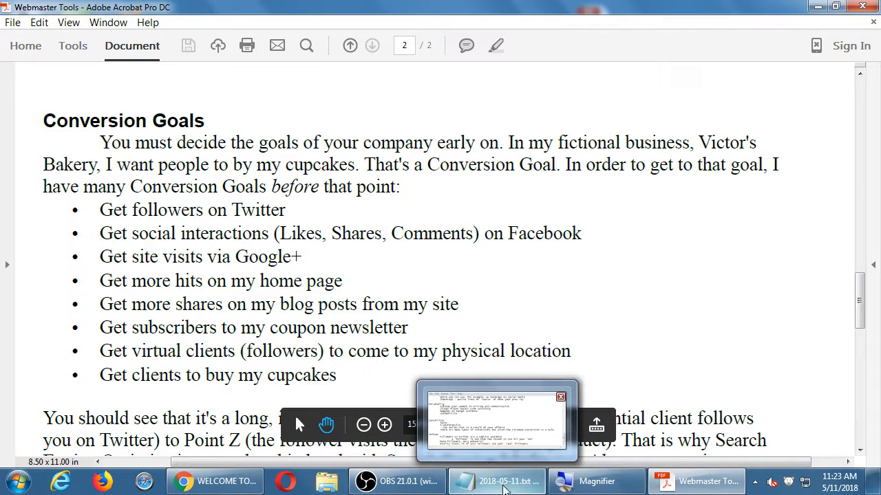
pyautogui.click(503, 481)
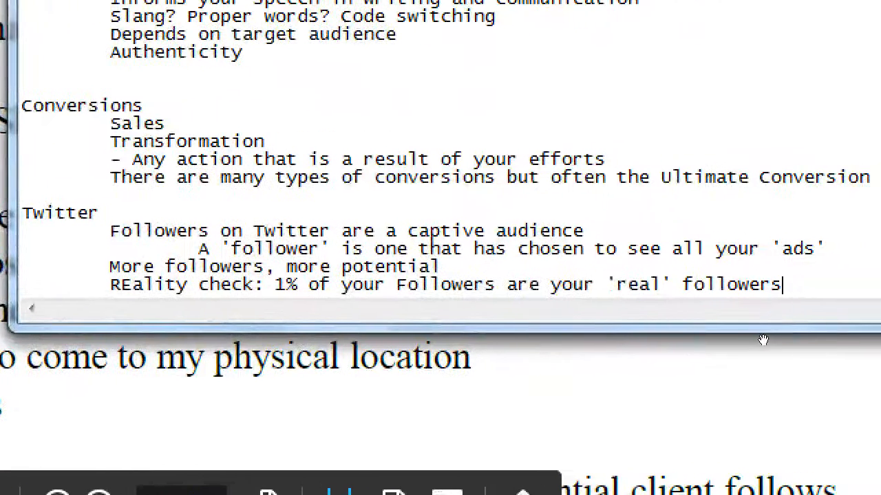
# Step: Write the Facebook heading with Social Interactions list starting with Like (Reactions)
pyautogui.write('Facebook')
pyautogui.write('S')
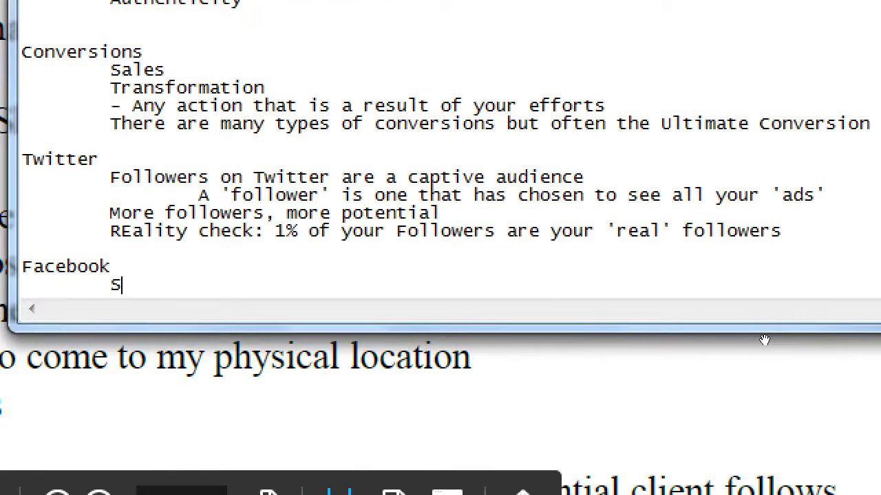
pyautogui.write('ocial Interactions:')
pyautogui.write('Like')
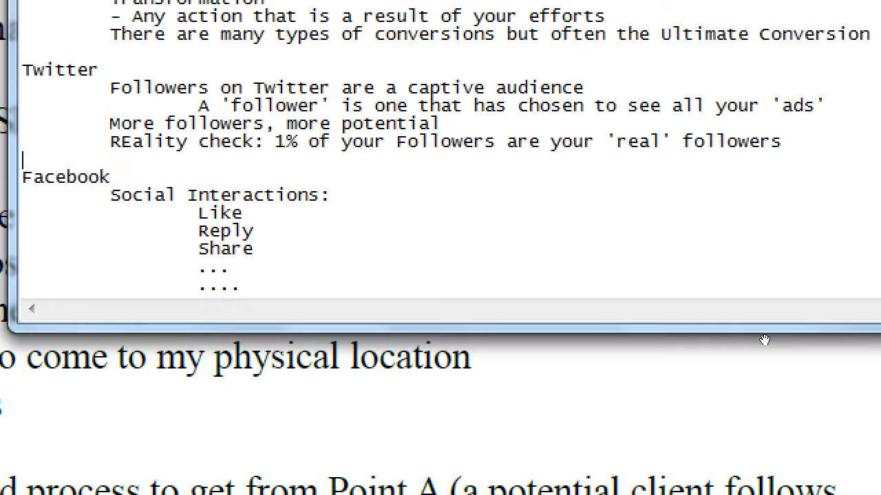
pyautogui.write('(')
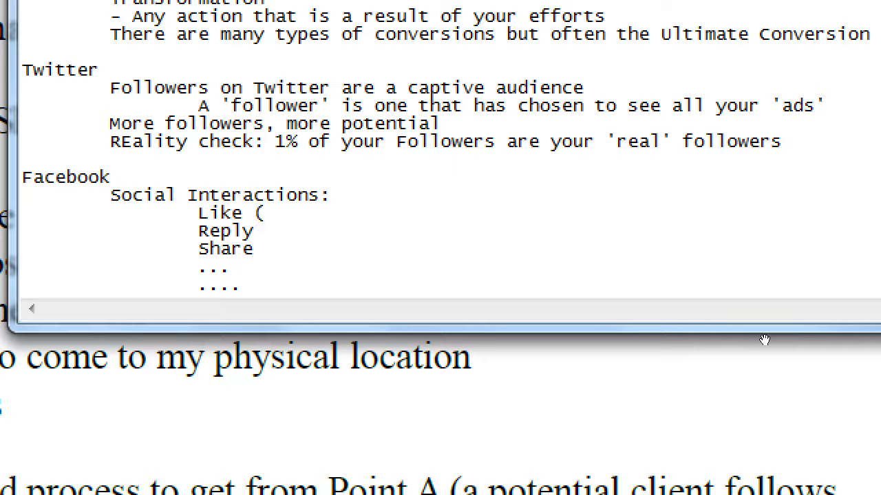
pyautogui.write('Reations')
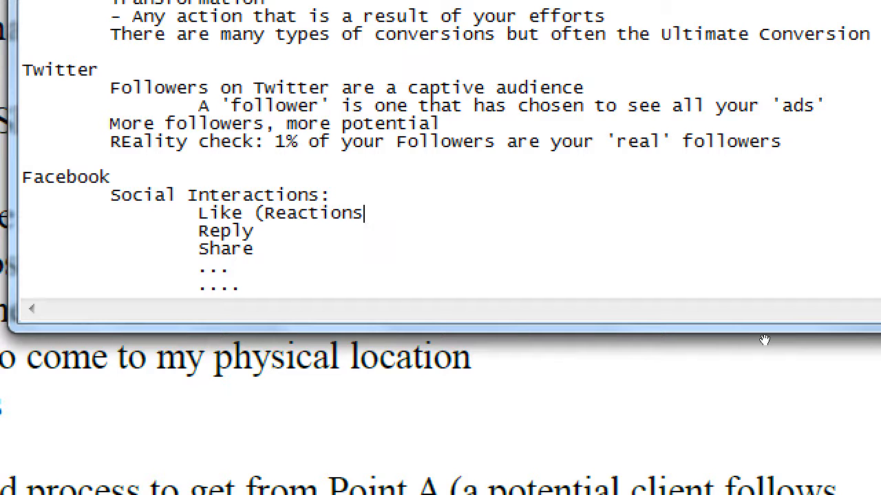
pyautogui.write(')')
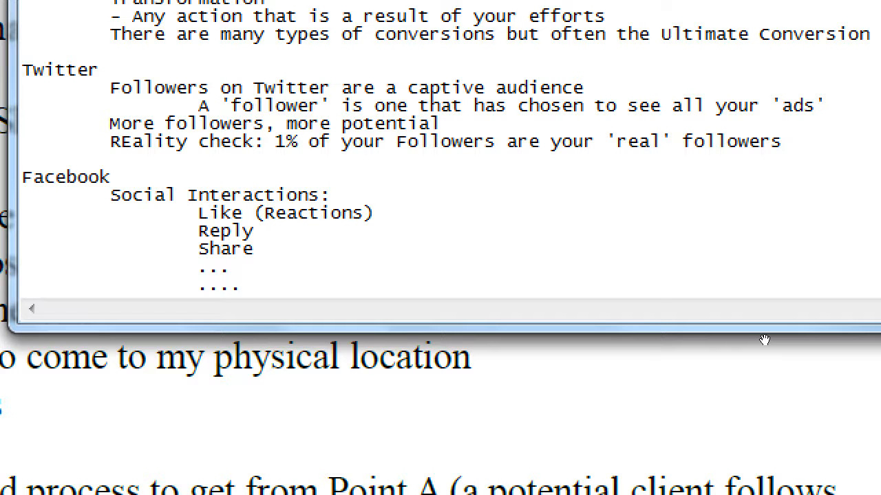
# Step: Annotate Share as (Reshare/Retweet) and Like as 'A simple (positive) response'
pyautogui.click(267, 232)
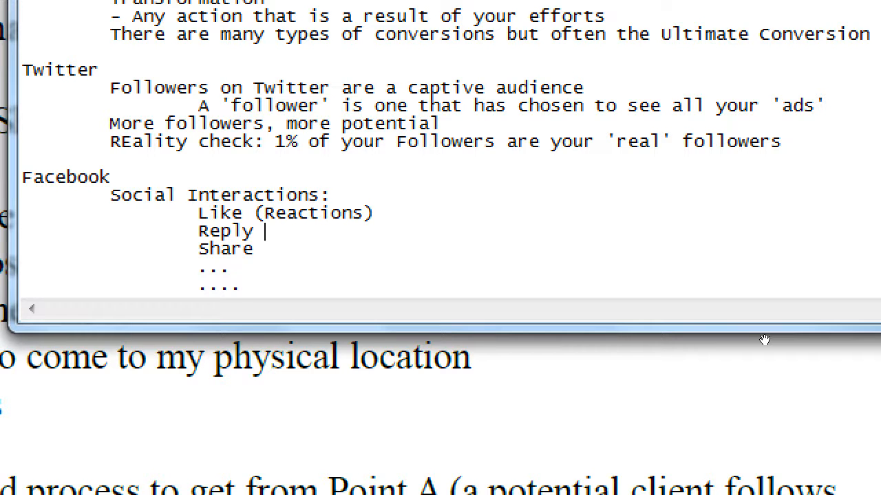
pyautogui.write('(R')
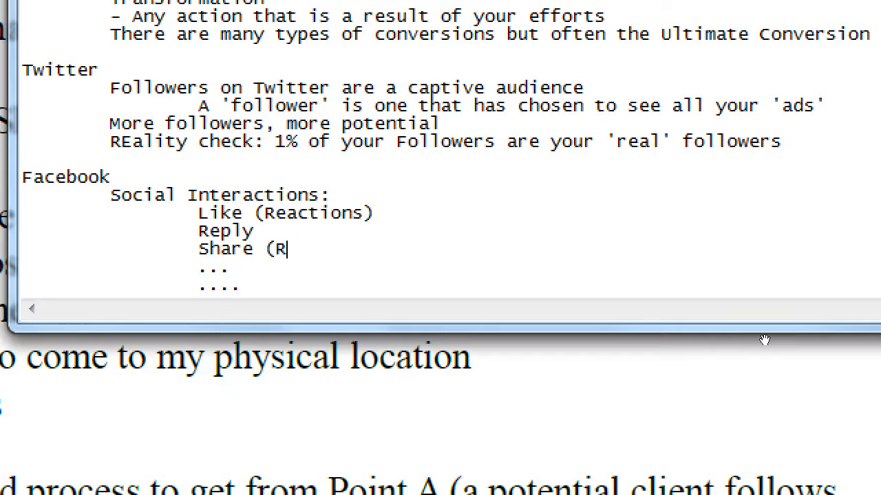
pyautogui.write('eshare/')
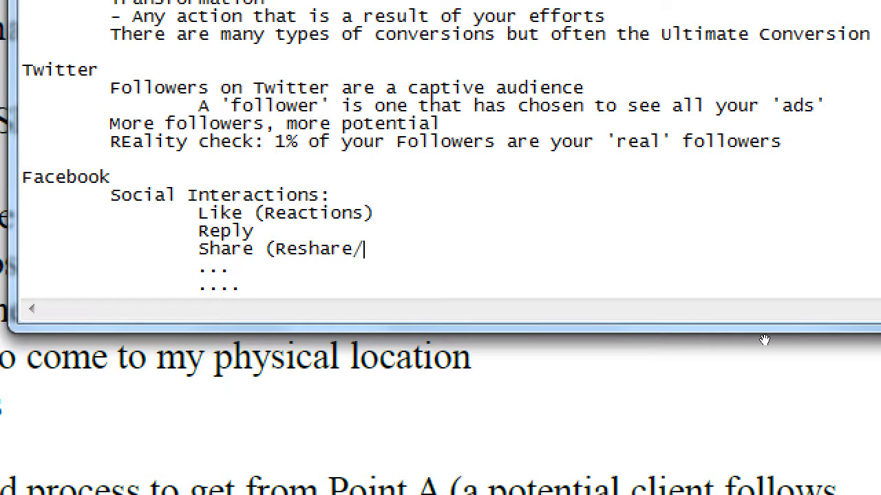
pyautogui.write('Retweet)')
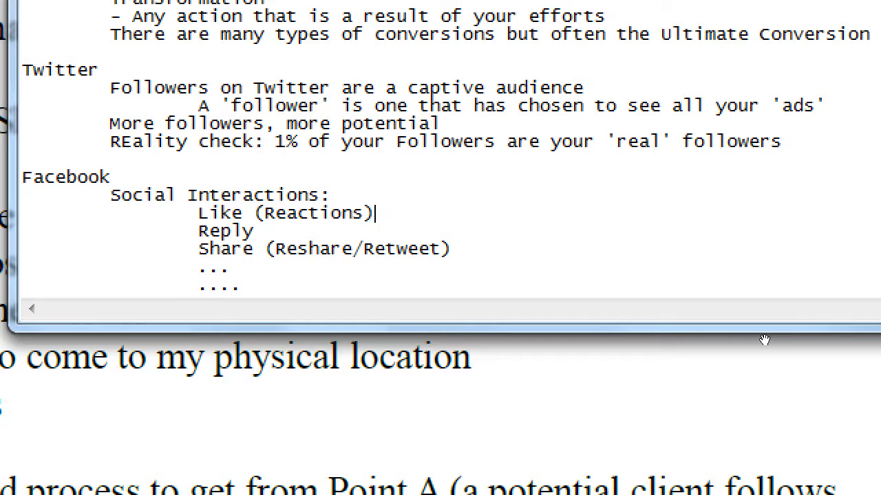
pyautogui.write('A simple,')
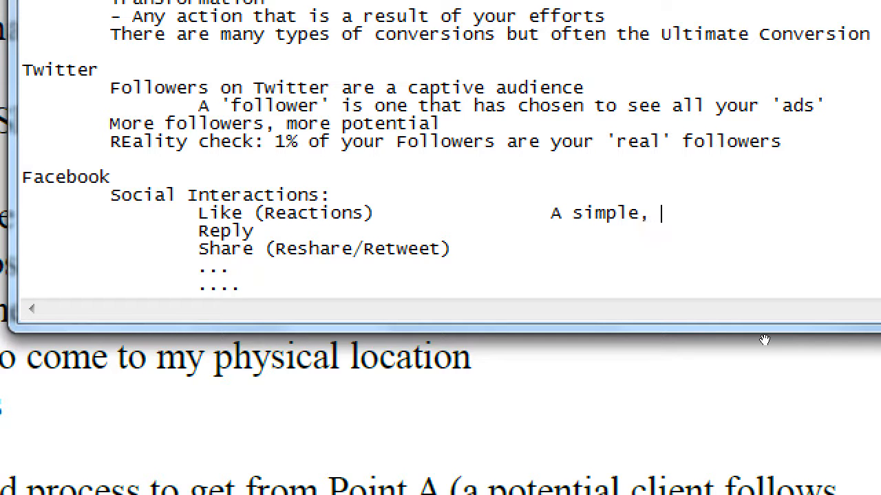
pyautogui.write('(o')
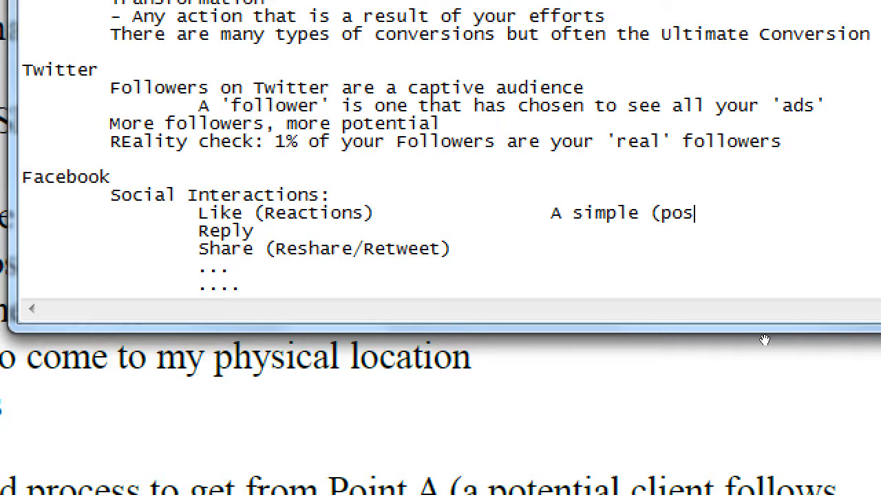
pyautogui.write('itve)')
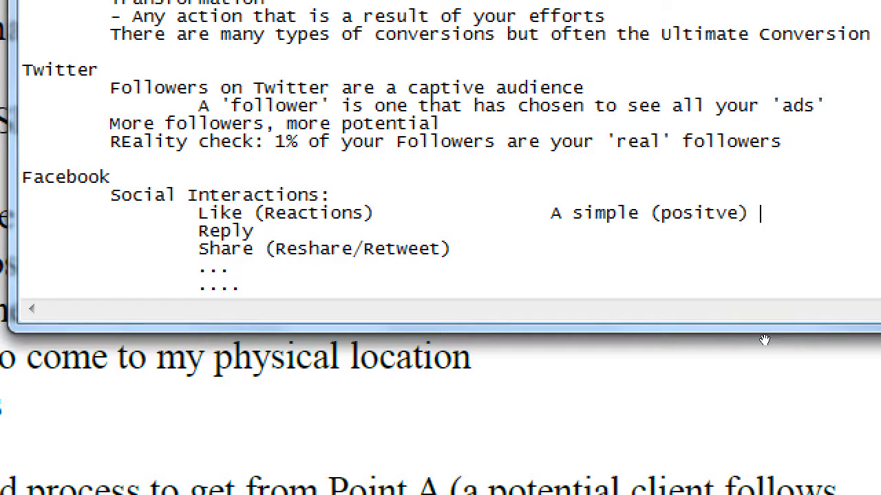
pyautogui.write('response')
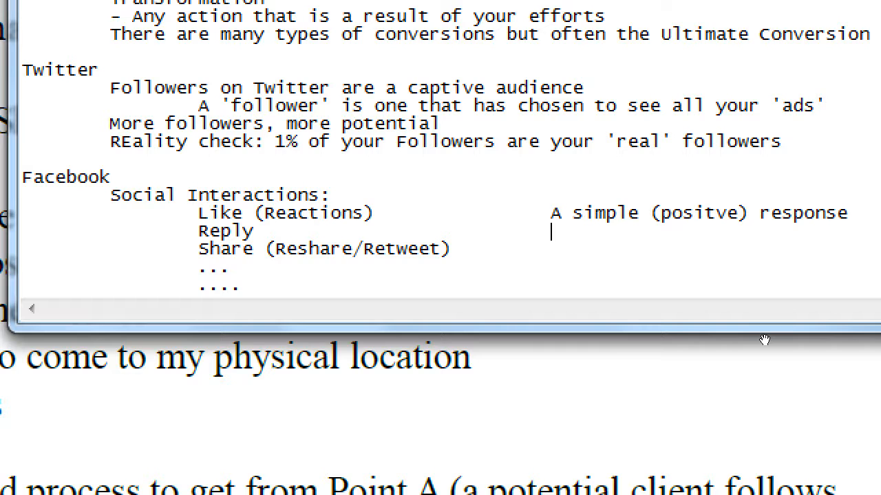
# Step: Describe Reply as 'More effort to say something' and Share as '"Forwarding" your content. Viral'
pyautogui.write('More effort to say something')
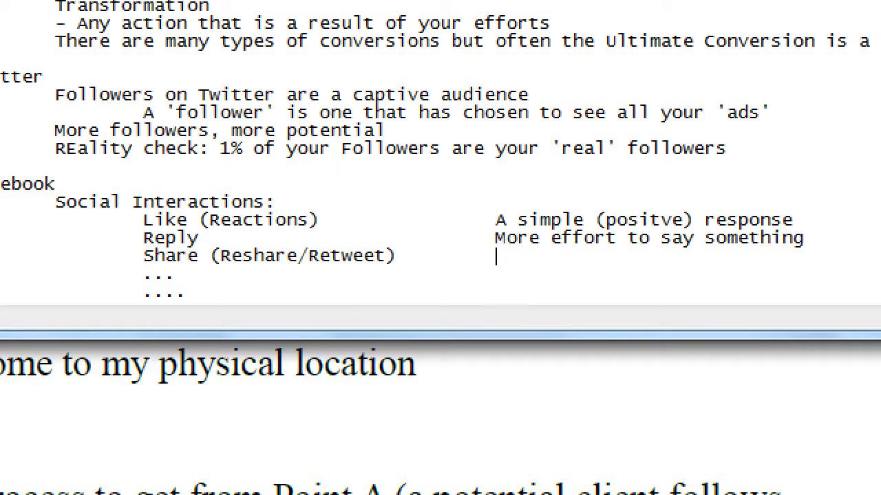
pyautogui.moveTo(782, 338)
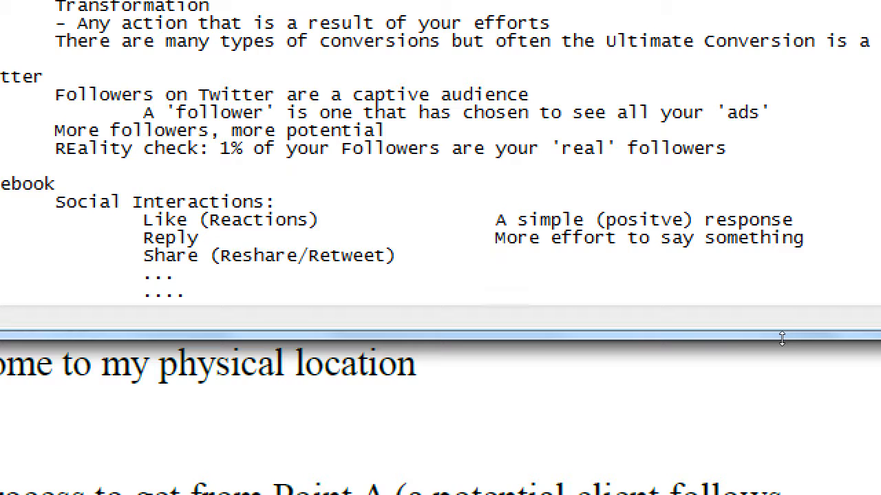
pyautogui.write('"Forward')
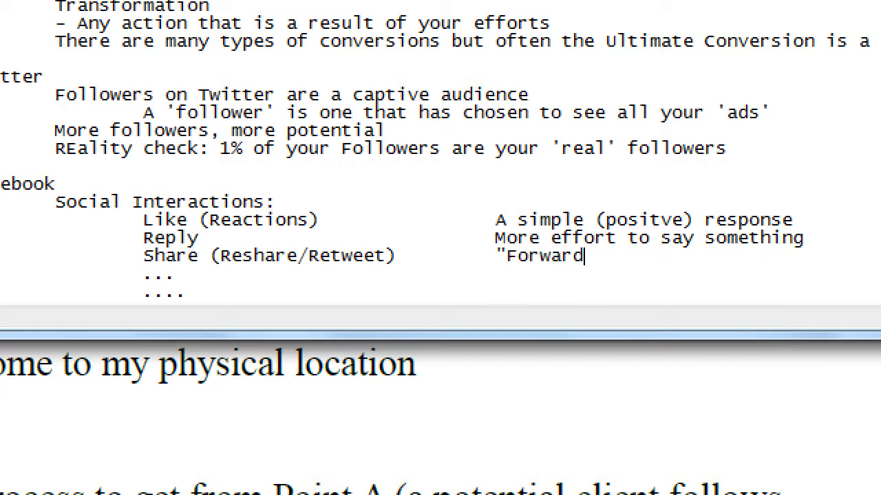
pyautogui.write('ing" your')
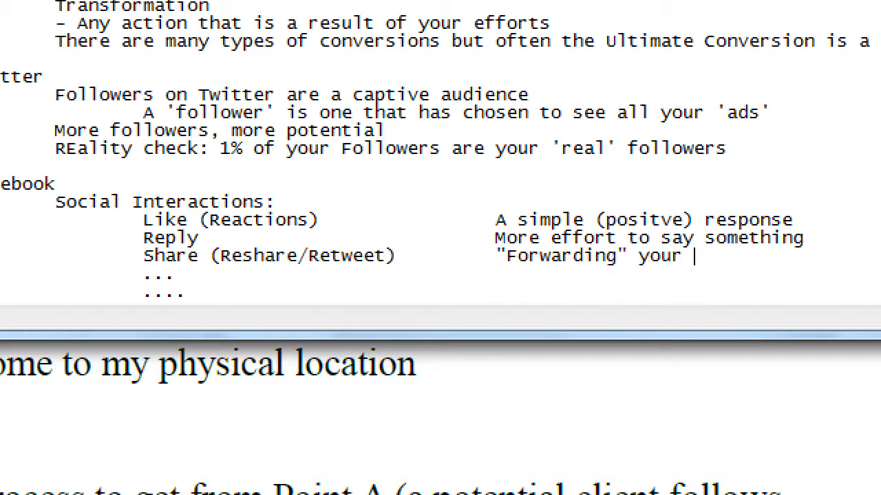
pyautogui.write('content.')
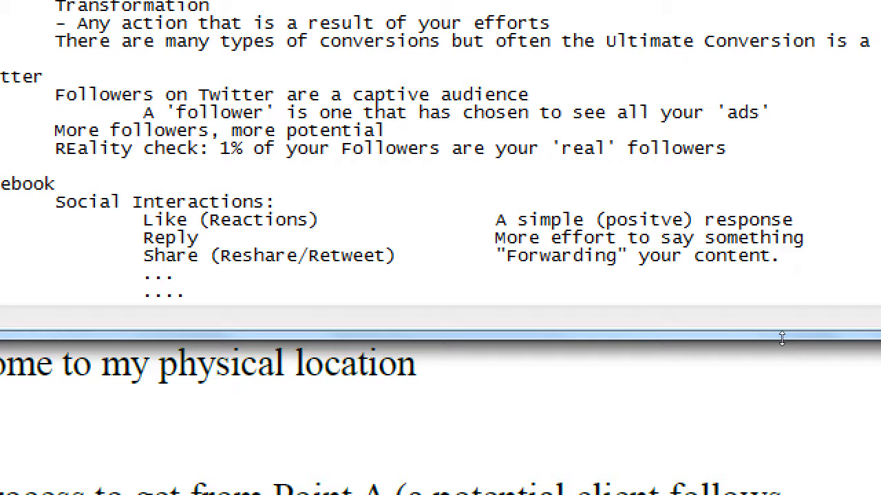
pyautogui.write('Viral')
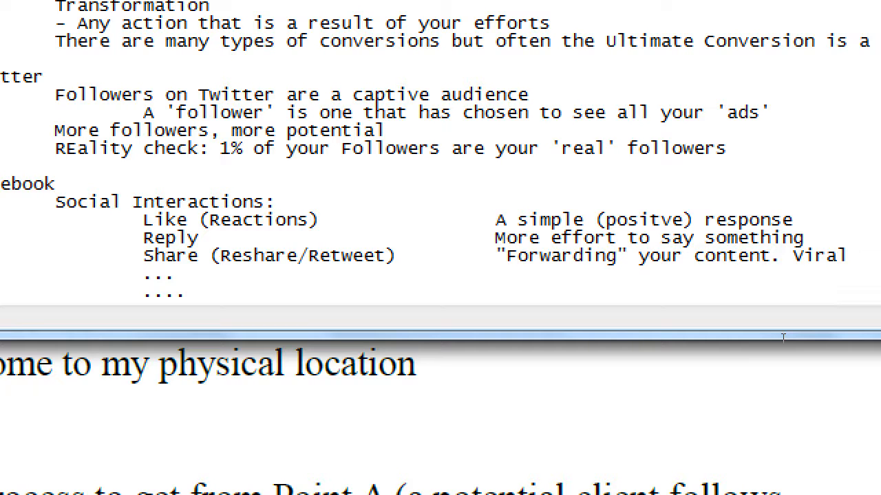
pyautogui.click(846, 256)
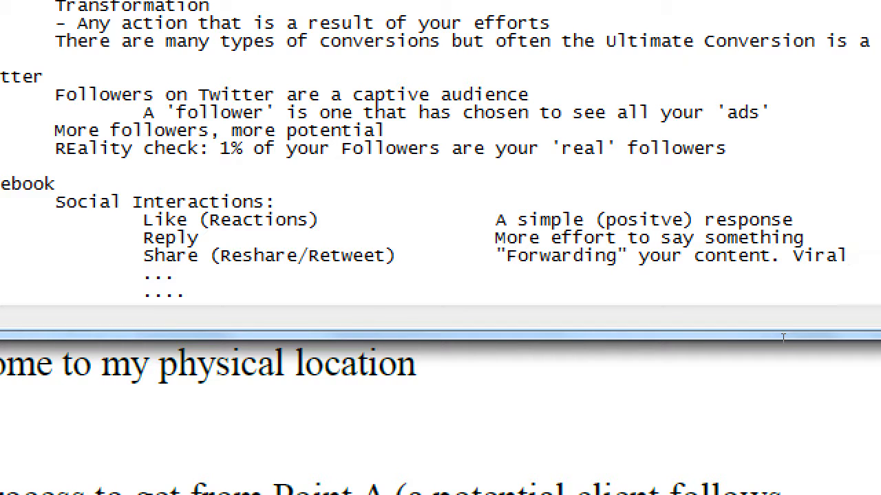
pyautogui.click(847, 254)
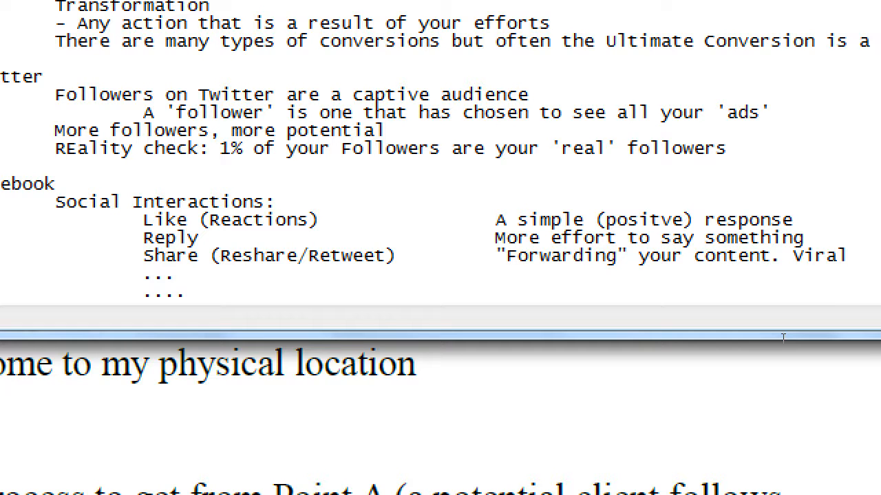
pyautogui.click(845, 253)
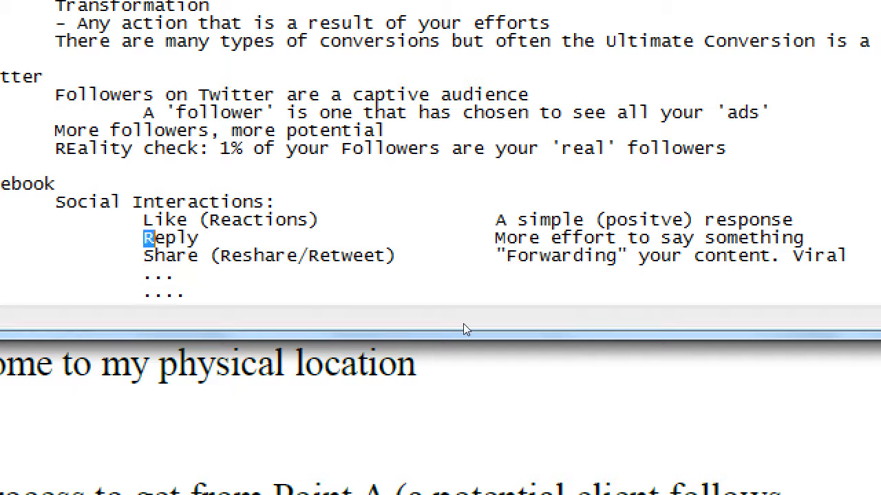
pyautogui.doubleClick(171, 236)
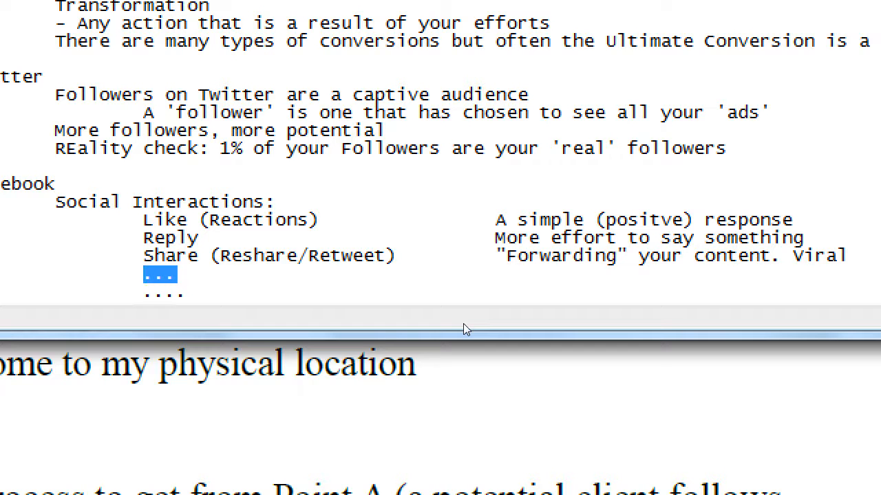
pyautogui.doubleClick(171, 256)
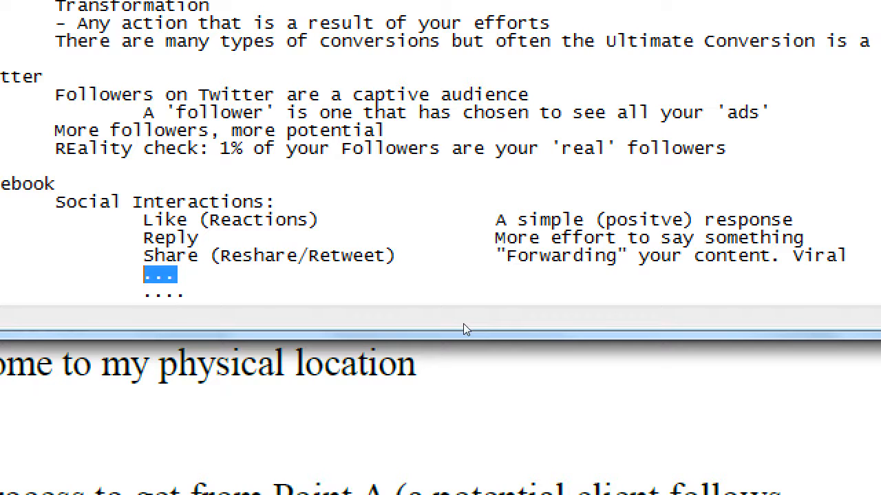
# Step: Replace a placeholder with Follow, described as 'Growing your audience'
pyautogui.write('Follow')
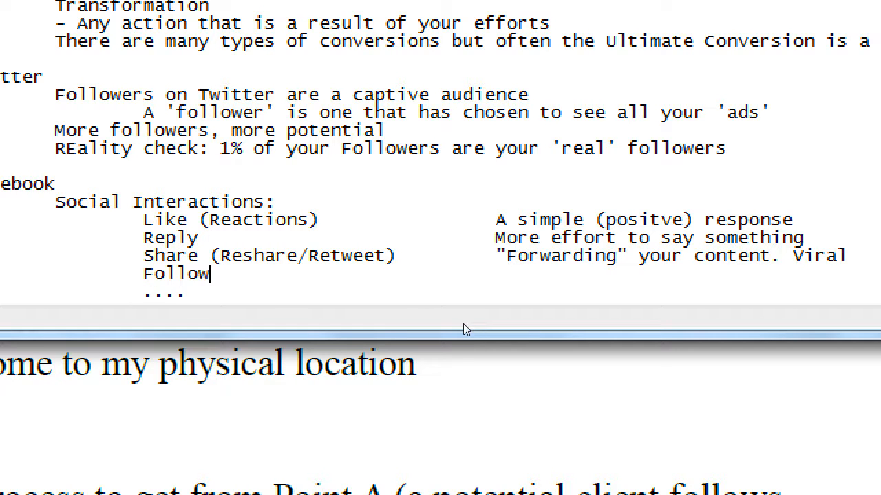
pyautogui.moveTo(465, 325)
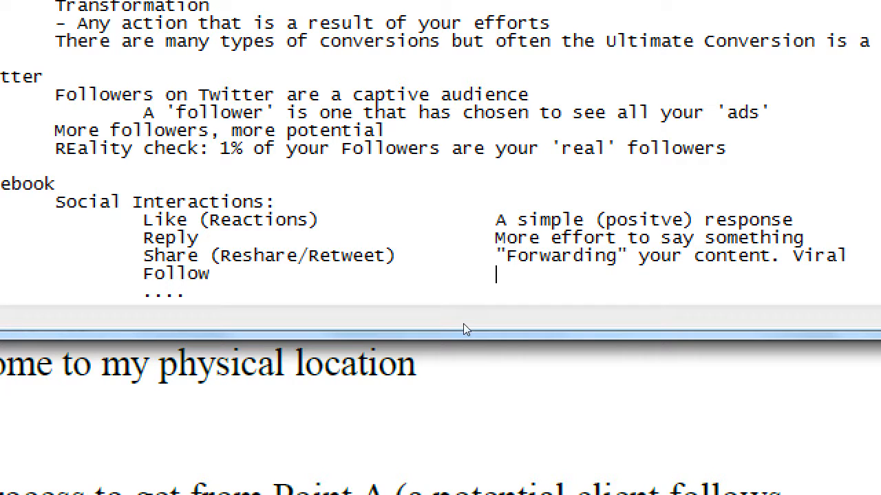
pyautogui.write('Growing your')
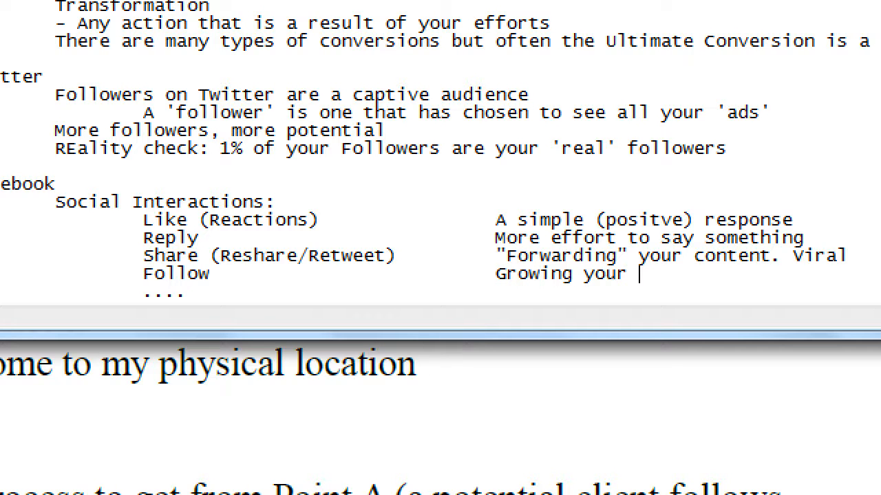
pyautogui.write('audience')
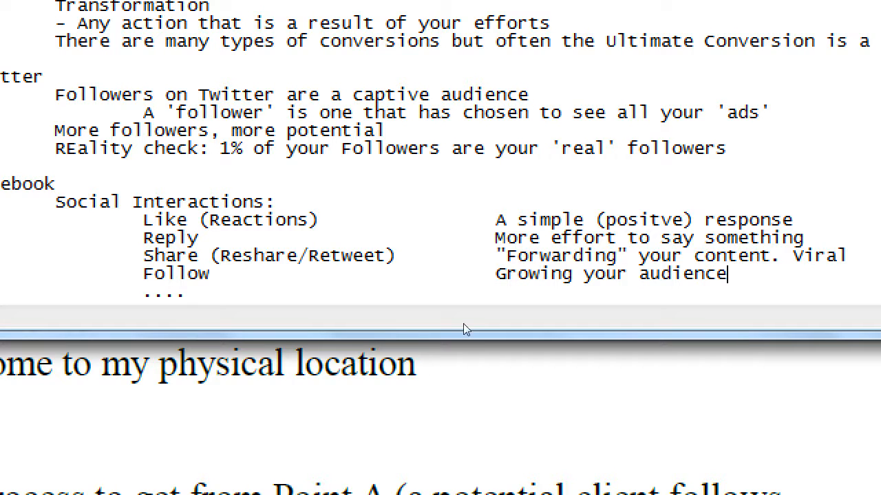
# Step: Replace the four-dot placeholder with Sale, described as 'Ultimate Conversion'
pyautogui.doubleClick(164, 291)
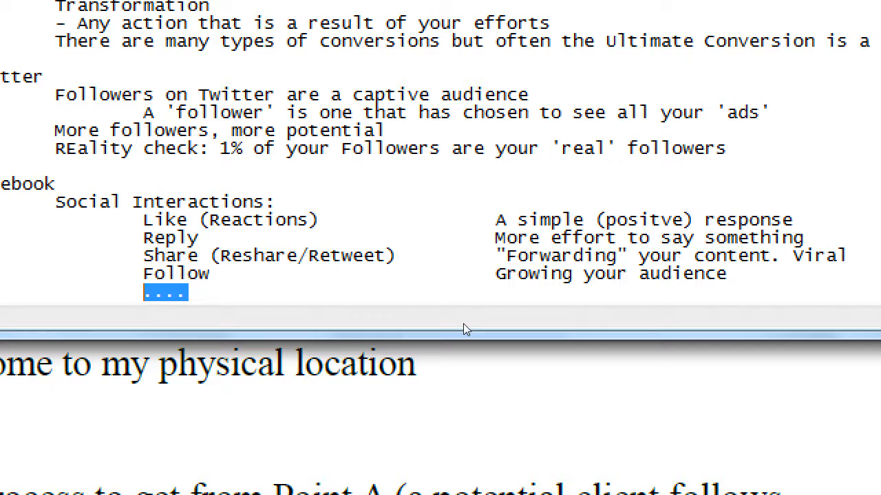
pyautogui.write('Sale')
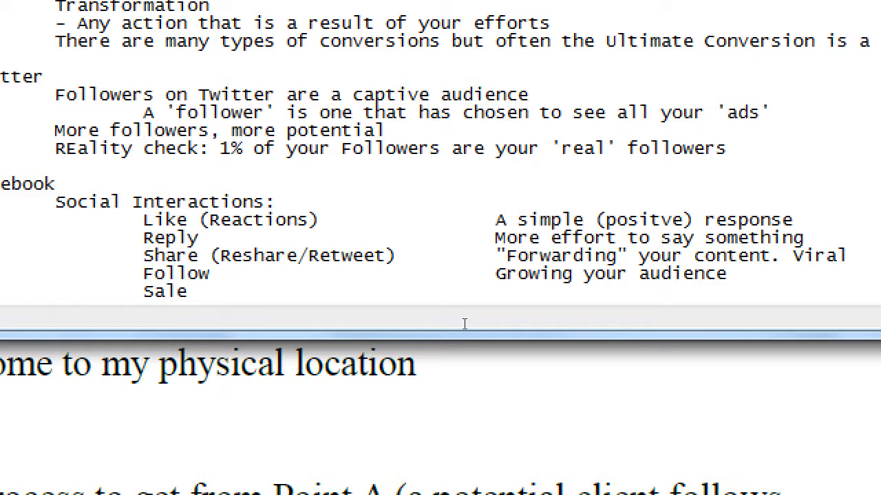
pyautogui.doubleClick(165, 292)
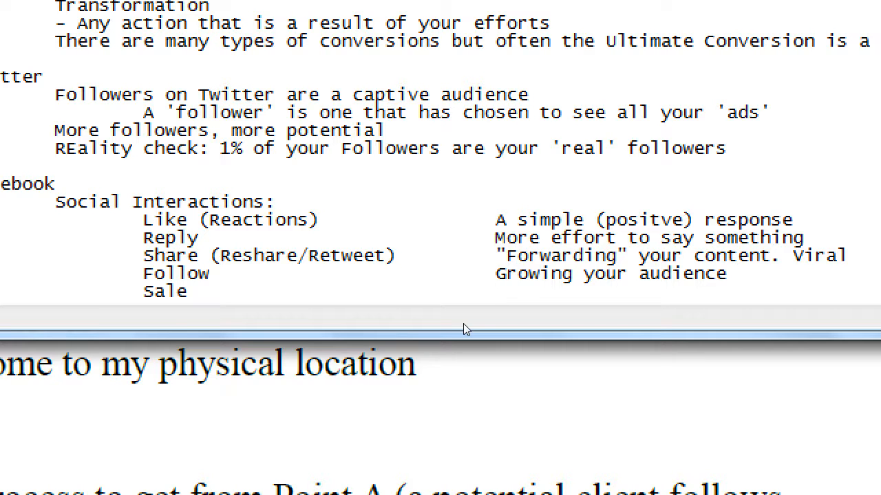
pyautogui.write('Ult')
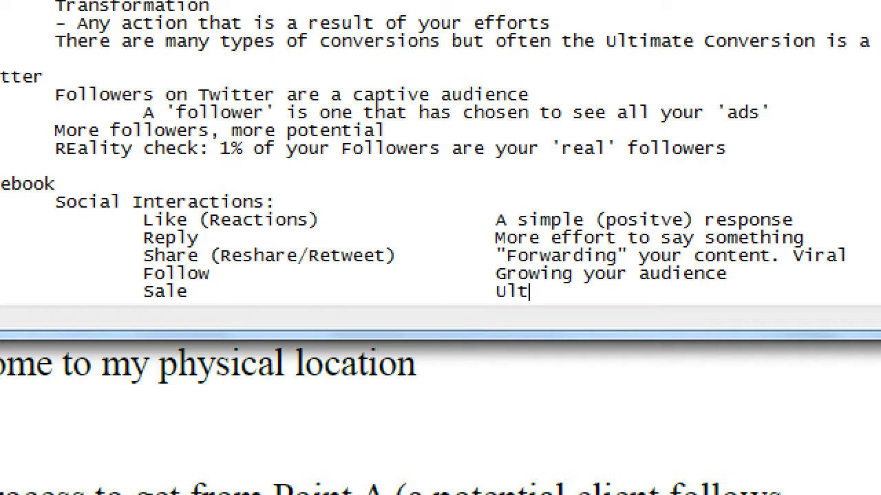
pyautogui.write('imate C')
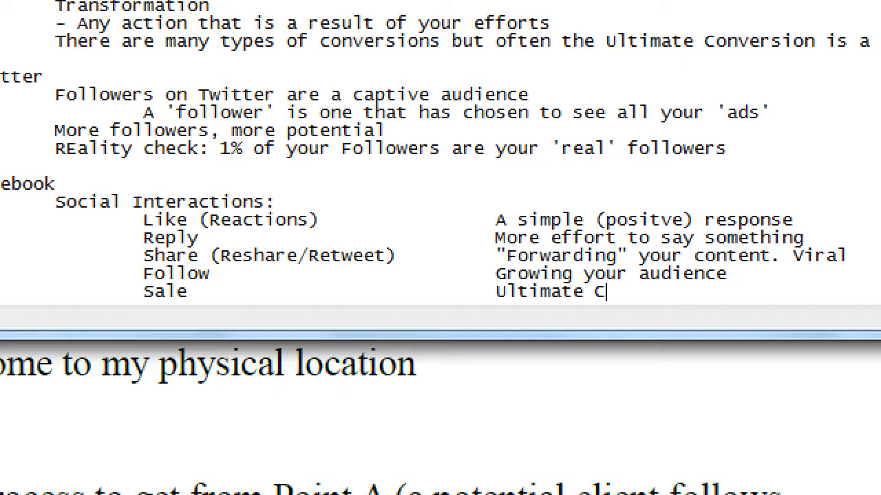
pyautogui.write('onversion')
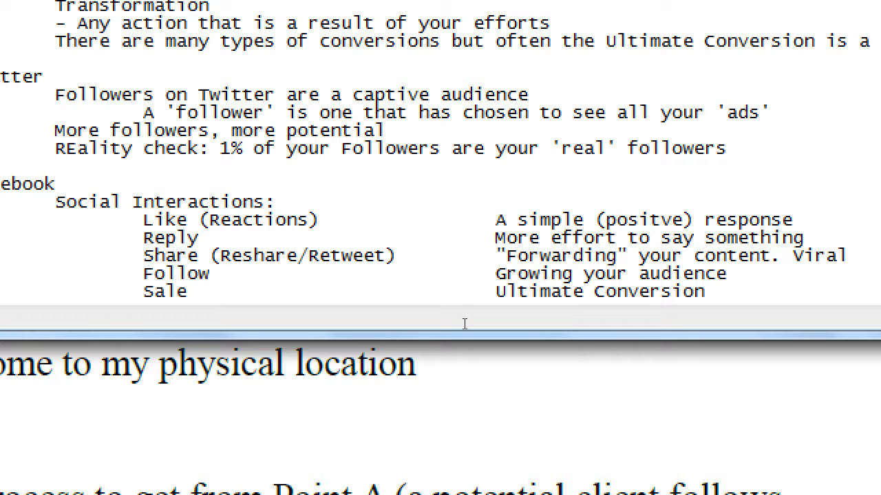
pyautogui.click(705, 292)
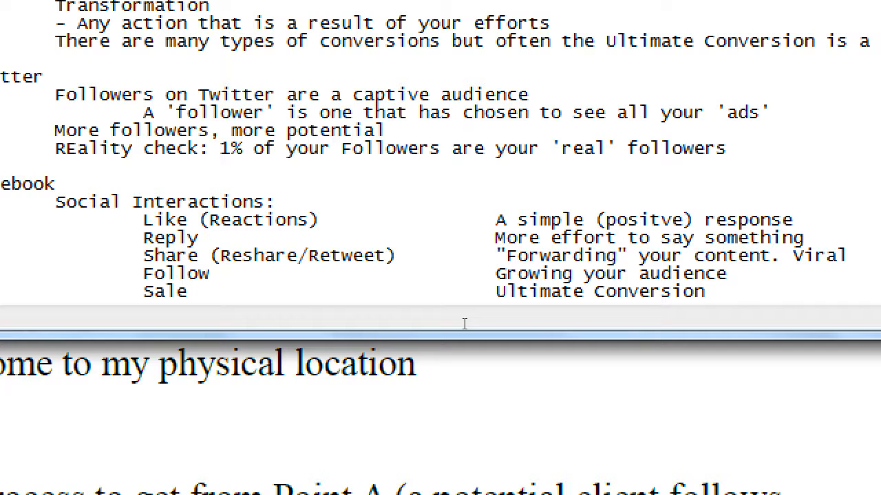
pyautogui.click(707, 291)
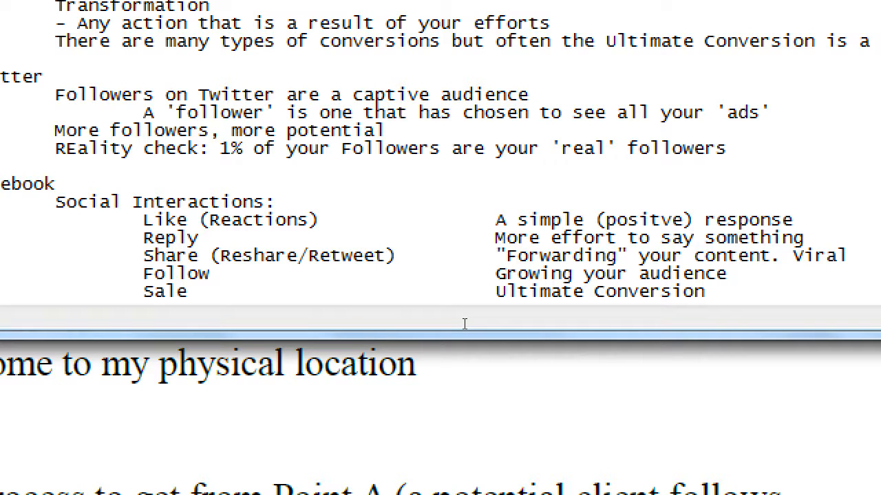
pyautogui.click(707, 291)
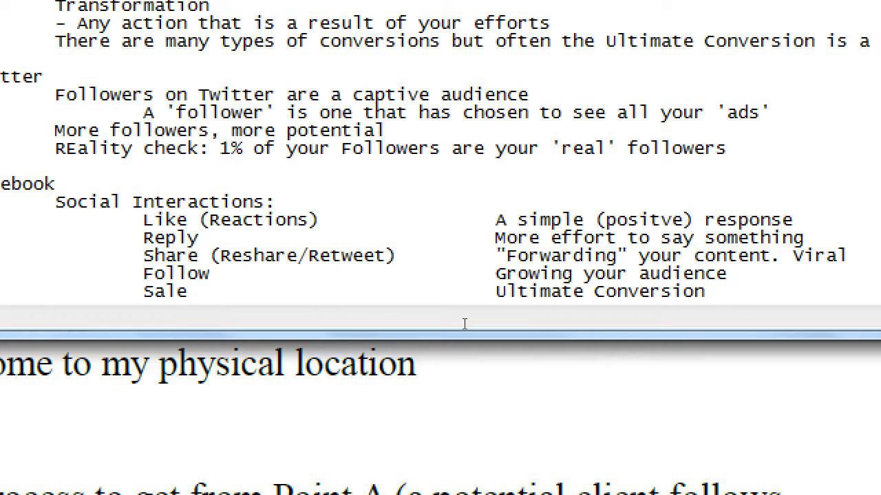
pyautogui.click(705, 292)
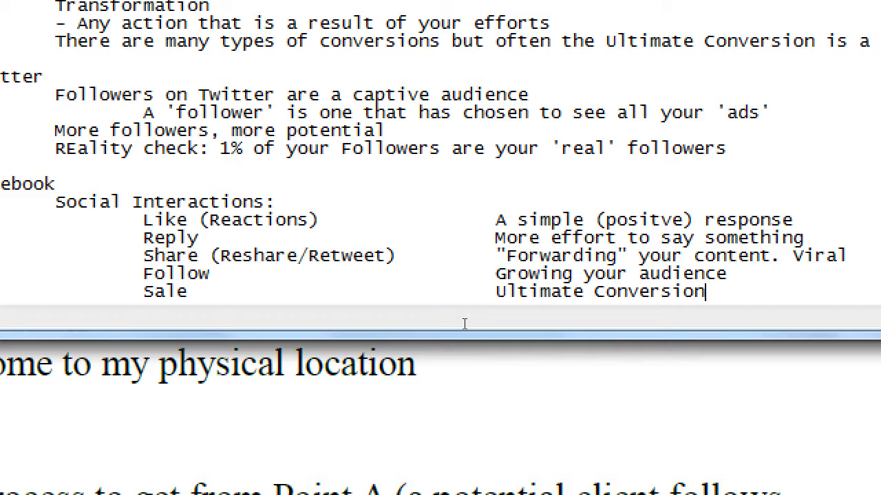
pyautogui.moveTo(410, 319)
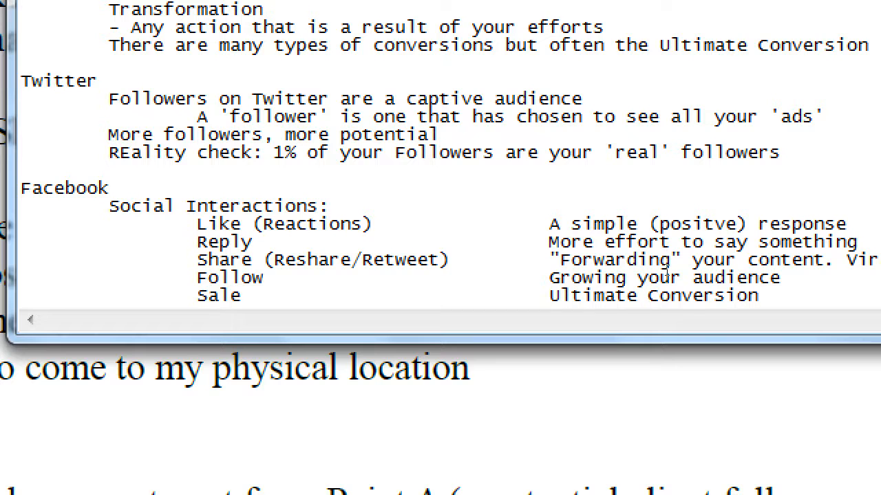
pyautogui.scroll(-3)
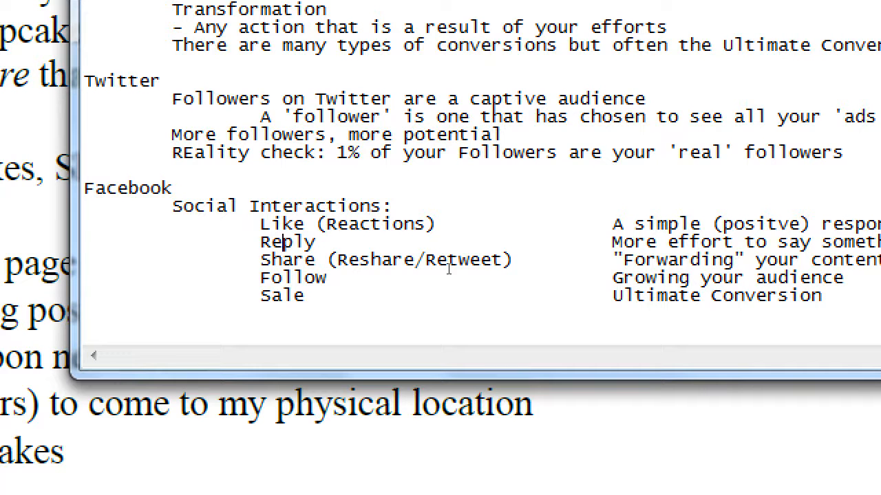
pyautogui.doubleClick(286, 242)
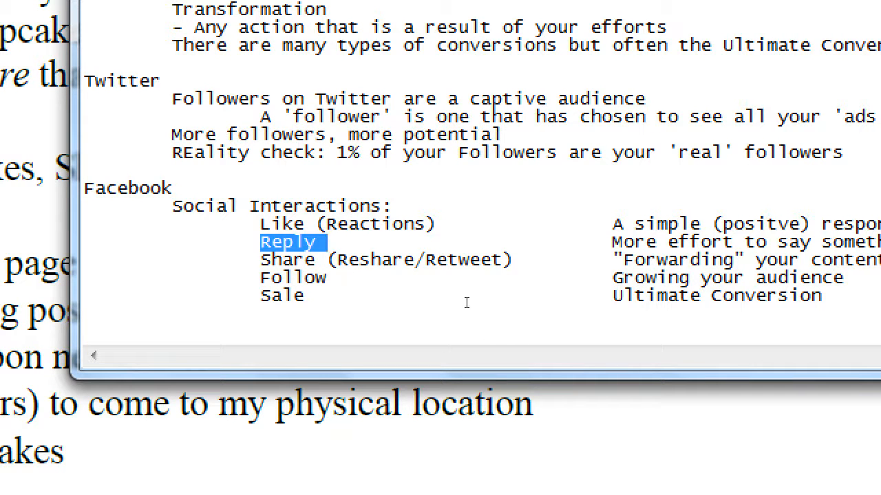
pyautogui.click(446, 292)
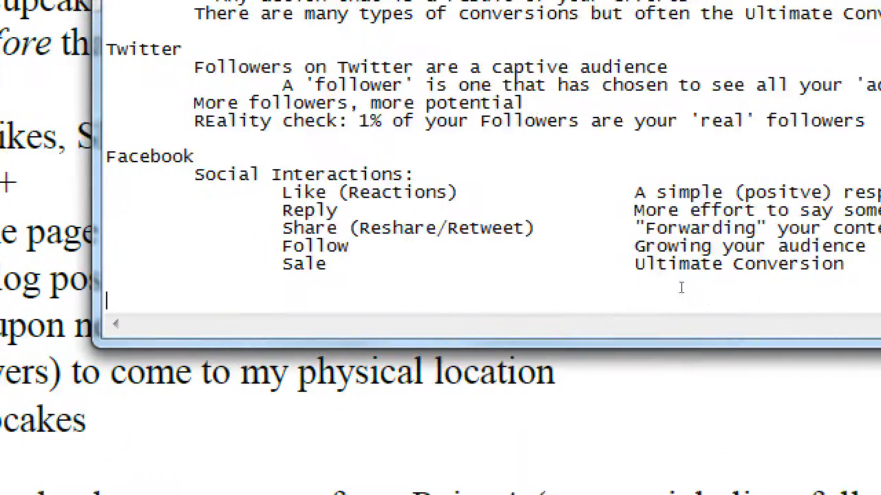
# Step: Write a Google+ heading described as 'A social network tied to Google properties'
pyautogui.write('Google')
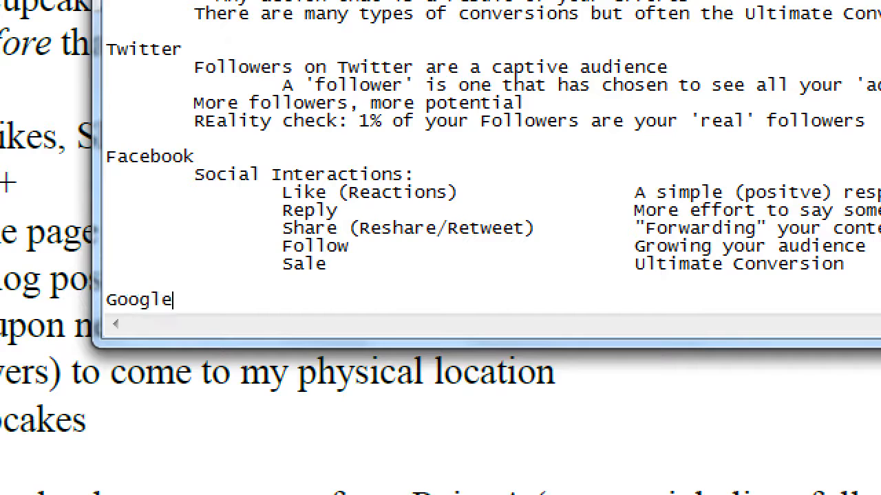
pyautogui.write('+')
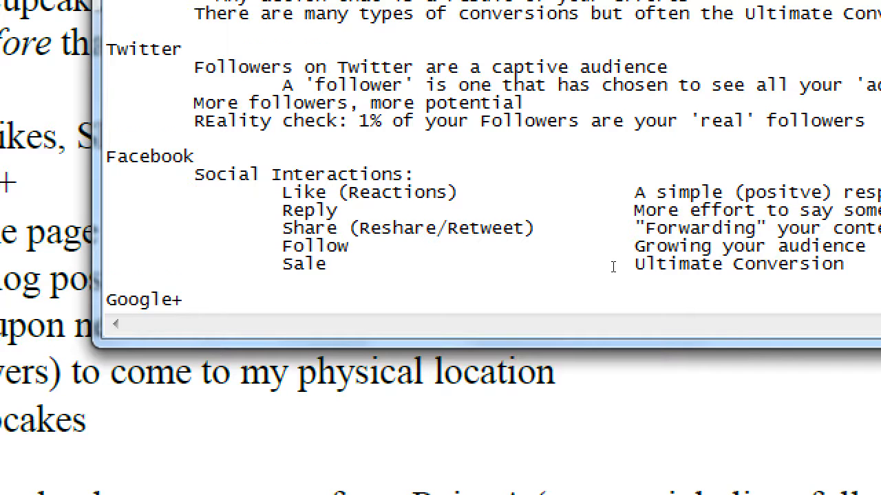
pyautogui.write('A')
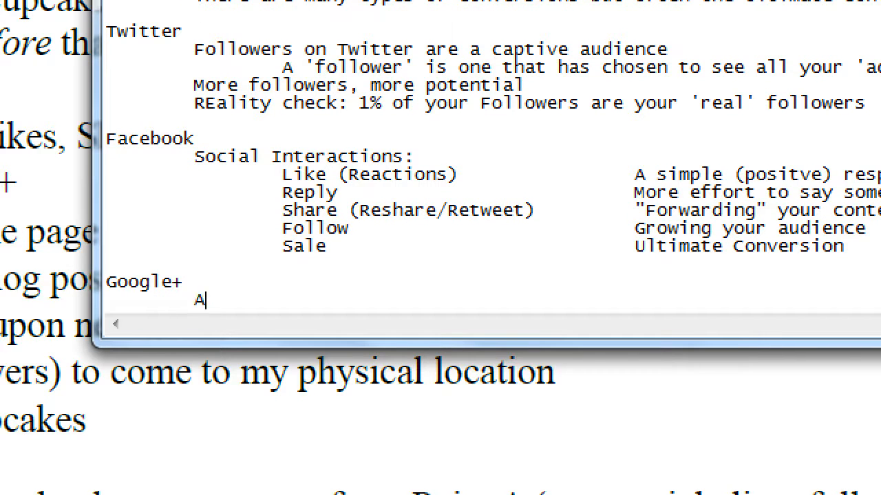
pyautogui.write('social network tied to')
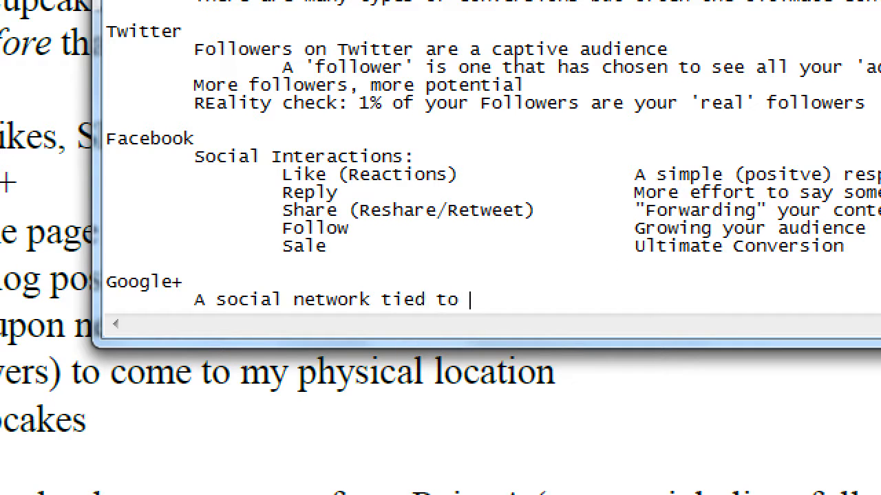
pyautogui.write('Google properties')
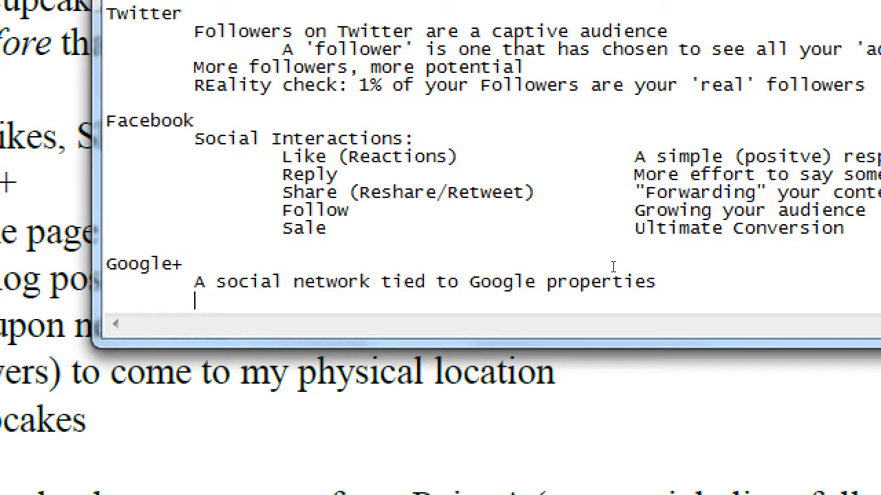
# Step: Type the Google product list 'YouTube, Google Maps, Waze, YT Gaming, gMail, Android' under Google+
pyautogui.write('YouTube,')
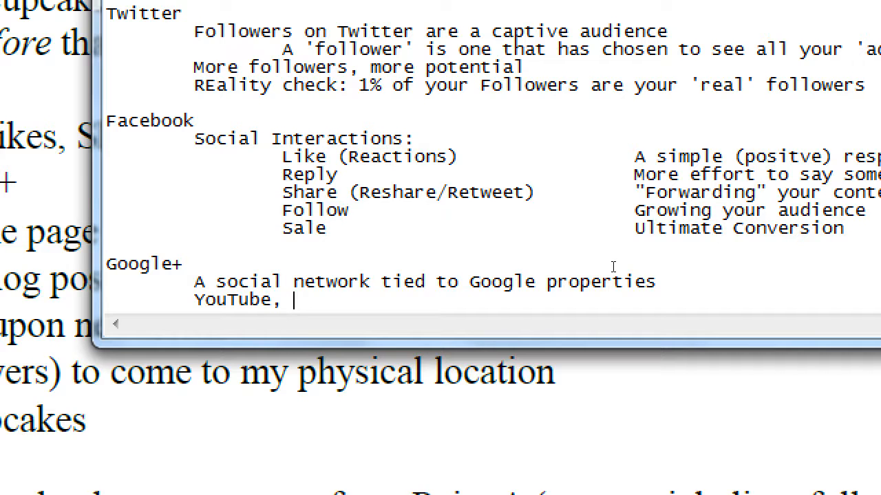
pyautogui.write('Mpa')
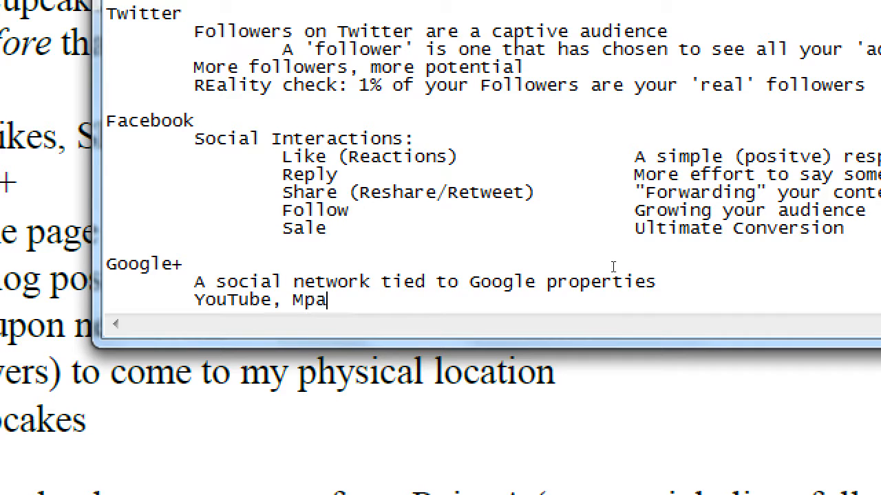
pyautogui.write('Google')
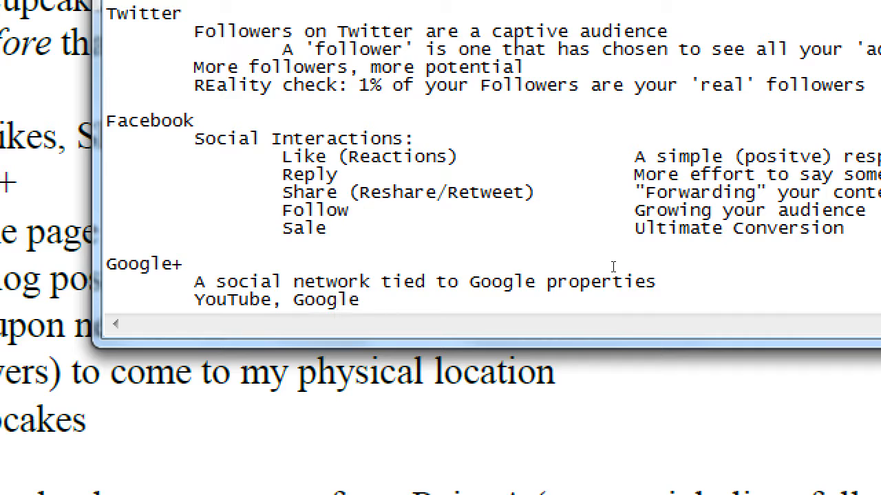
pyautogui.write('Maps, Wa')
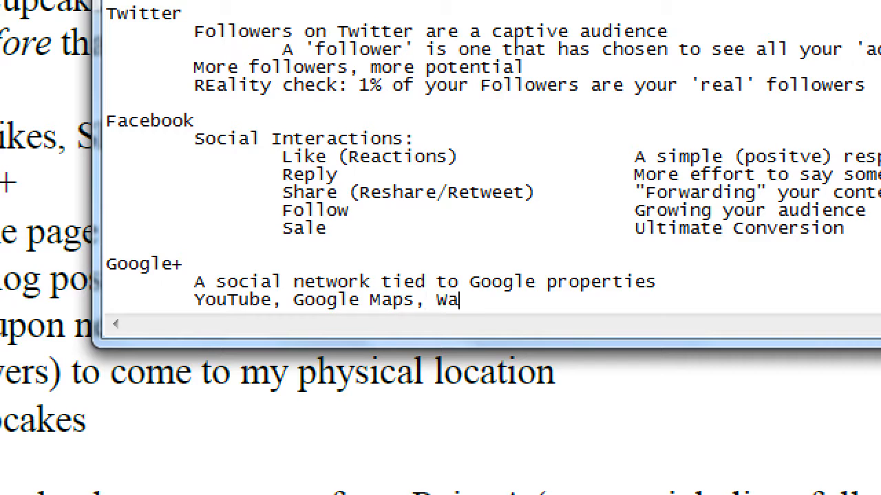
pyautogui.write('ze,')
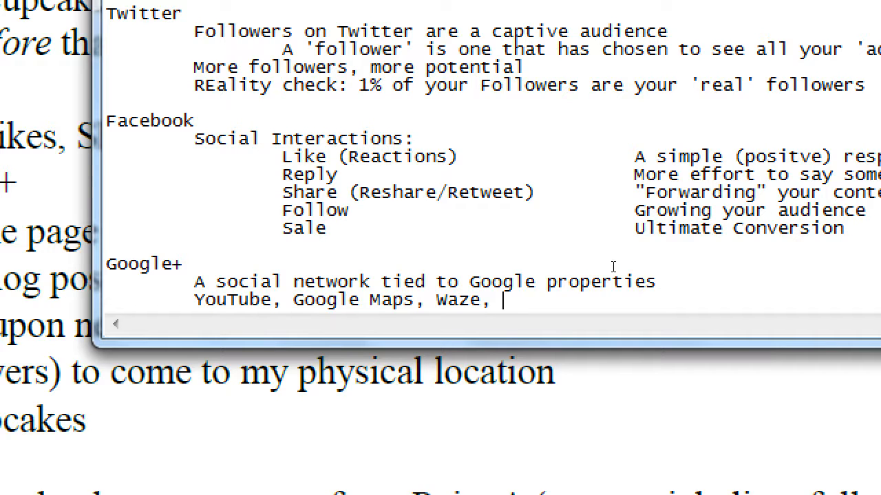
pyautogui.write('Gaming')
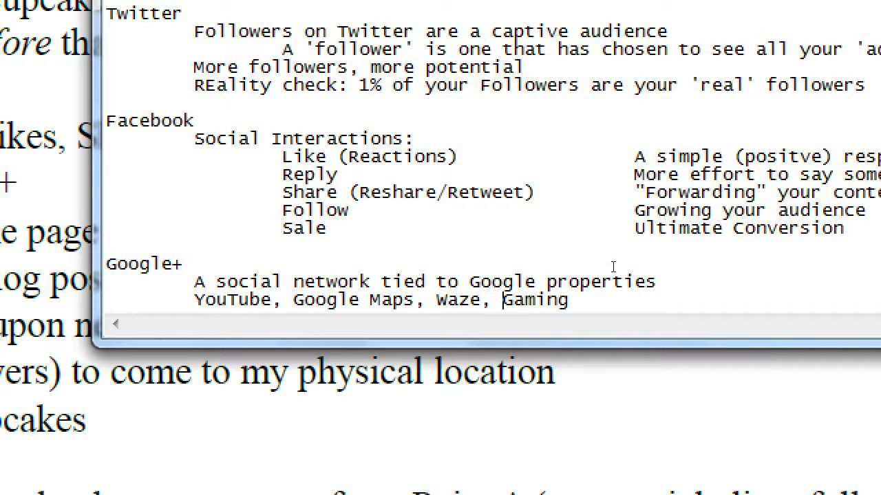
pyautogui.write('YT')
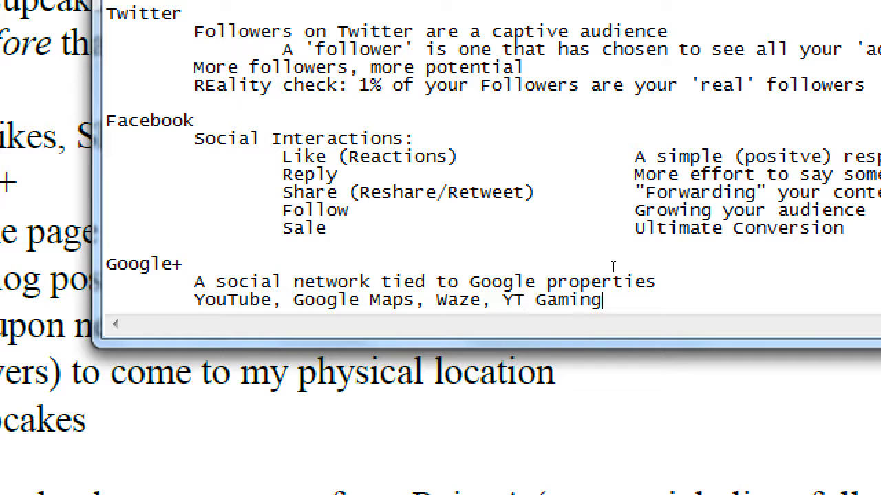
pyautogui.write(',')
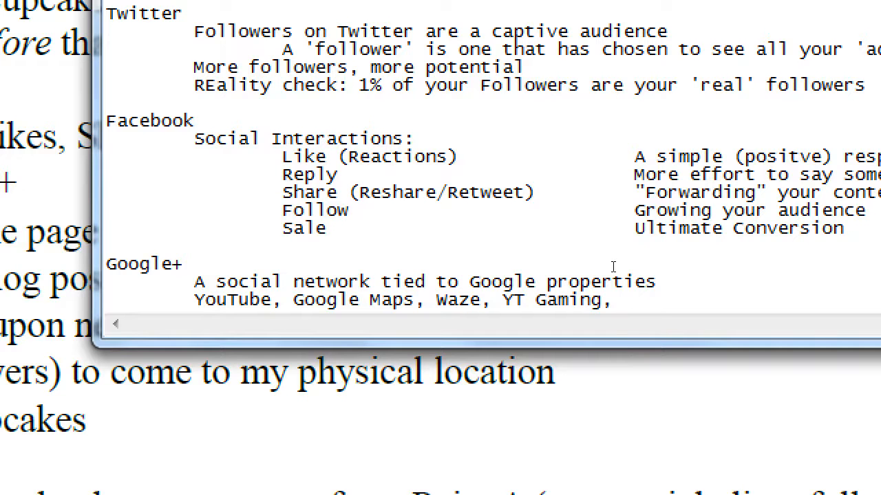
pyautogui.write('Gog')
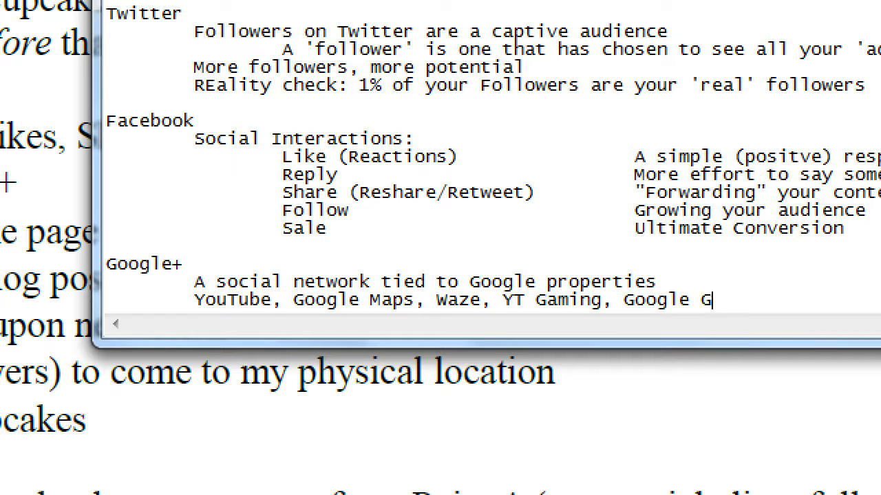
pyautogui.write('ail')
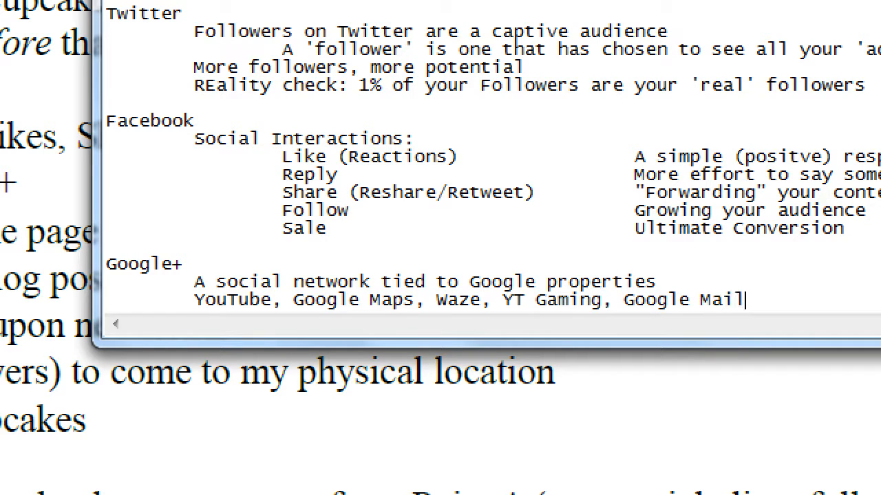
pyautogui.write('gMai')
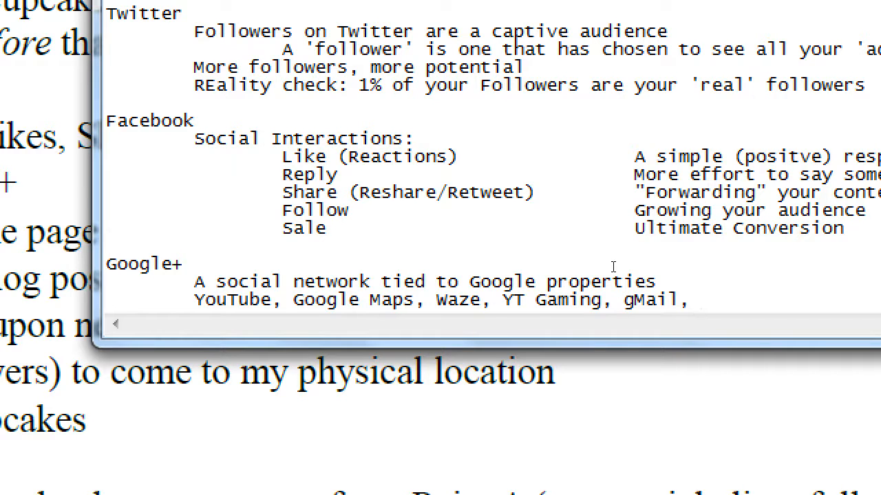
pyautogui.write('Android')
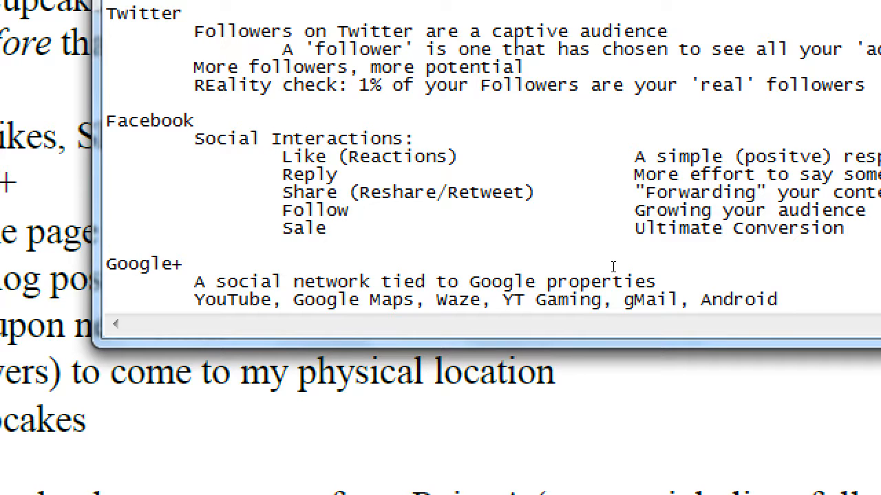
pyautogui.click(777, 300)
pyautogui.write('B')
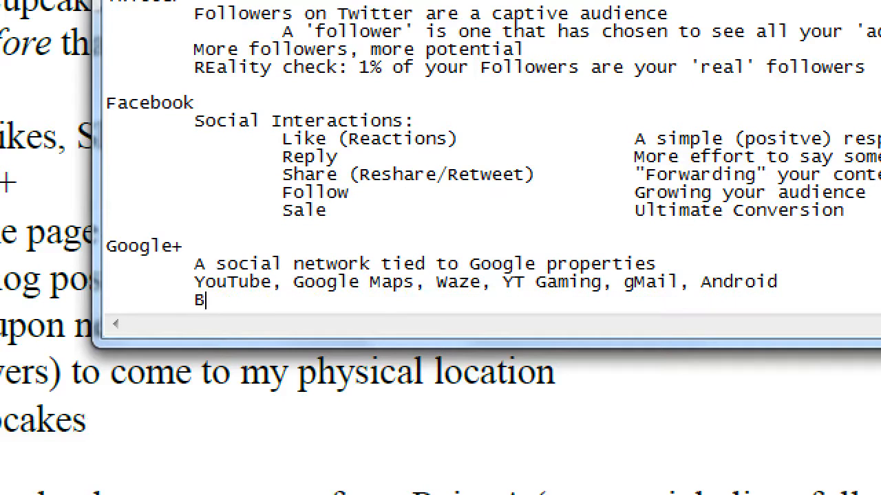
# Step: Write that being active on Google+ for Business puts you on the map and on search
pyautogui.write('eing activ')
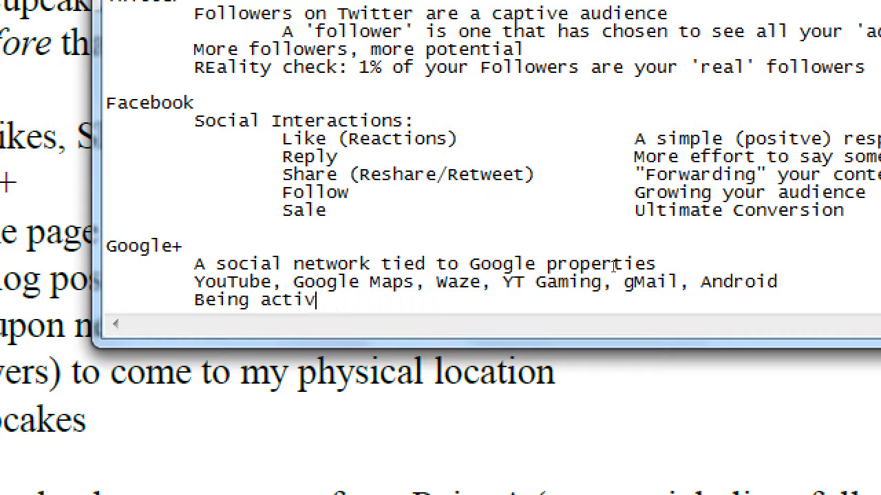
pyautogui.write('e')
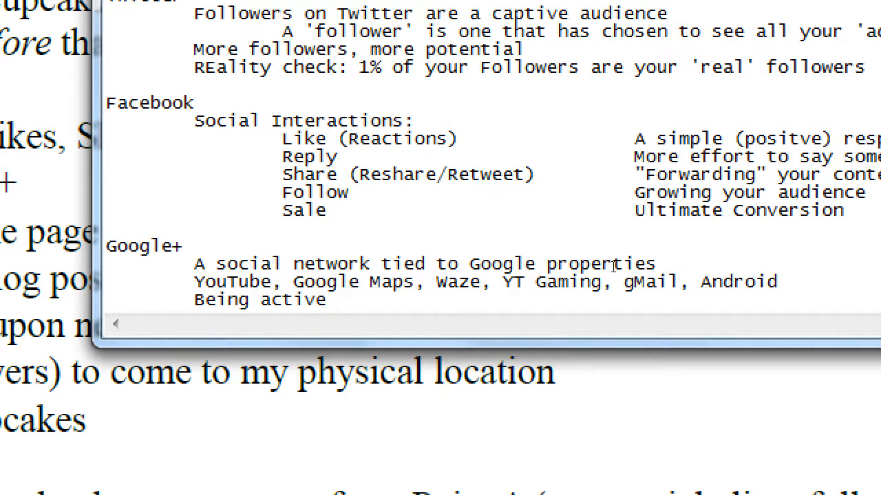
pyautogui.write('on Google+ fo')
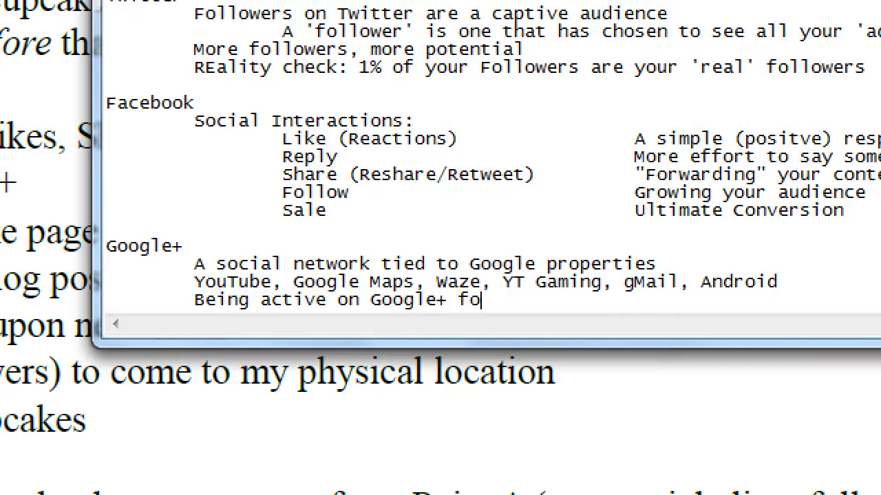
pyautogui.write('r Busines')
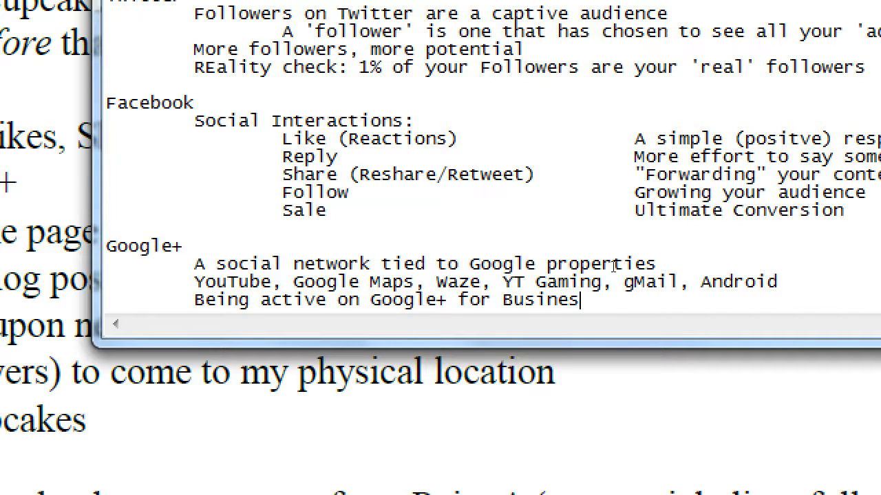
pyautogui.write('s puts you on')
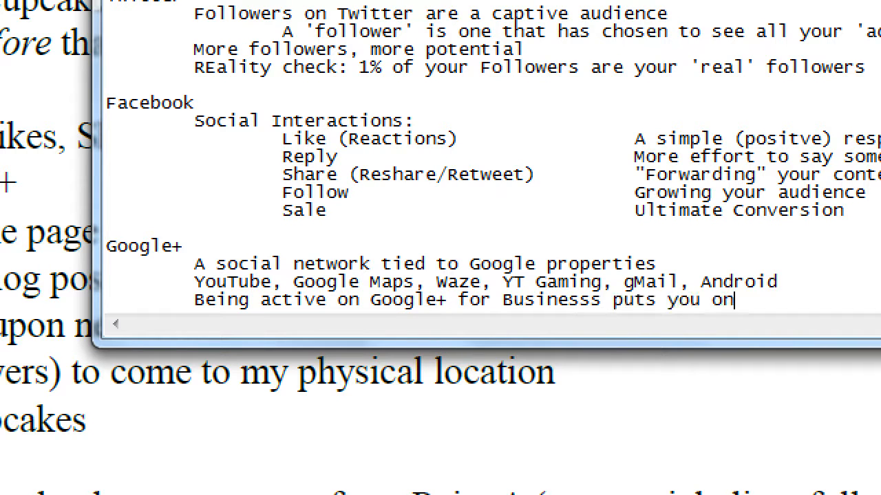
pyautogui.write('the map,')
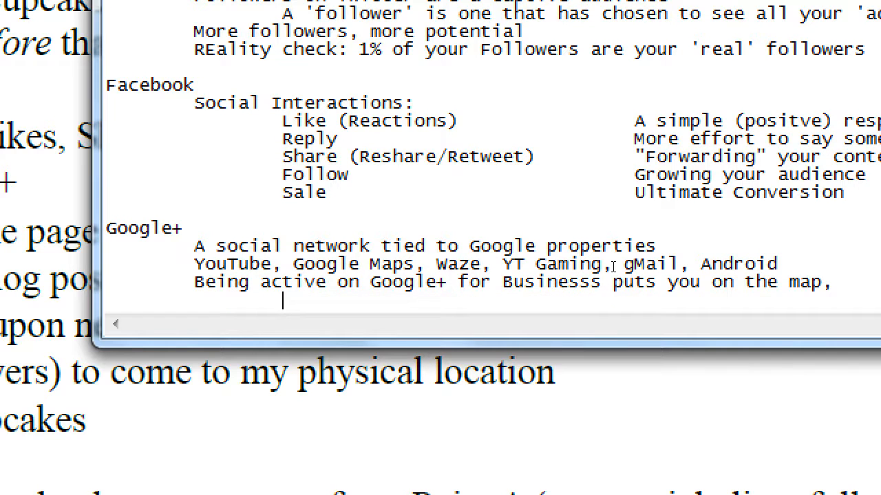
pyautogui.write('puts you on e')
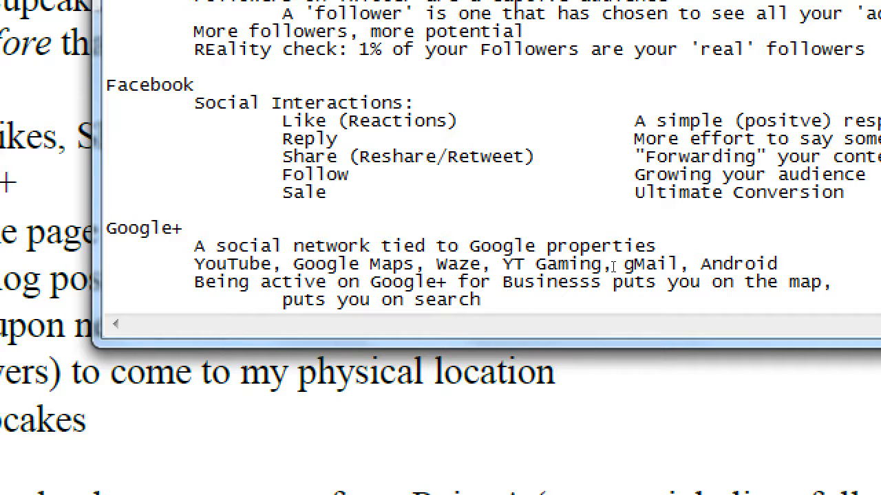
pyautogui.click(491, 300)
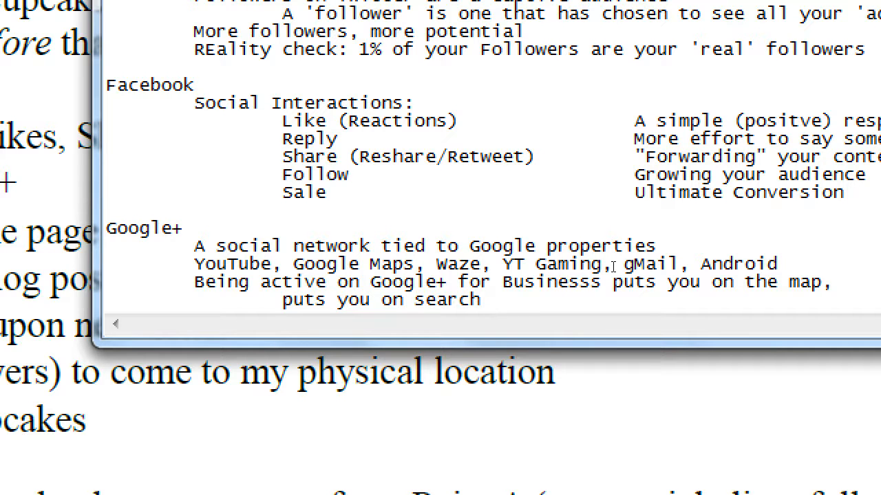
pyautogui.click(490, 300)
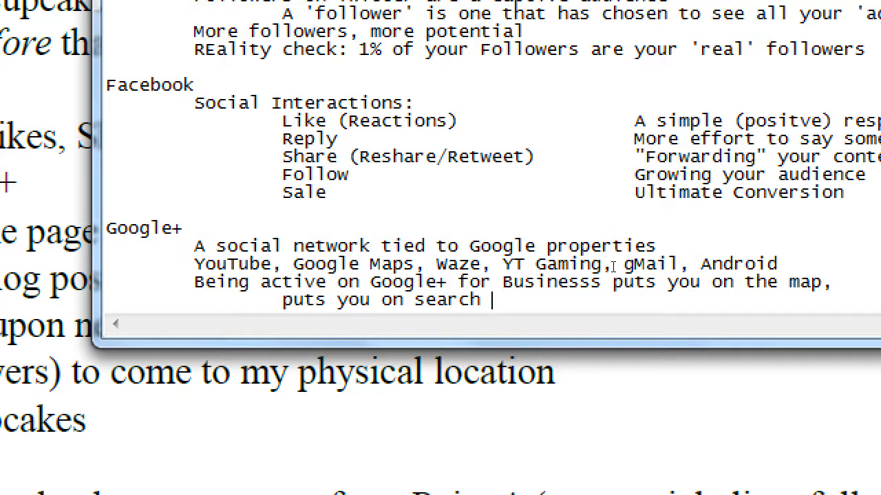
# Step: Add that as you exist more outside your website you can show up more often (maybe)
pyautogui.write('; and')
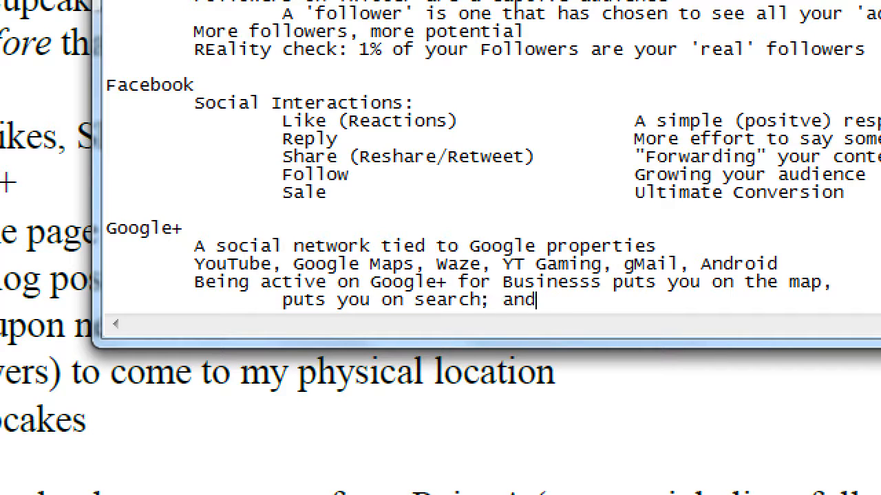
pyautogui.write('as you')
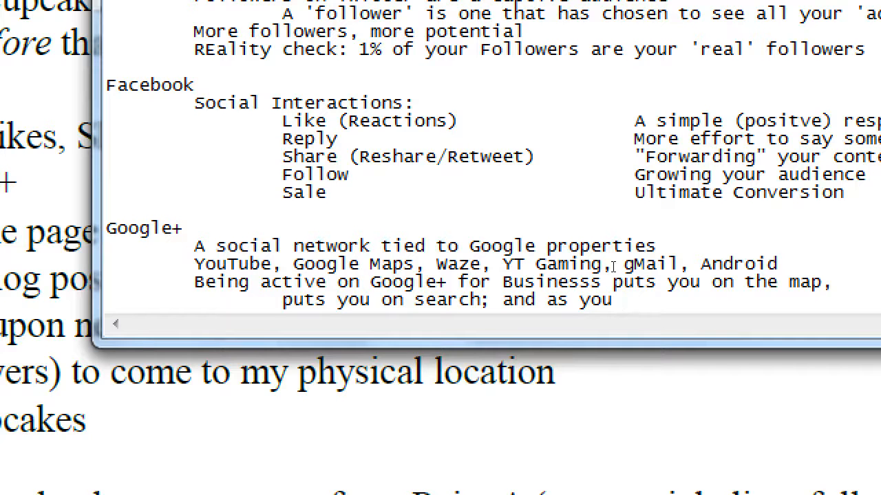
pyautogui.write('exist more outside')
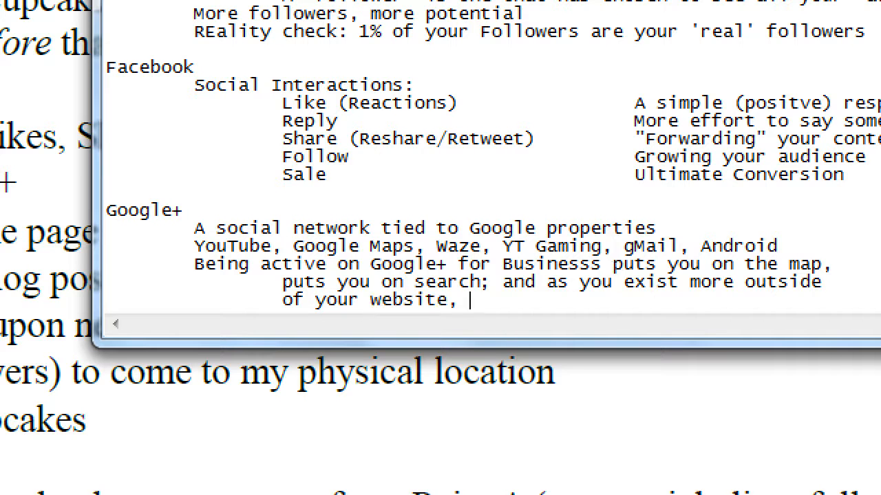
pyautogui.write('you can')
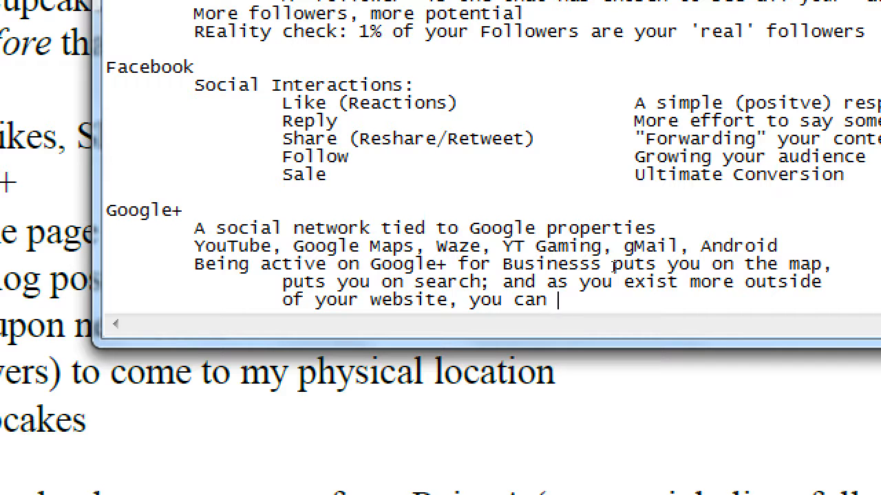
pyautogui.write('show')
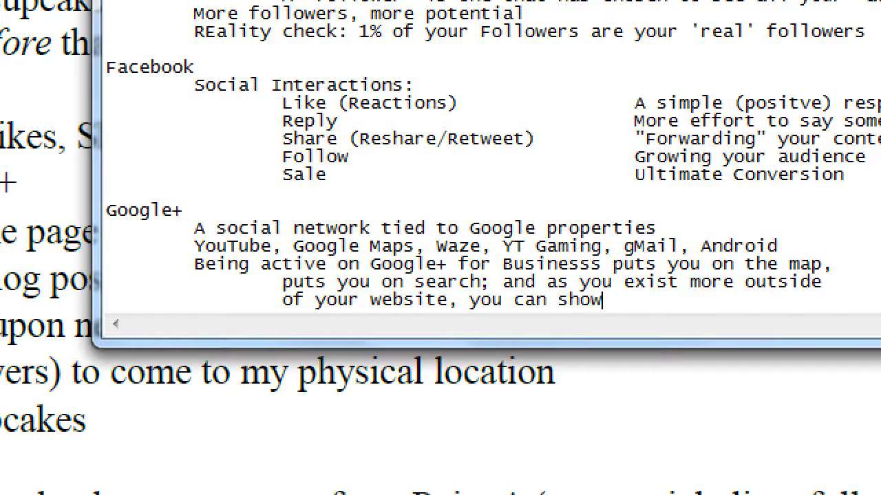
pyautogui.write('up more o')
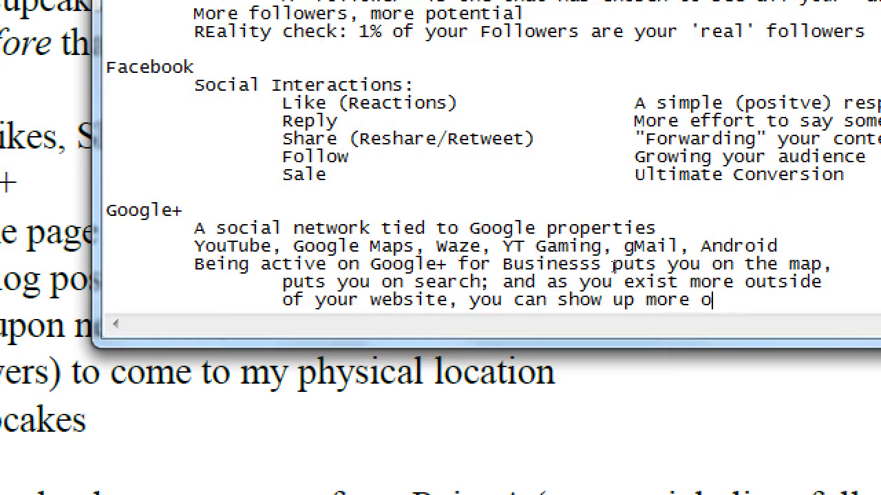
pyautogui.write('ften (maybe)')
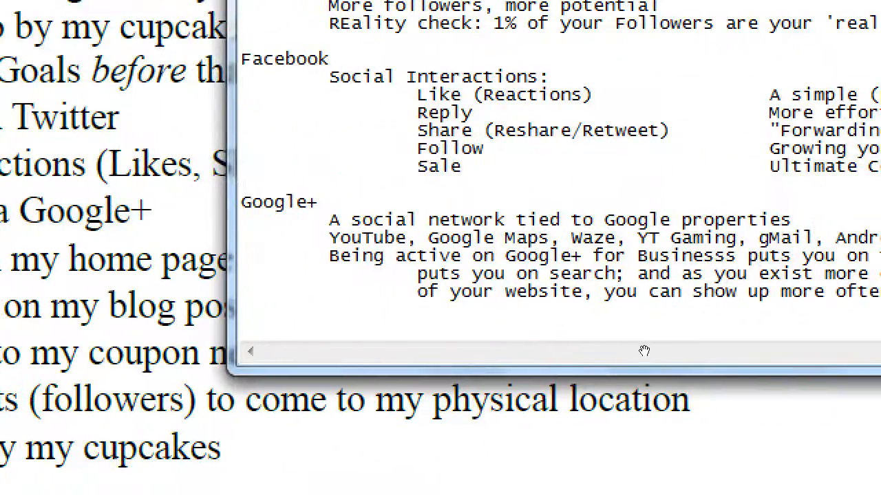
# Step: Add a 'Website Homepage' heading noting some companies do well only on social, but most need a website with the most control
pyautogui.write('Website Ho')
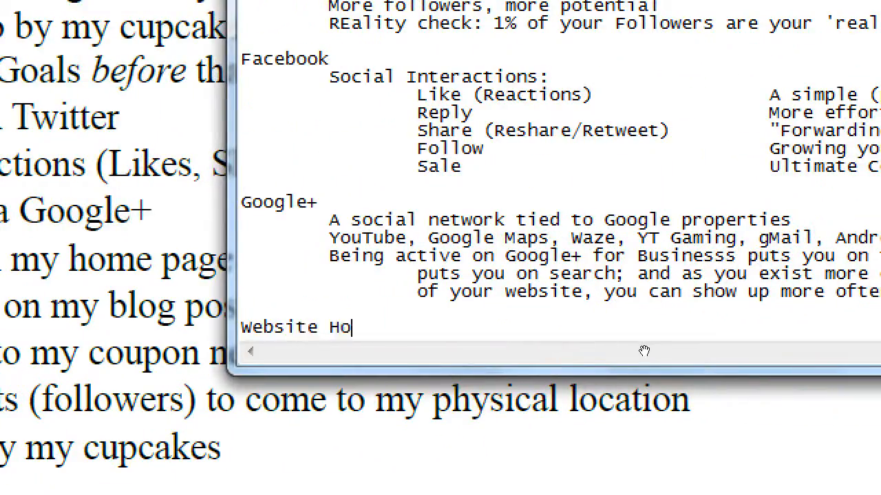
pyautogui.write('mepage')
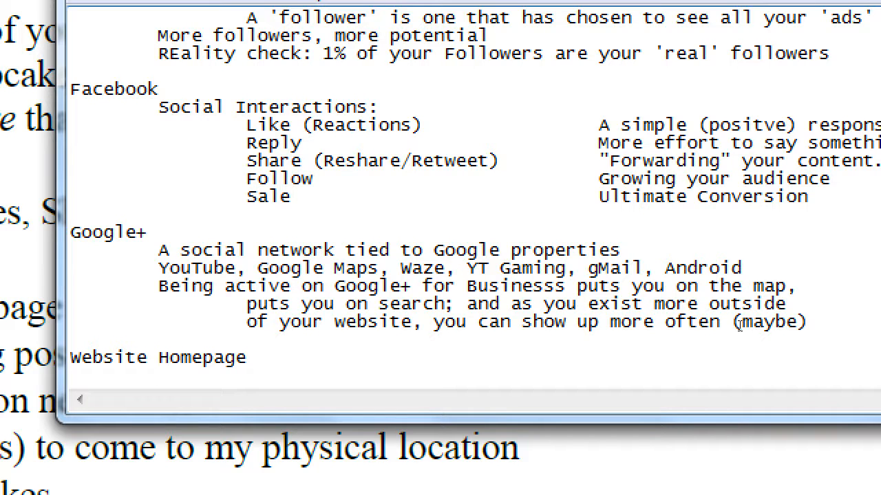
pyautogui.write('Some')
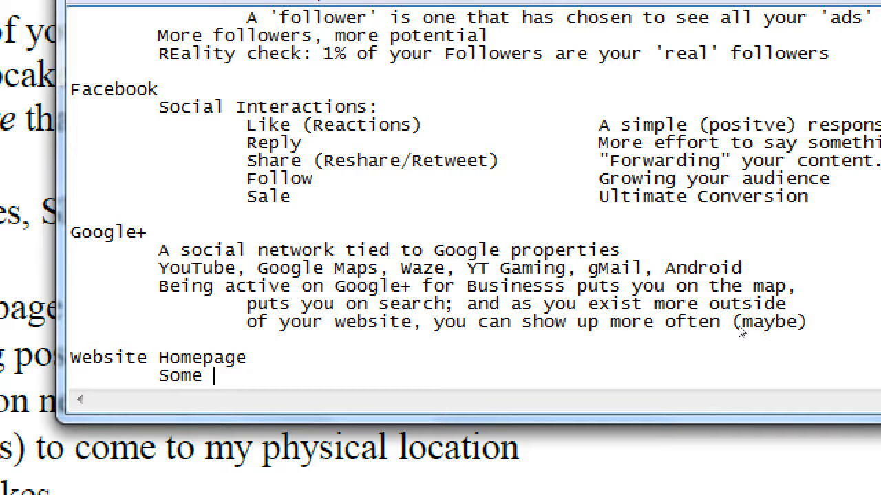
pyautogui.write('companies can')
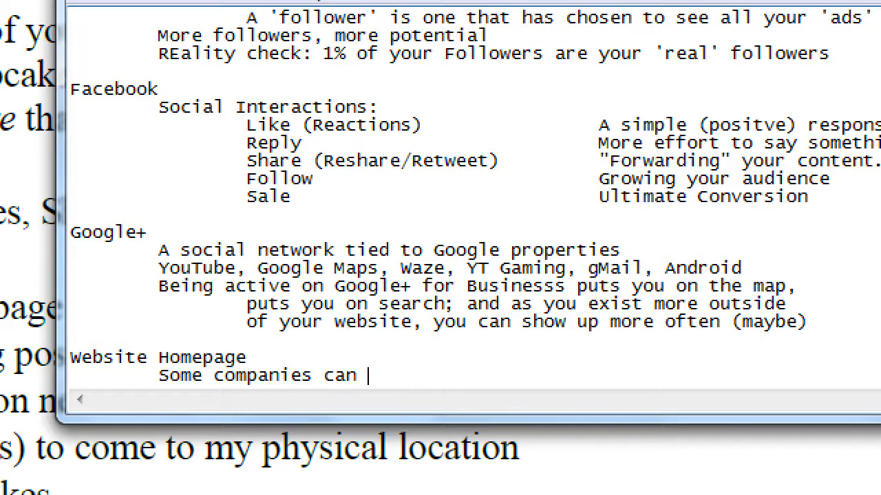
pyautogui.write('do well onl y on social media')
pyautogui.write('but most also need a')
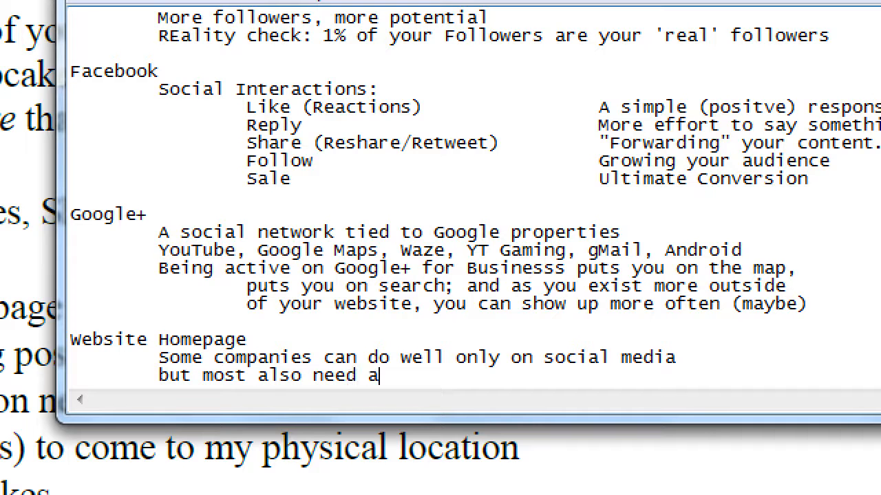
pyautogui.write('website. Thre, you have')
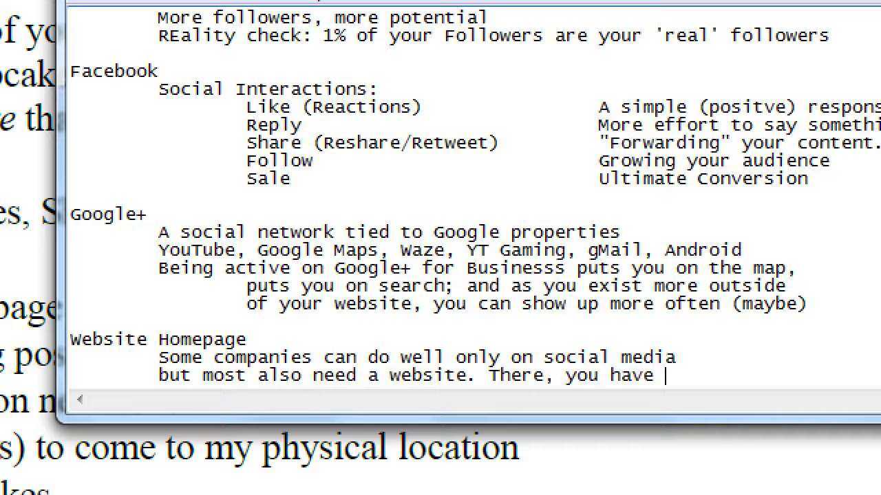
pyautogui.write('the most control:')
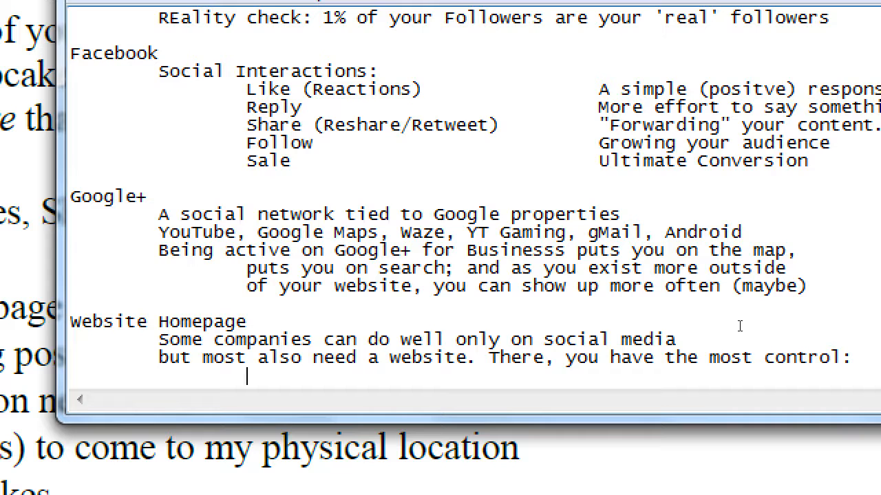
# Step: Write 'on their networks you follow their rules' and 'on your website you have a lot rules', fixing 'haev'
pyautogui.write('on their new')
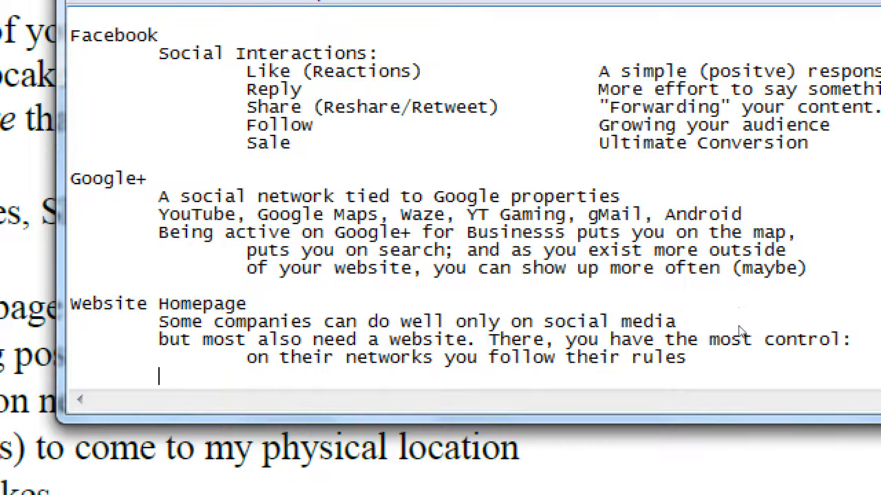
pyautogui.write('on your w')
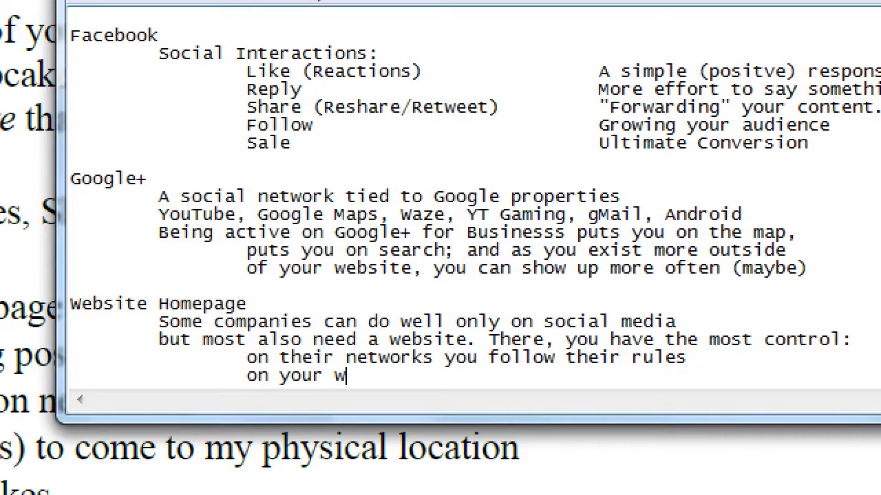
pyautogui.write('ebsite')
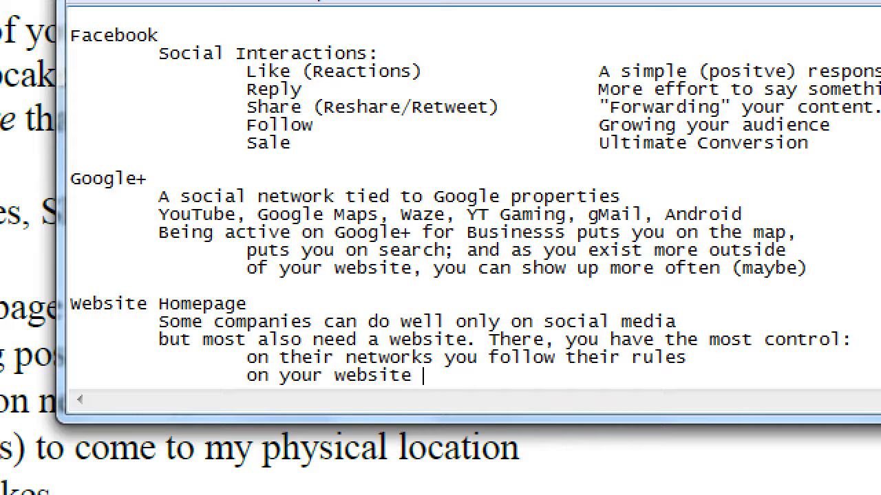
pyautogui.write('you haev a')
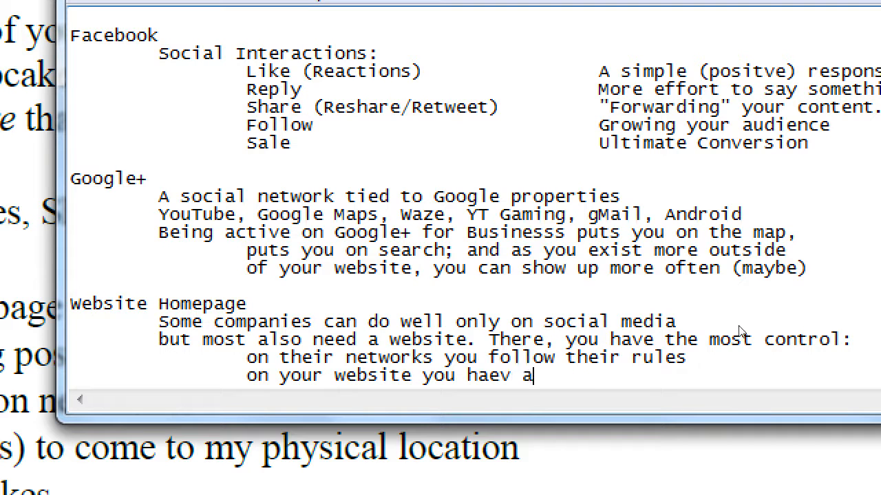
pyautogui.write('have')
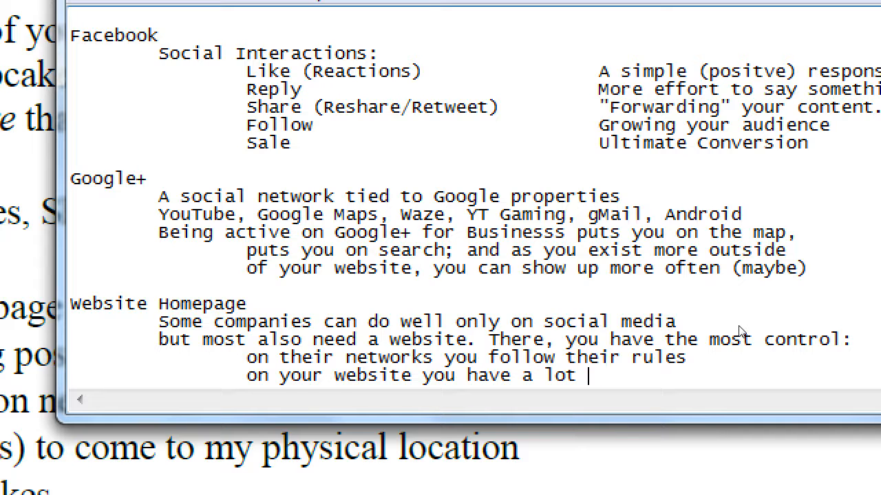
pyautogui.write('rule')
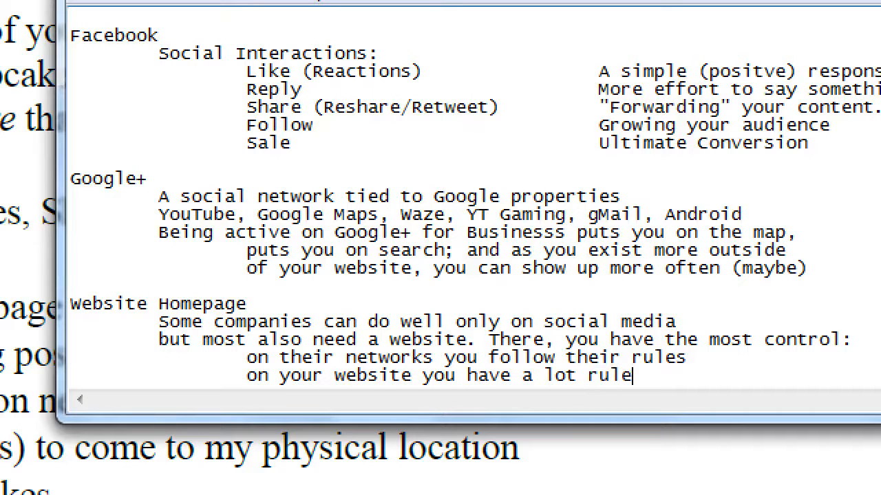
pyautogui.write('s')
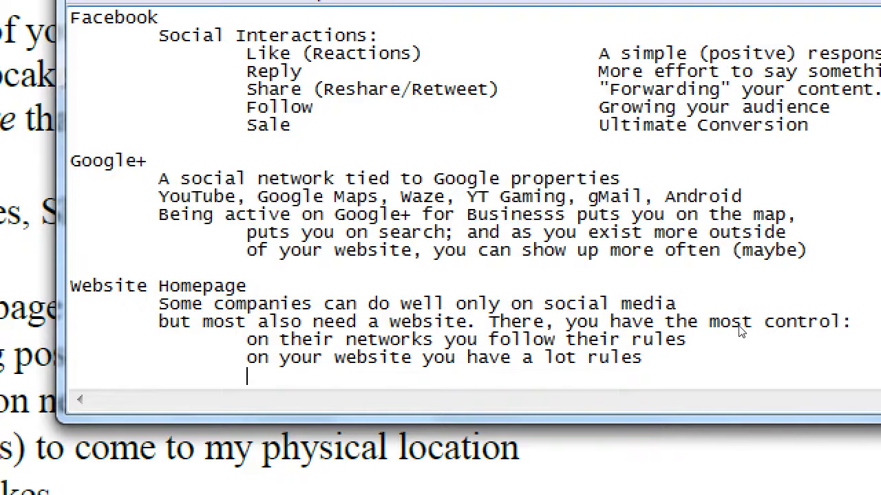
# Step: Write that you can often do things here you can't there: newsletters, coupons, sales
pyautogui.write('You can of')
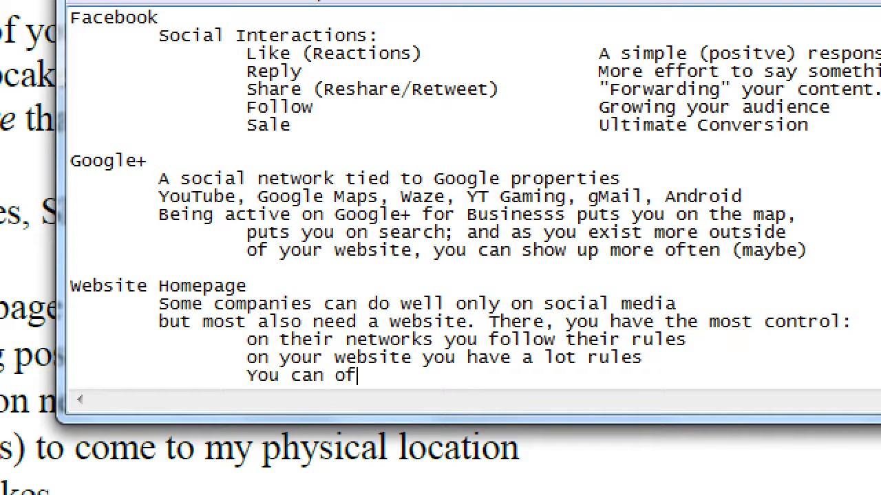
pyautogui.write('ten do things')
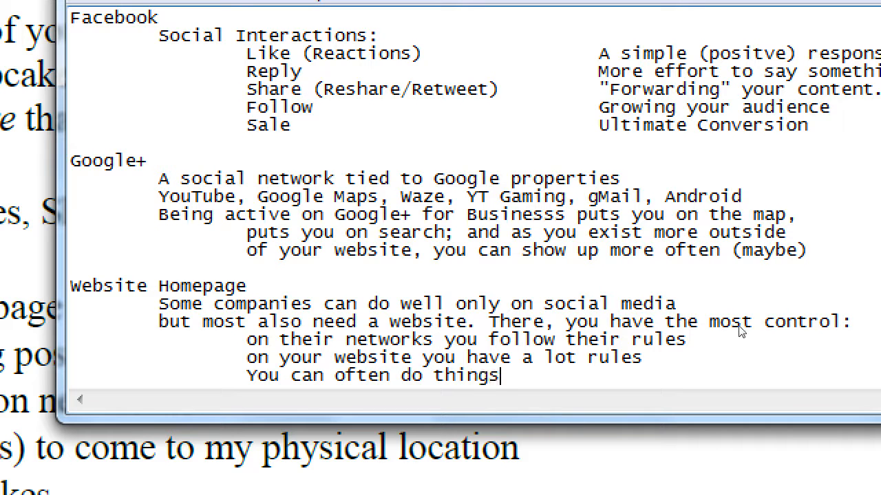
pyautogui.write("here tha you can'")
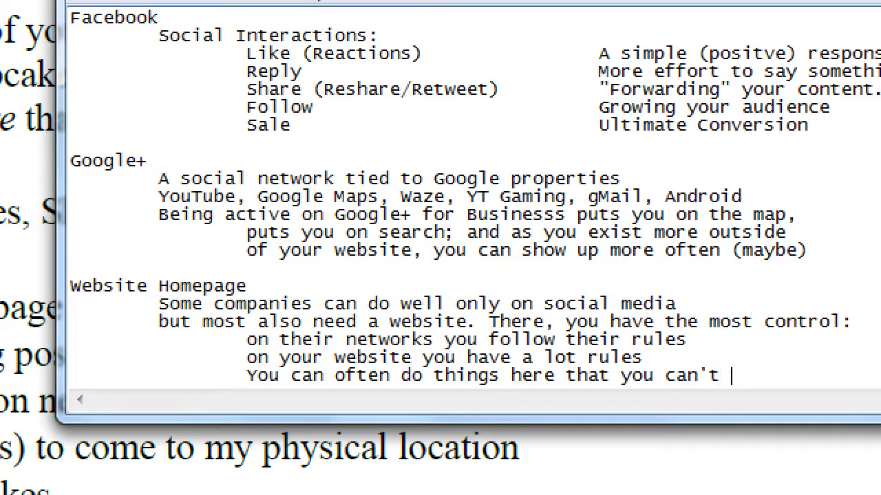
pyautogui.write('there:')
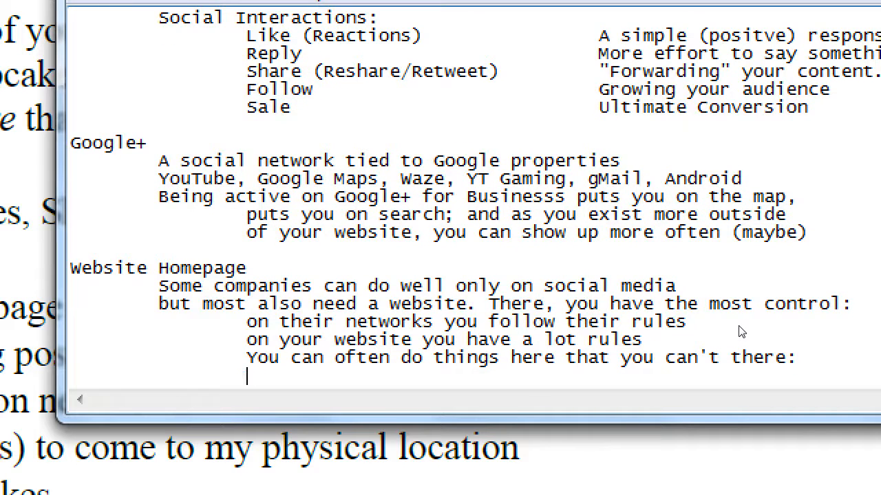
pyautogui.write('newsl')
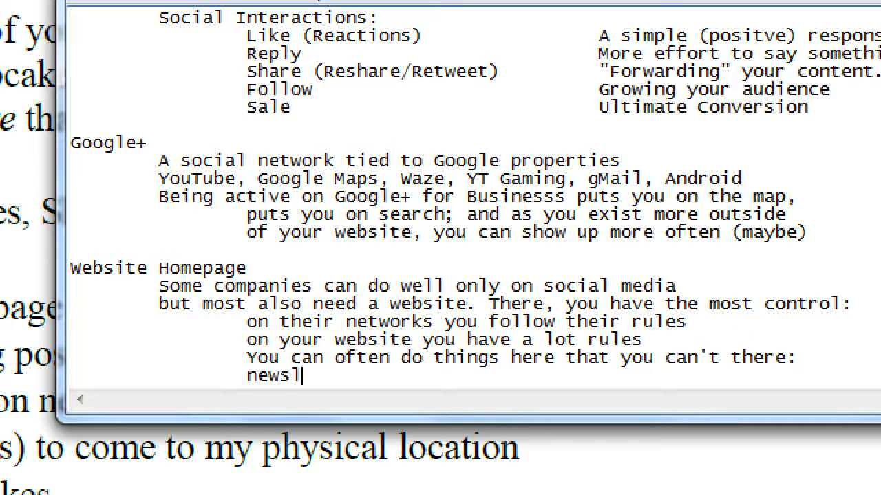
pyautogui.write('etters, c')
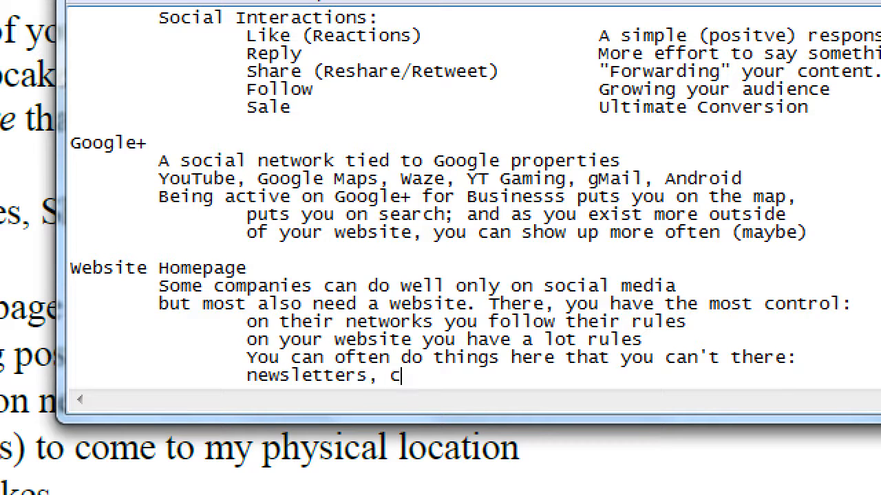
pyautogui.write('oupons, sales')
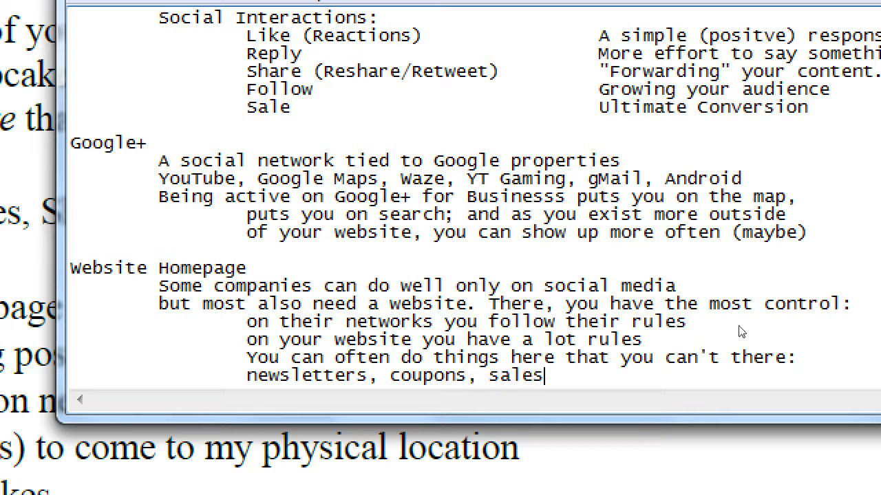
pyautogui.moveTo(740, 328)
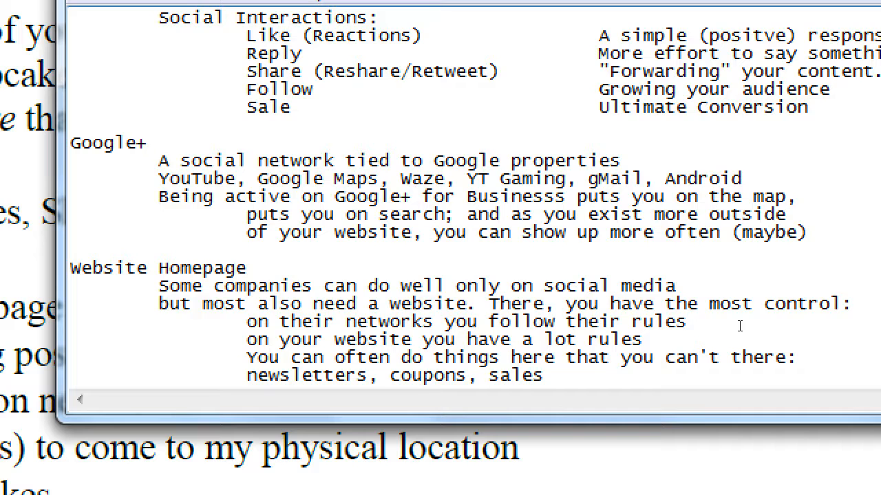
pyautogui.click(539, 376)
pyautogui.write('Blog')
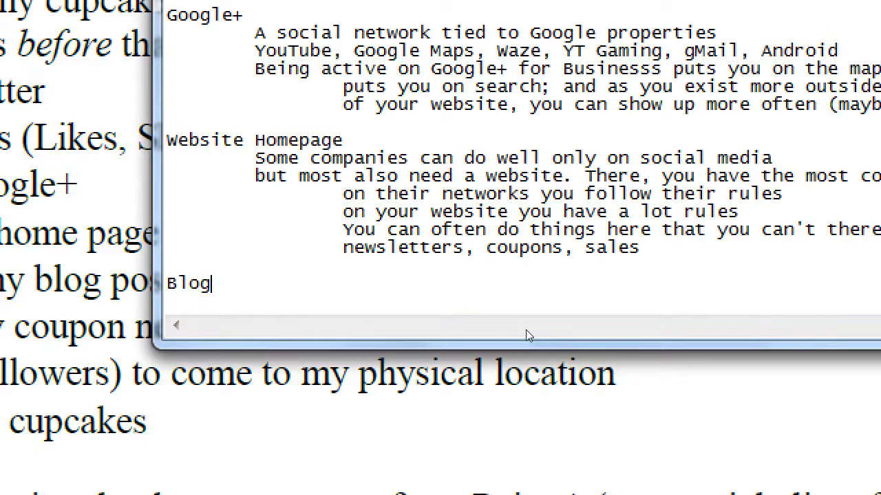
# Step: Start the Blogs heading and begin its description 'Writings that you create'
pyautogui.write('s')
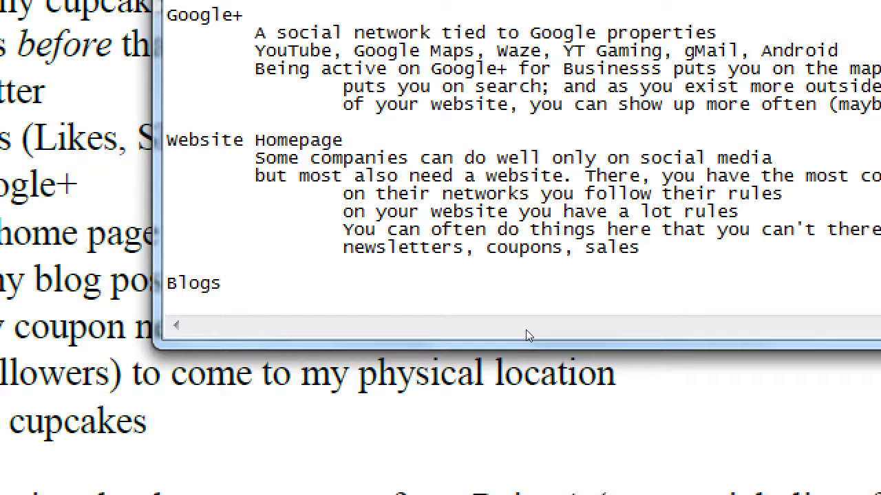
pyautogui.write('Writti')
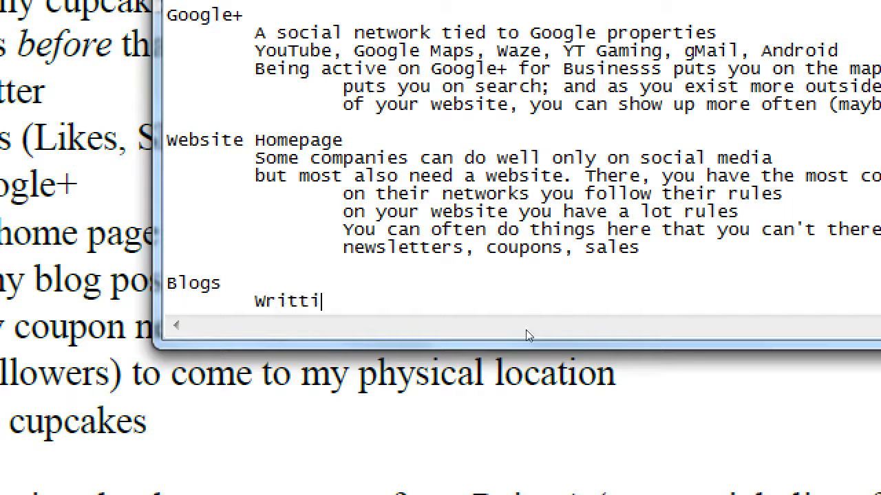
pyautogui.write('ngs that yo')
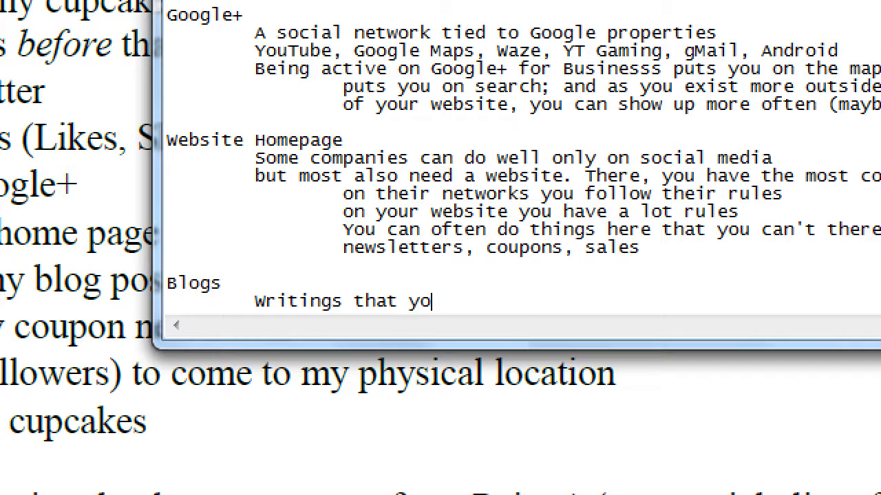
pyautogui.write('u create')
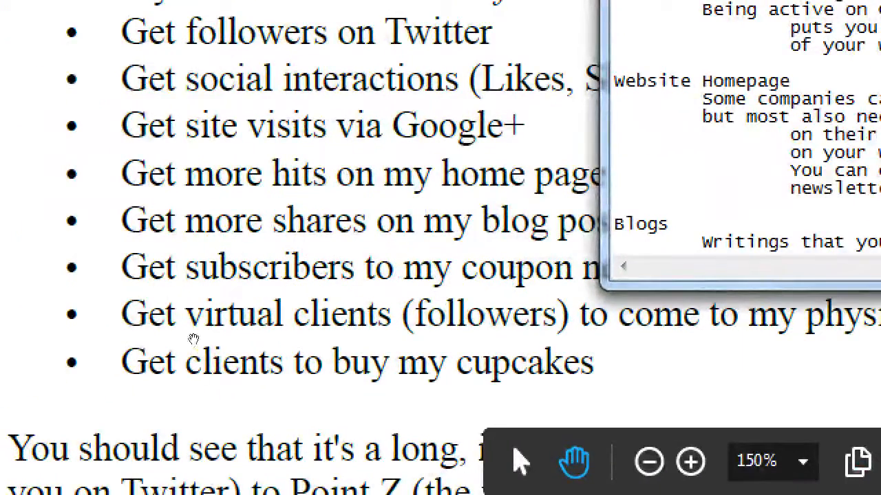
pyautogui.moveTo(272, 322)
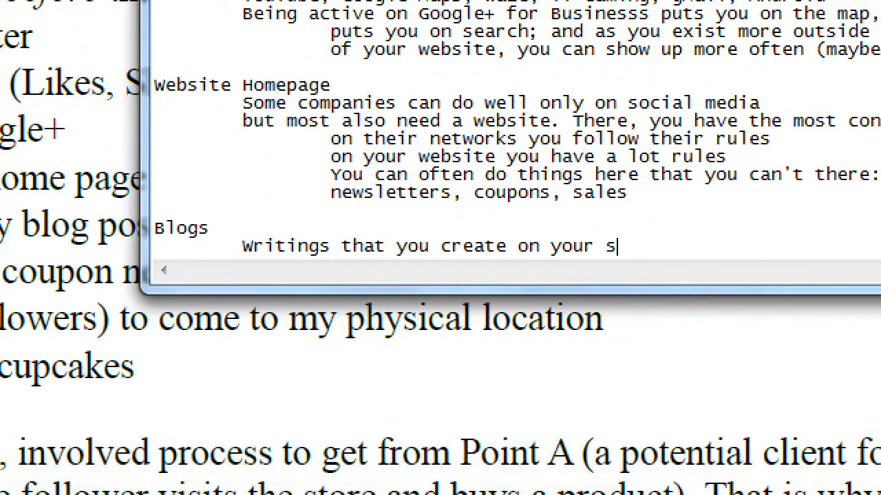
# Step: Write that blogs mean writing on the site on a regular basis, about 100 words per month
pyautogui.write('ite on a regular basis')
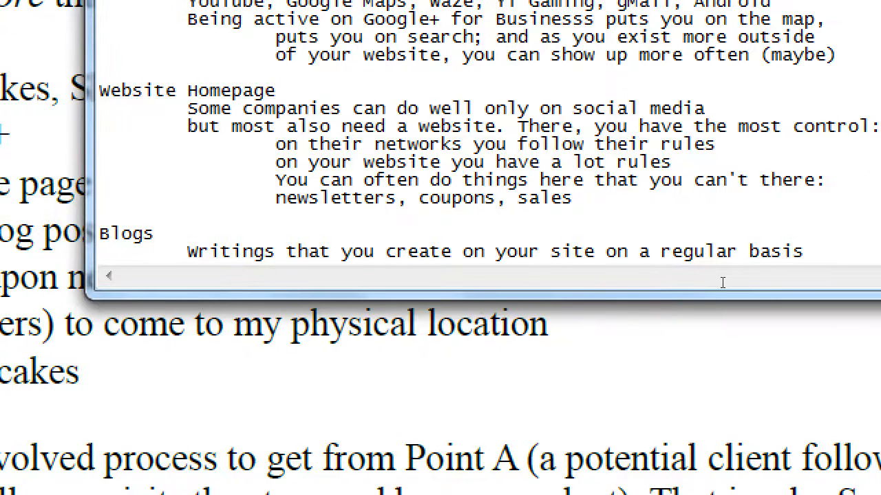
pyautogui.scroll(-3)
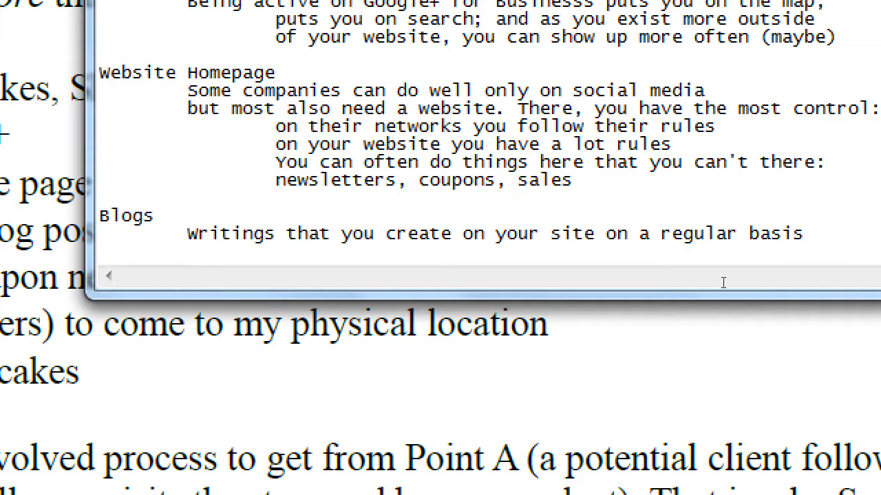
pyautogui.write('100 words')
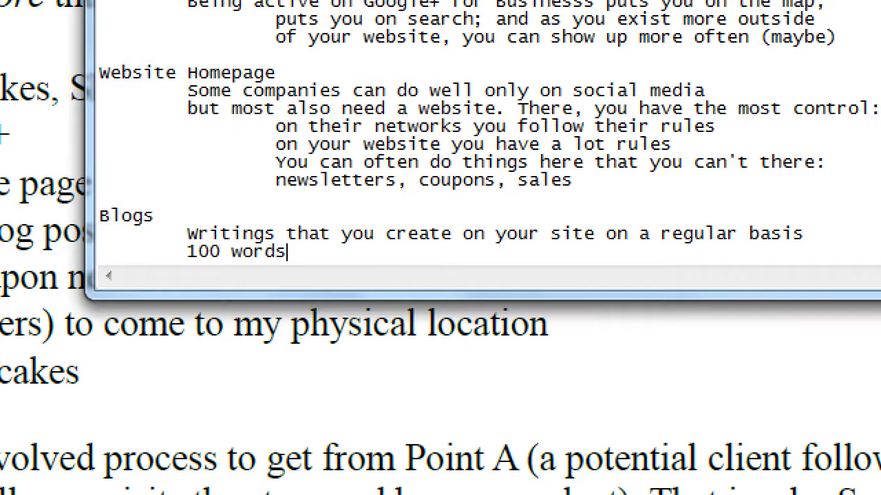
pyautogui.write('per month of new content.')
pyautogui.write('ARticles filled with keywords of the c')
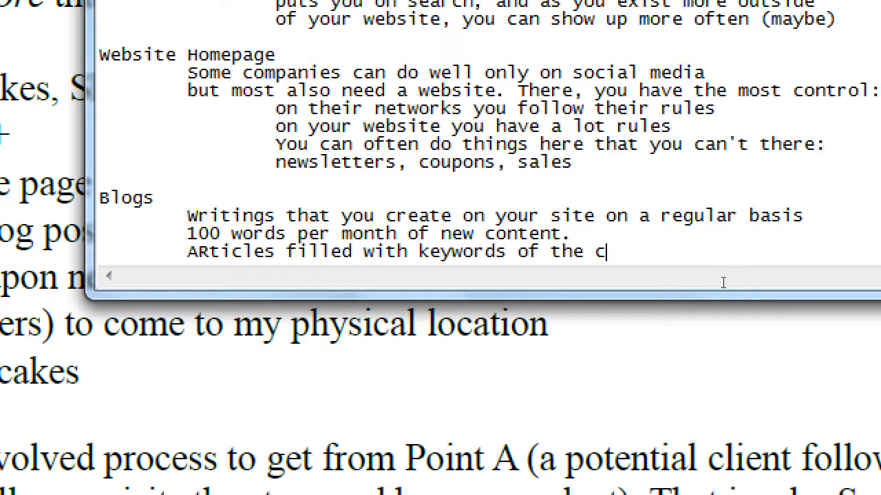
# Step: Add that the topic articles you're publishing are keyword-filled so the search engines can find you
pyautogui.write('opic of your business')
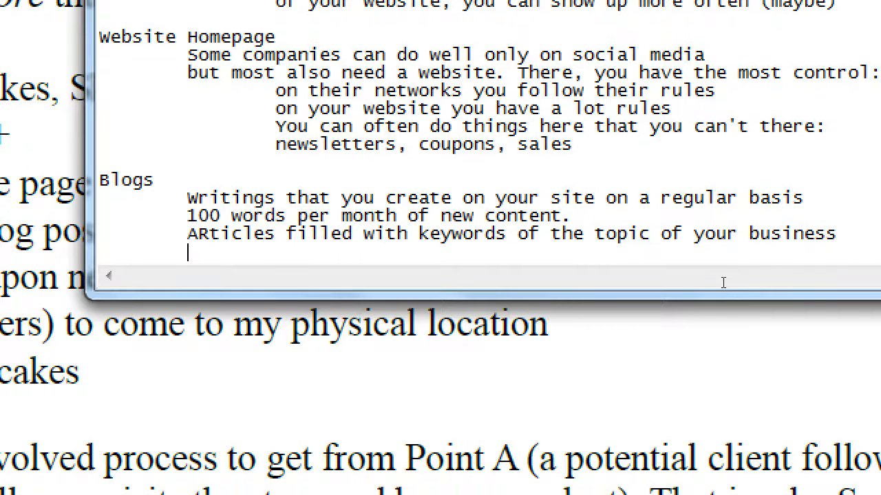
pyautogui.write("that you're pubolis")
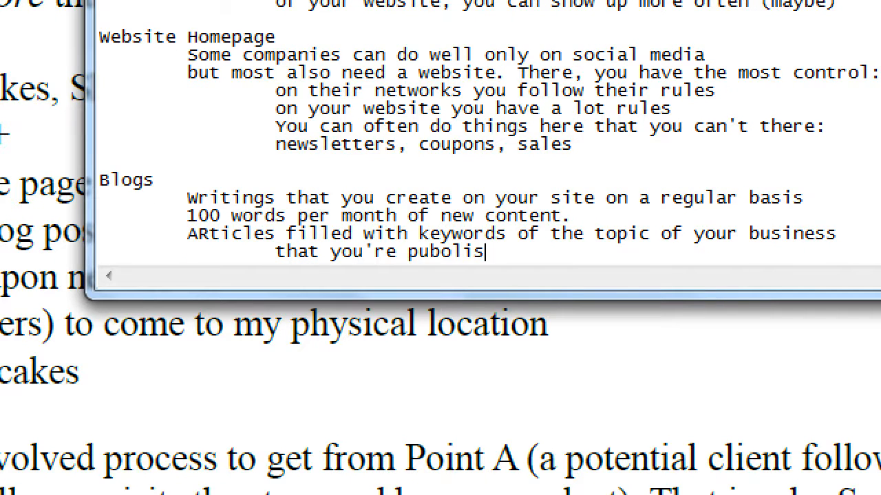
pyautogui.press('BackSpace')
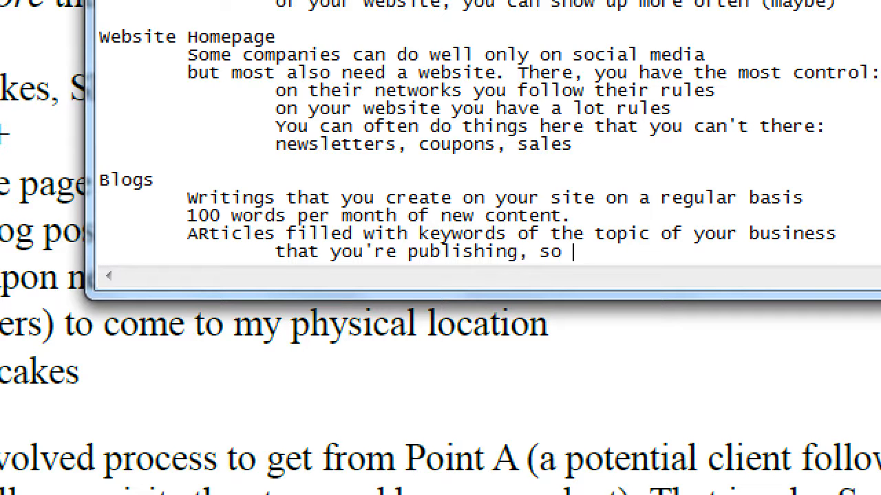
pyautogui.write('the search engines')
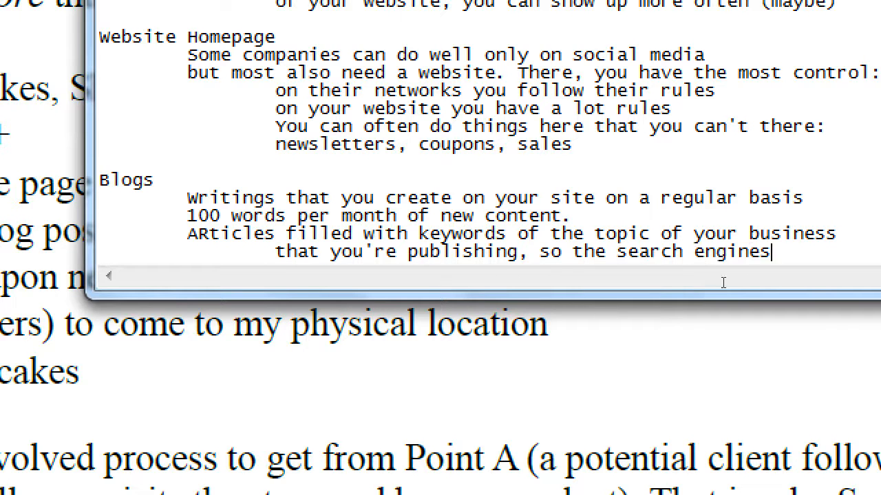
pyautogui.write('can find')
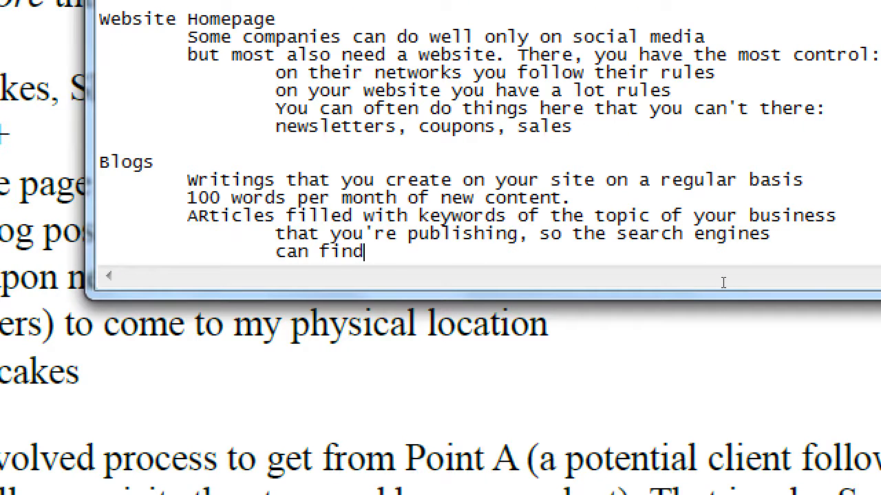
pyautogui.write('you.')
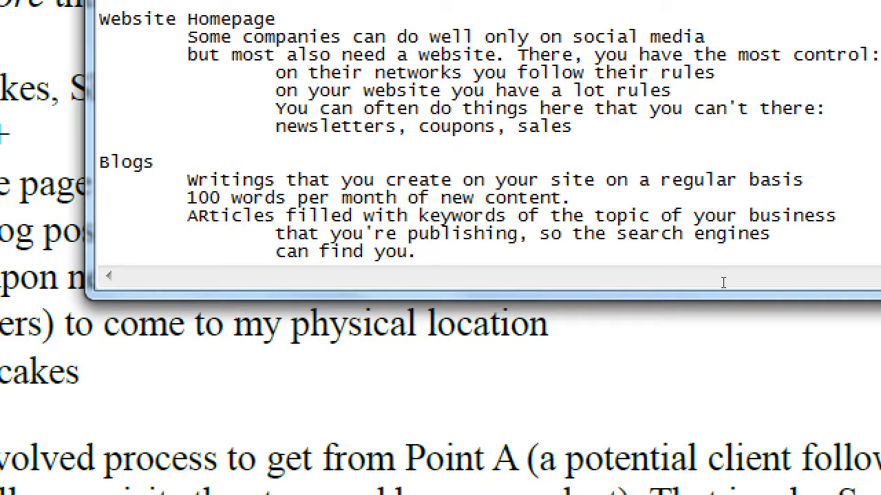
pyautogui.write('" "')
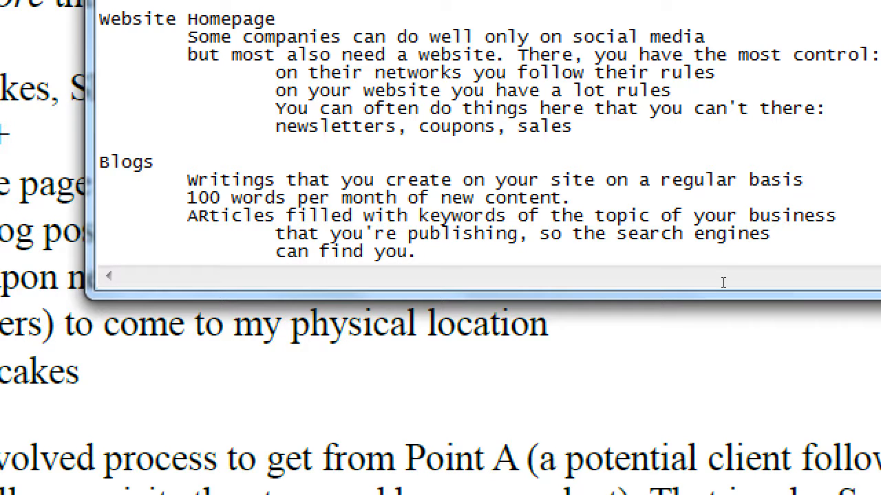
pyautogui.click(432, 250)
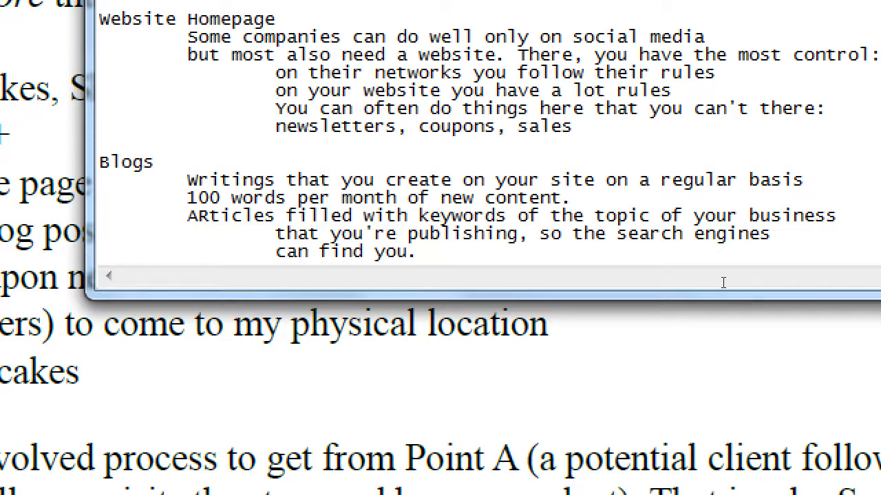
# Step: Write 'ARticles titled with search terms can help you get found.' and return to the notes
pyautogui.write('ARticles titt')
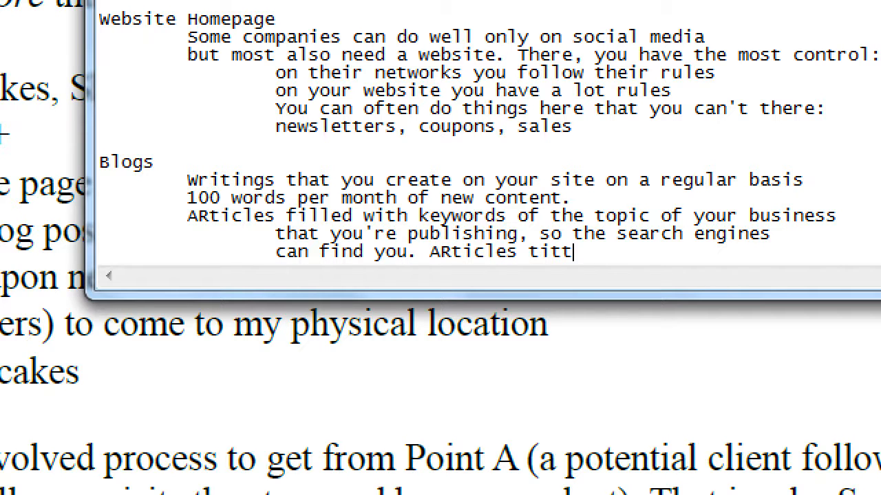
pyautogui.write('led with serach t')
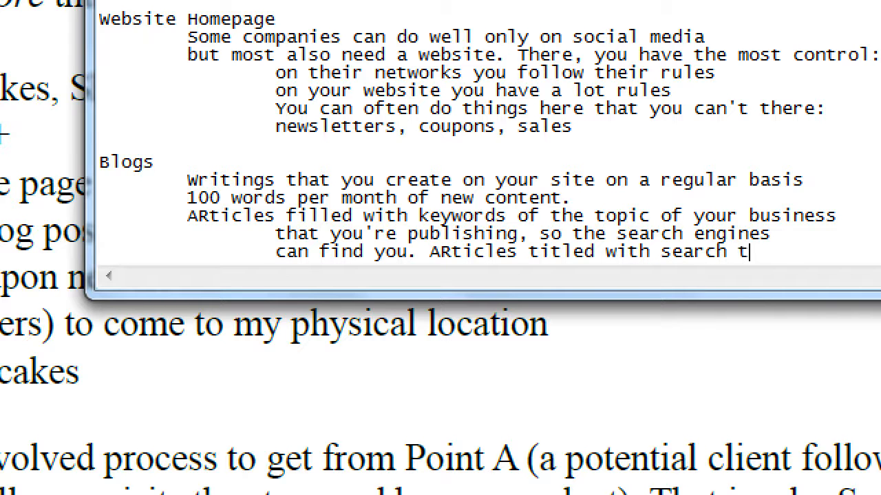
pyautogui.write('erms')
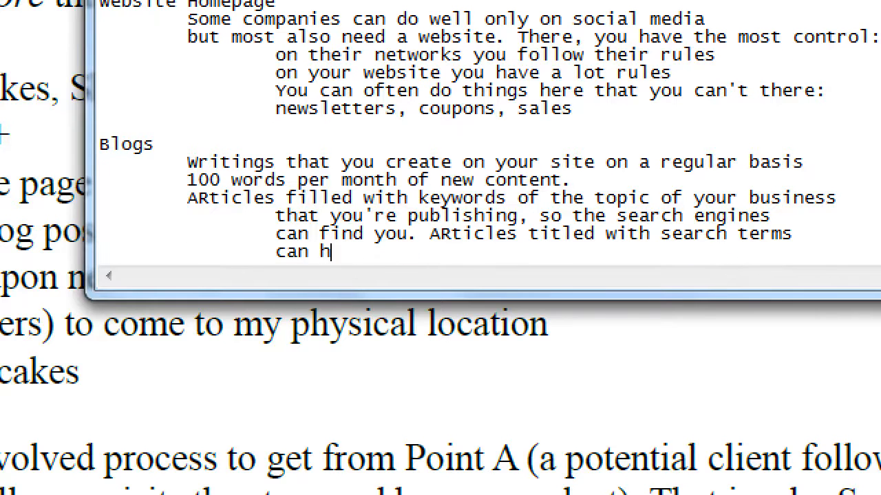
pyautogui.write('elp you get found')
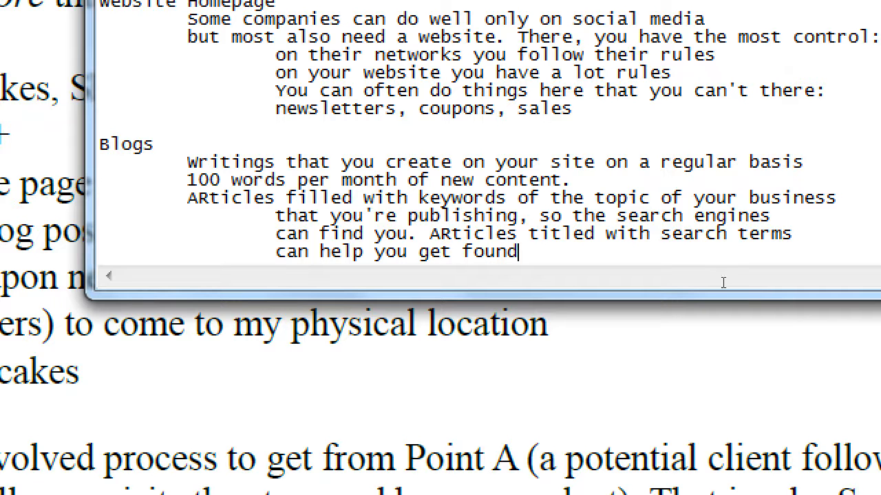
pyautogui.write('.')
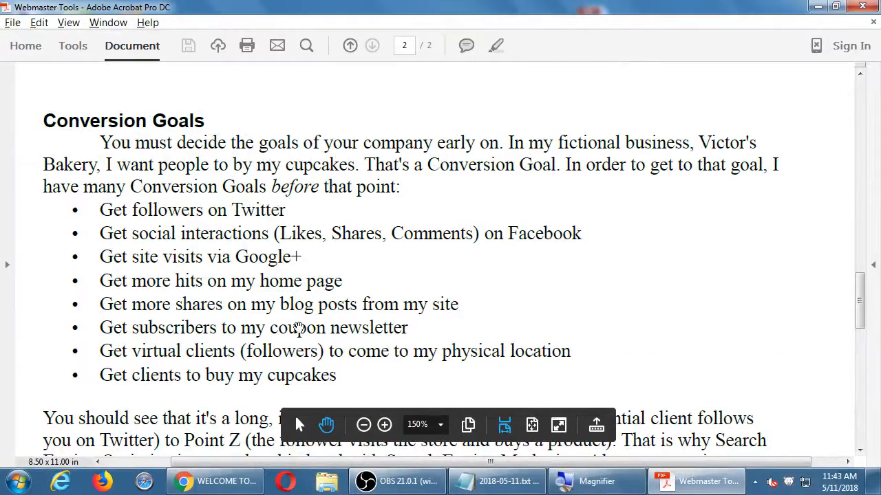
pyautogui.click(496, 482)
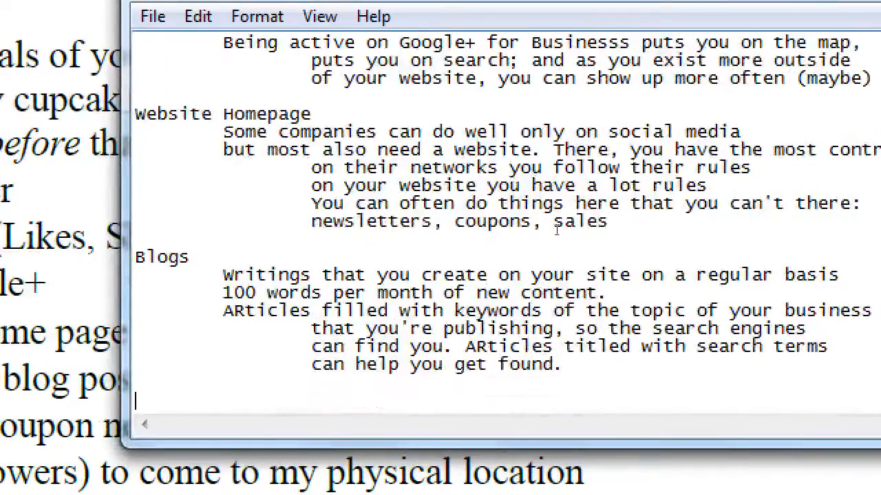
# Step: Add the 'Email marketing/Newsletters' heading: another captive audience, build an Email List of willing buyers
pyautogui.write('Email mark')
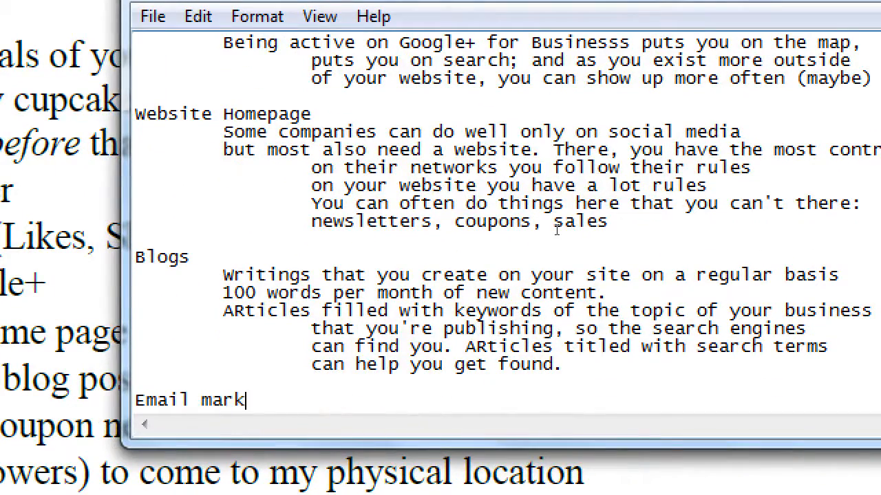
pyautogui.write('eting/New')
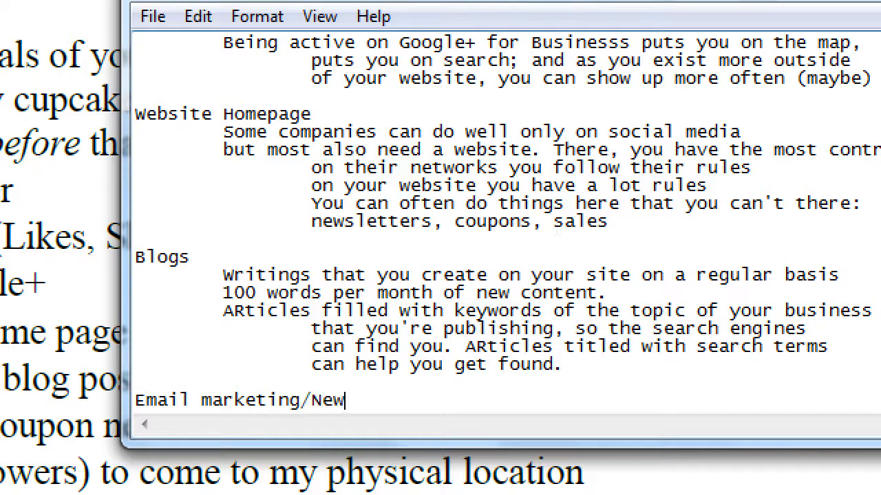
pyautogui.write('sletters')
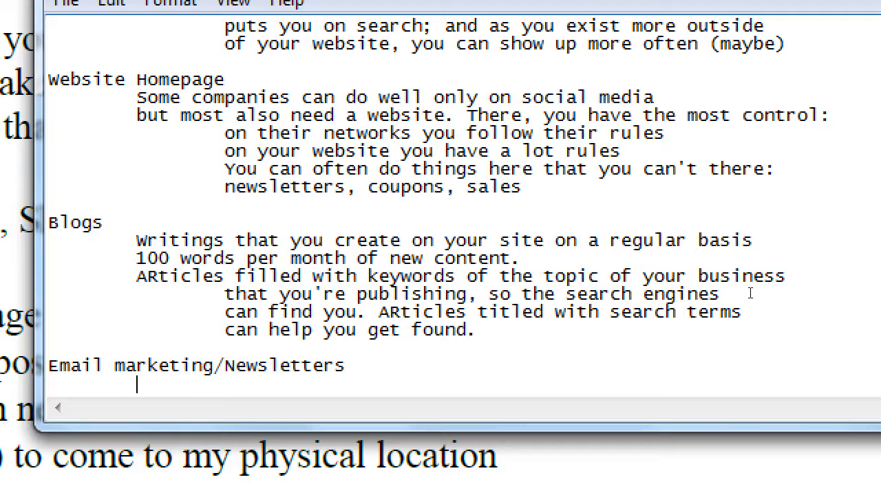
pyautogui.write('Antoerj')
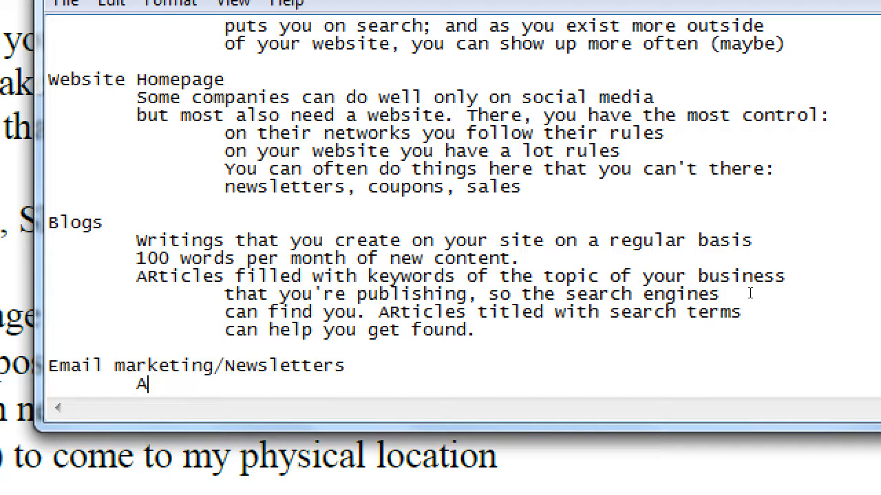
pyautogui.write('nother cat')
pyautogui.write('You b')
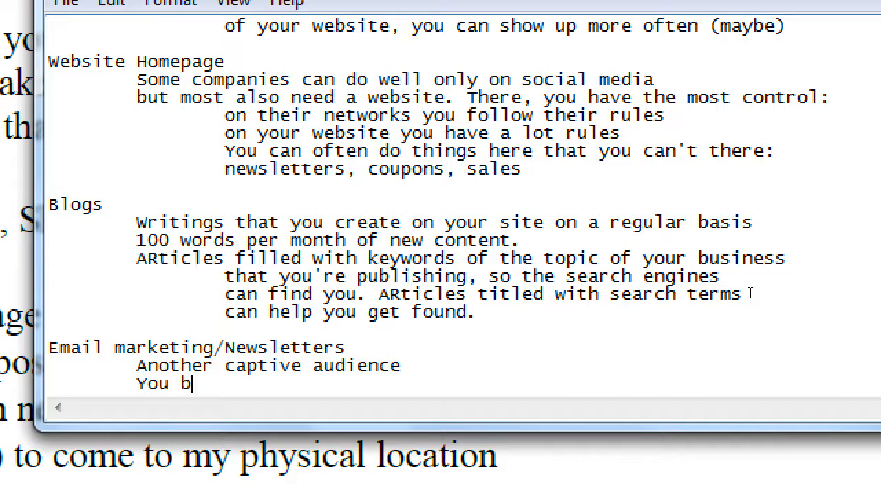
pyautogui.write('uild an email list')
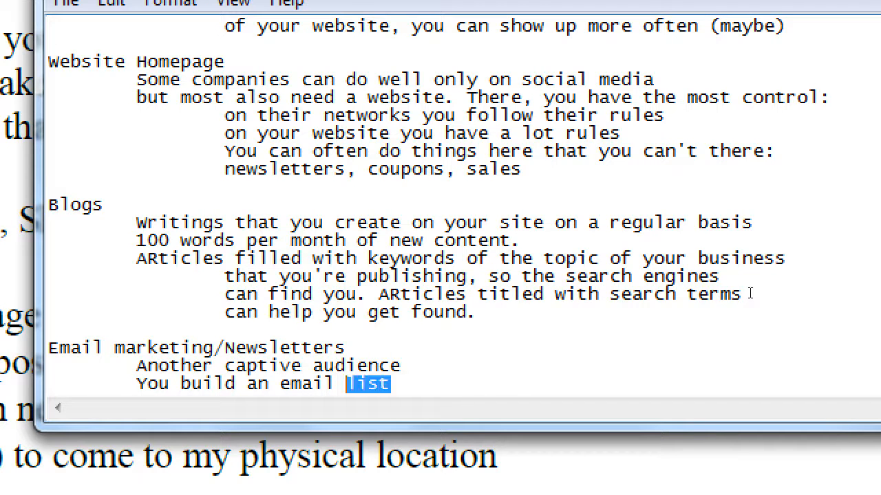
pyautogui.write('Email Lis')
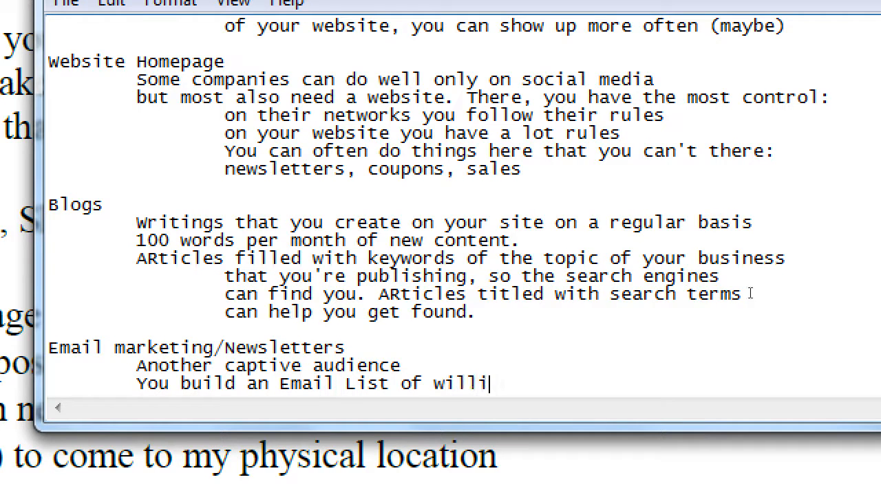
pyautogui.write('ng')
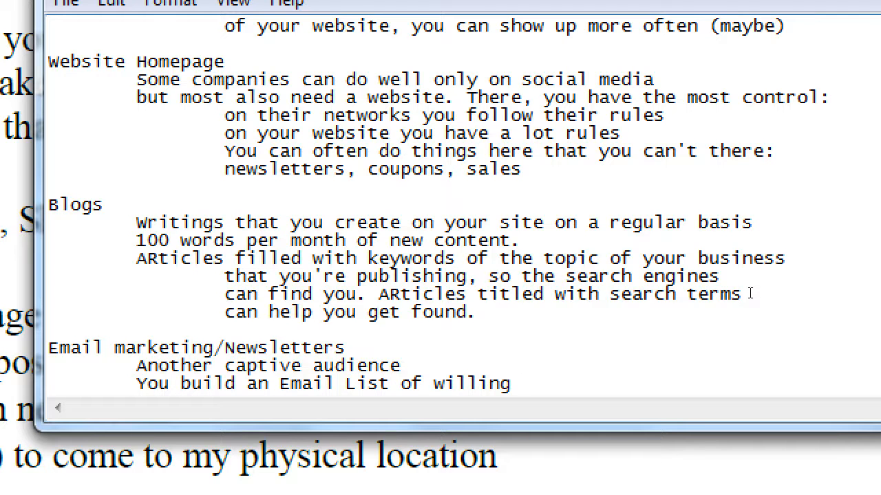
# Step: Replace the word 'buyers' with 'customers' in the email list line
pyautogui.write('buyers')
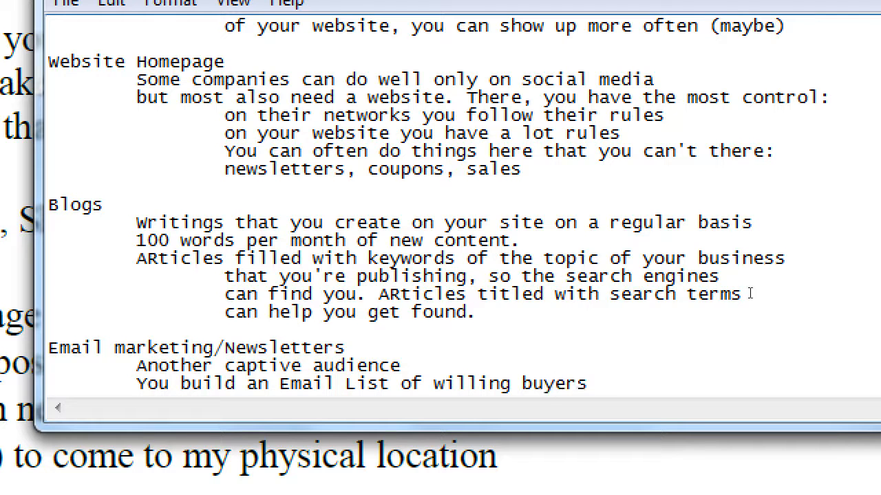
pyautogui.doubleClick(553, 382)
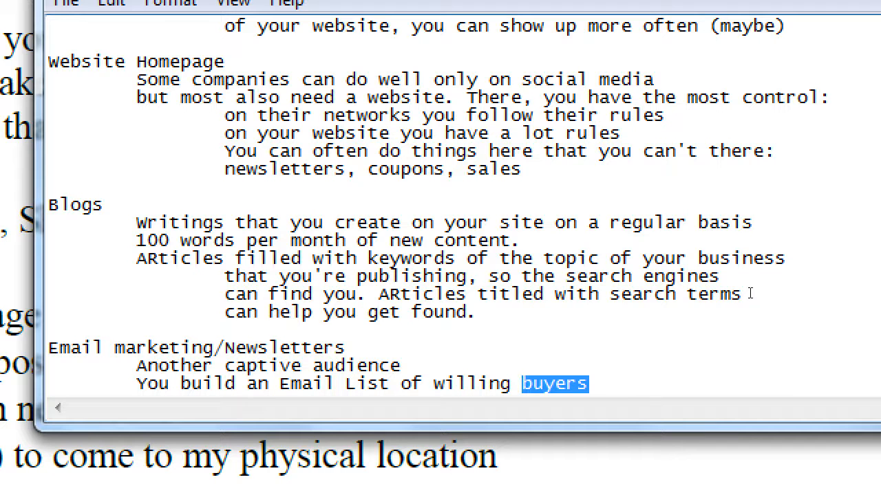
pyautogui.write('customers')
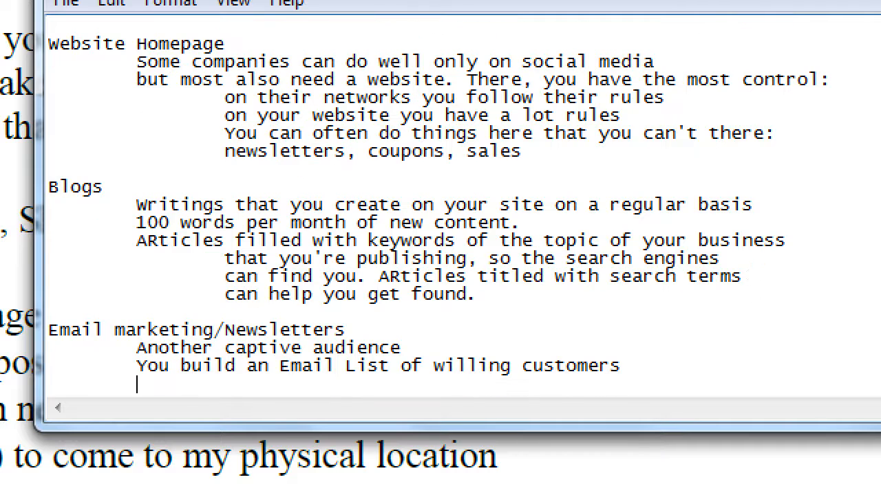
# Step: Add that you have to entice people to subscribe and have content they care to read
pyautogui.write('You have to ent')
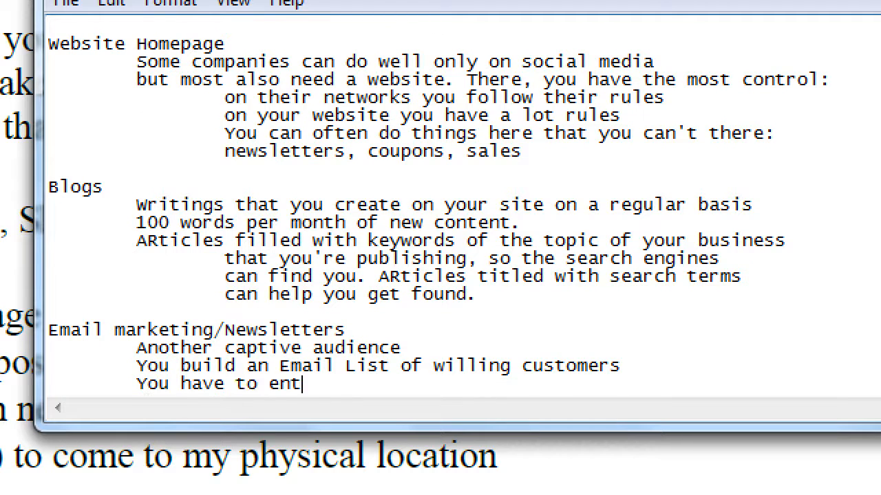
pyautogui.write('ice people to sub')
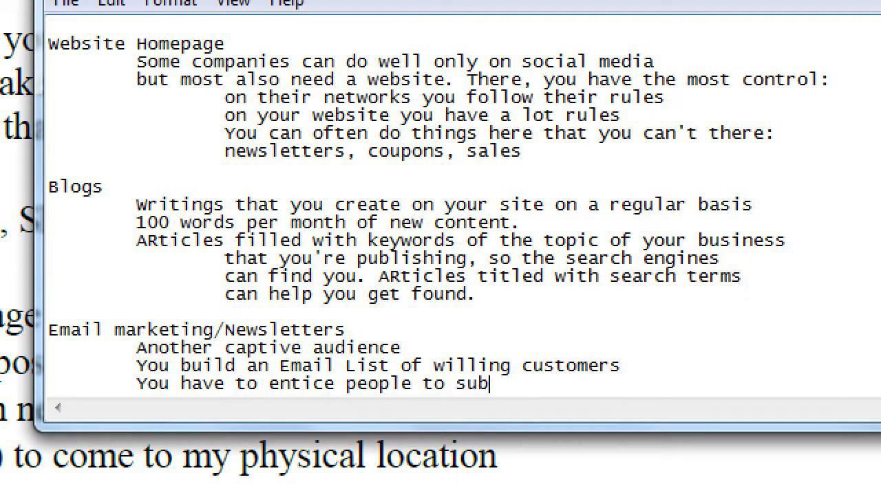
pyautogui.write('scribe and')
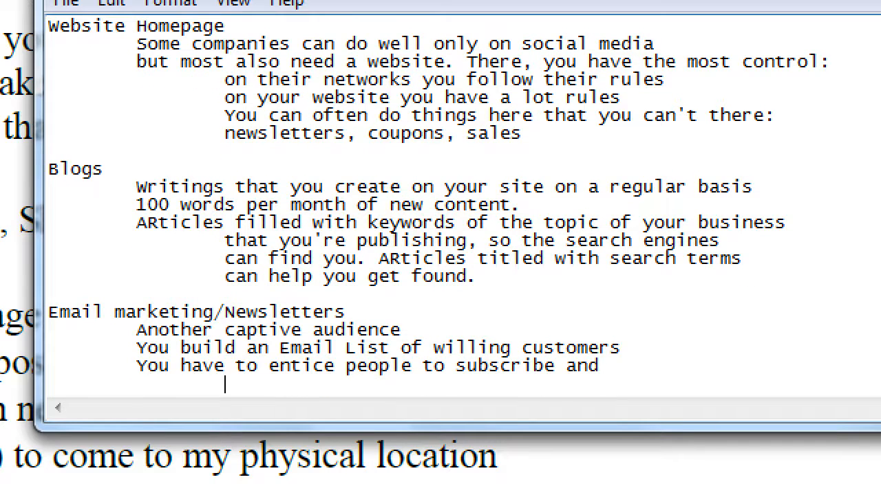
pyautogui.write('have content th')
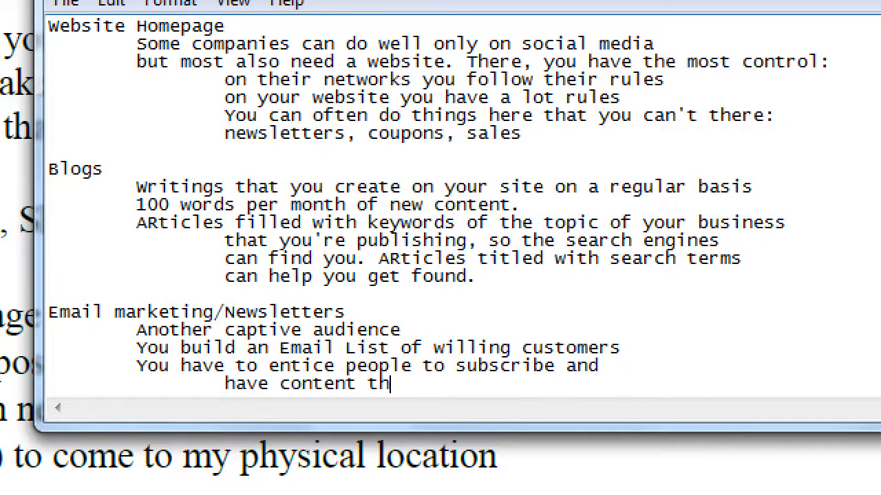
pyautogui.write('ey care')
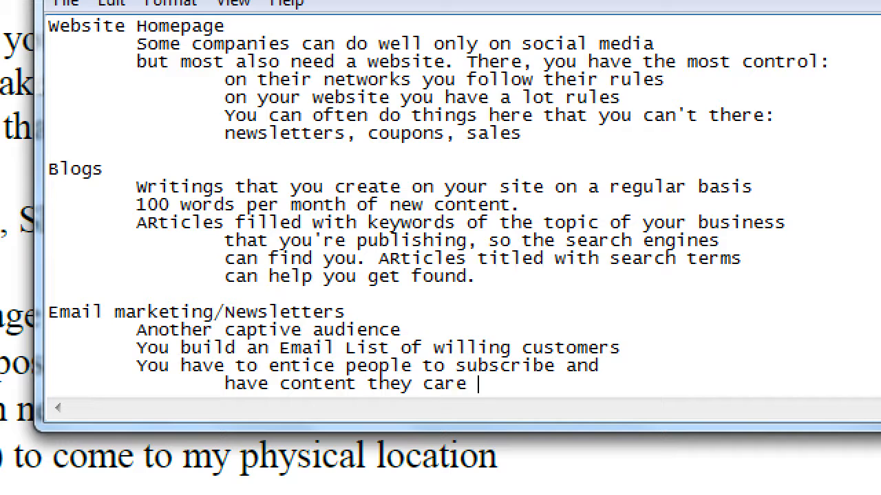
pyautogui.write('to read')
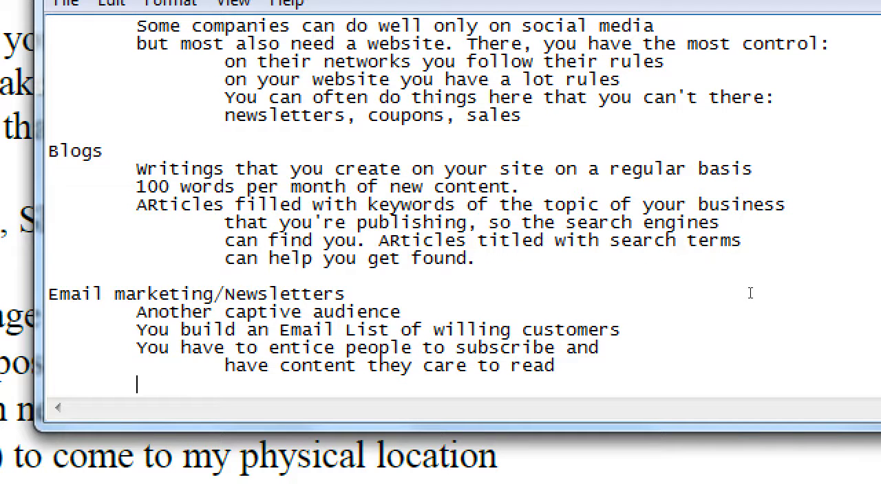
# Step: Write the bad naming example 'Bad: Newsletter'
pyautogui.write('Bad:')
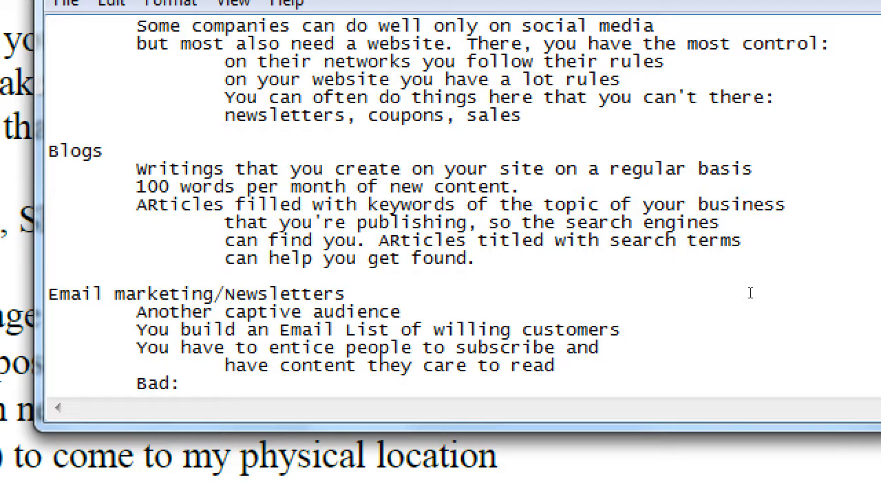
pyautogui.click(191, 384)
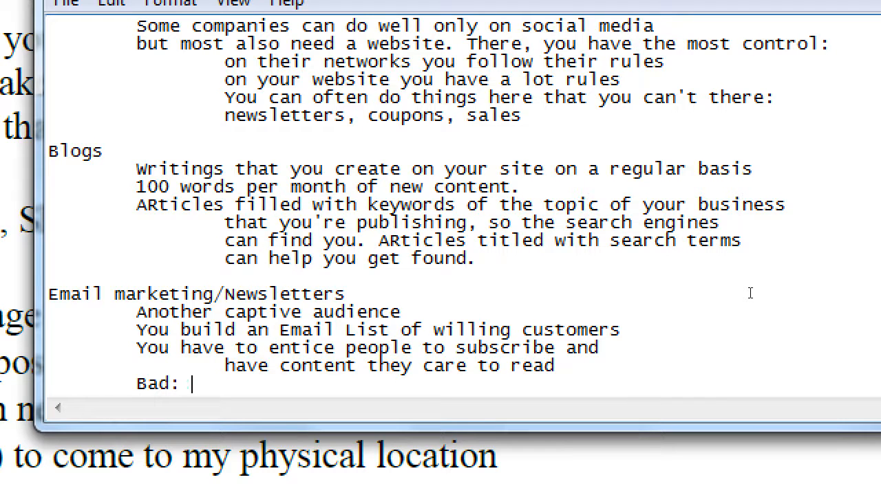
pyautogui.write('Newsle')
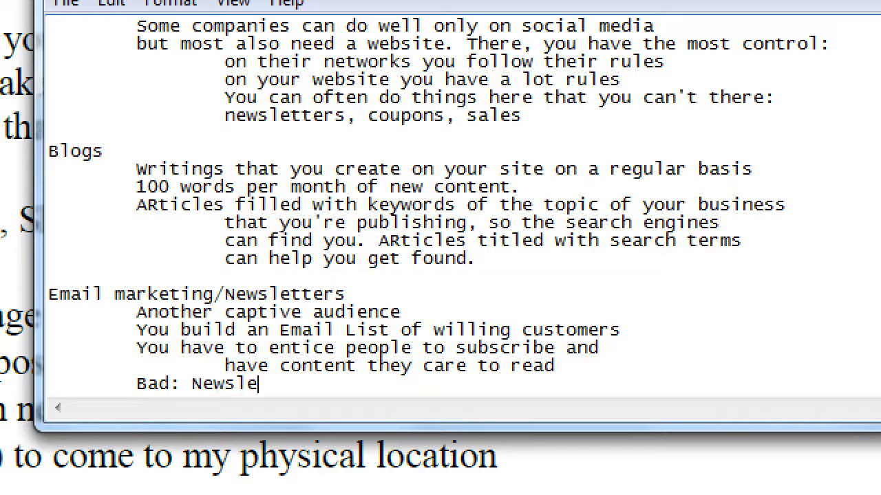
pyautogui.write('tter')
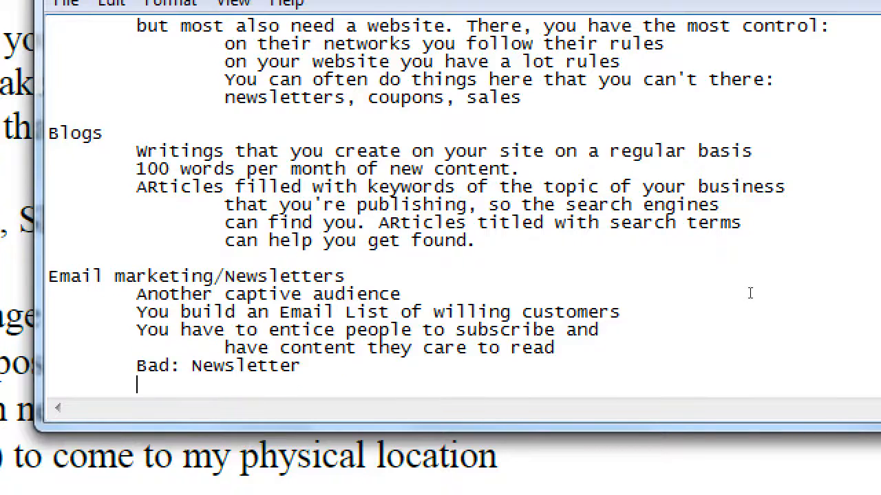
# Step: Write the better example 'Better: Subscribe to our Tips Newsletter'
pyautogui.write('Better:')
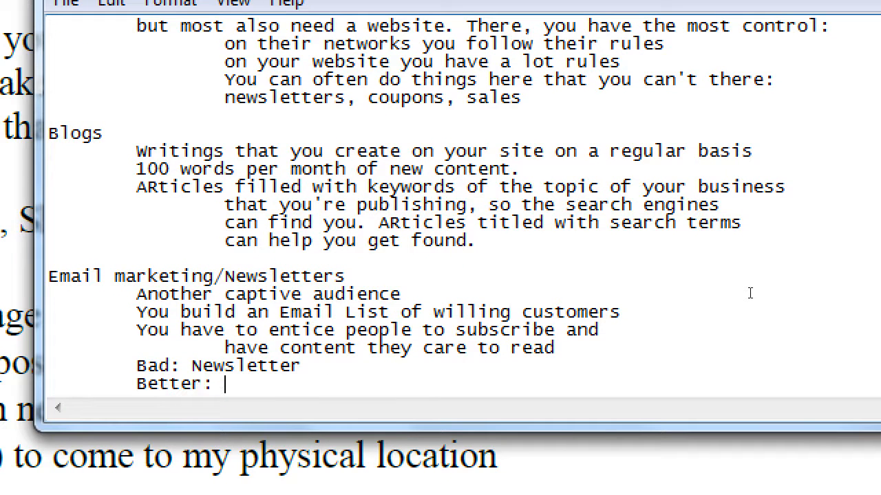
pyautogui.write('Subscr')
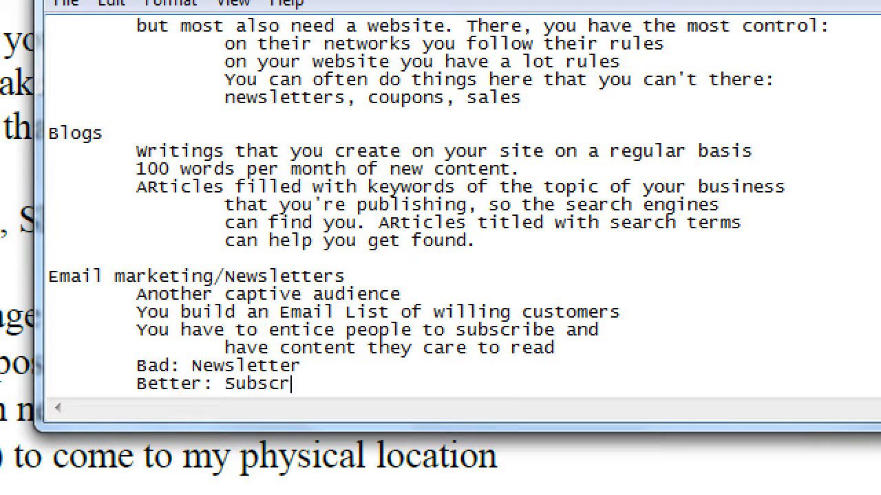
pyautogui.write('ibe to our')
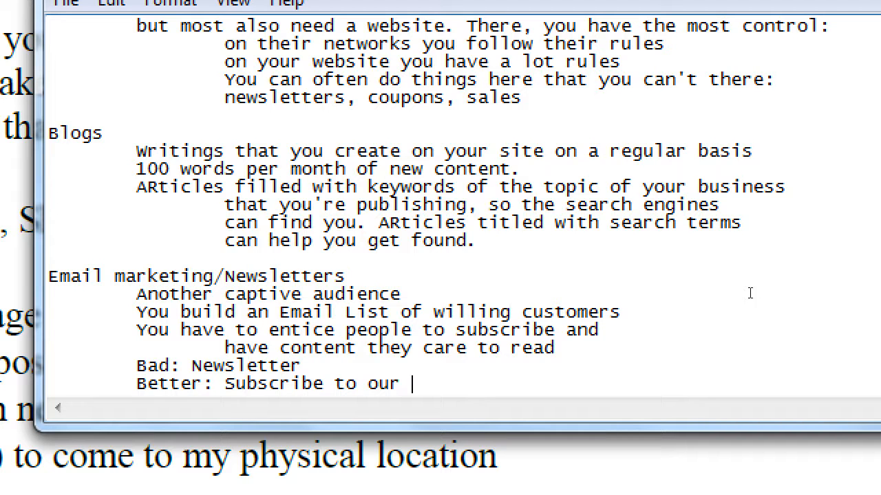
pyautogui.write('Tips New')
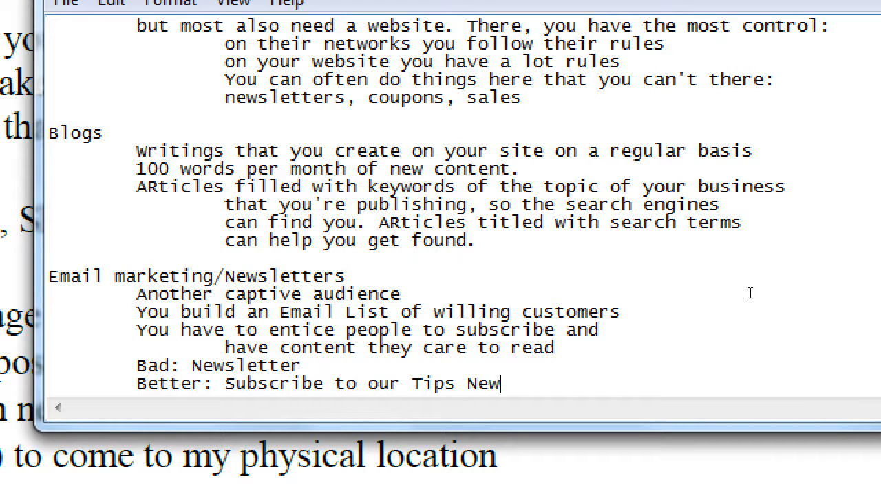
pyautogui.write('sletter')
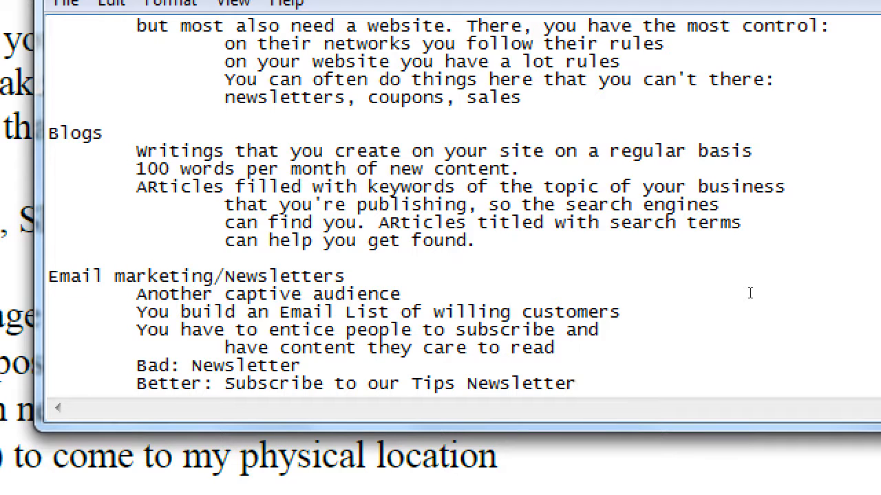
pyautogui.click(576, 382)
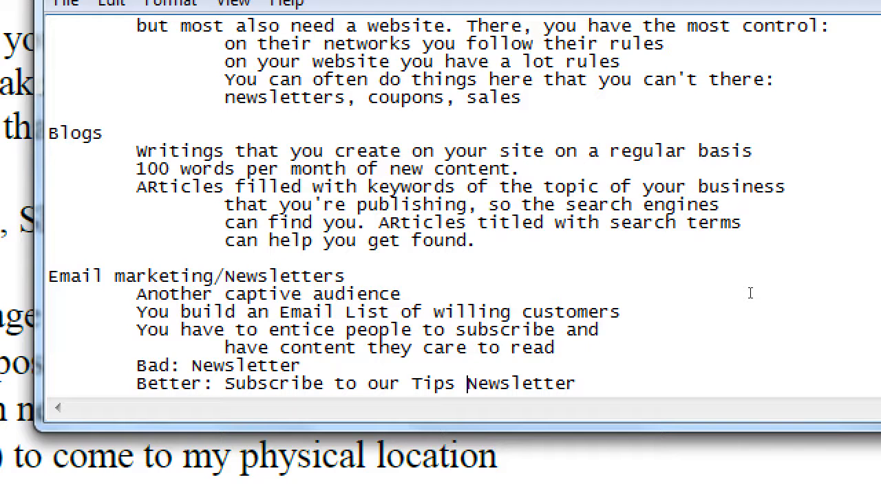
pyautogui.doubleClick(434, 382)
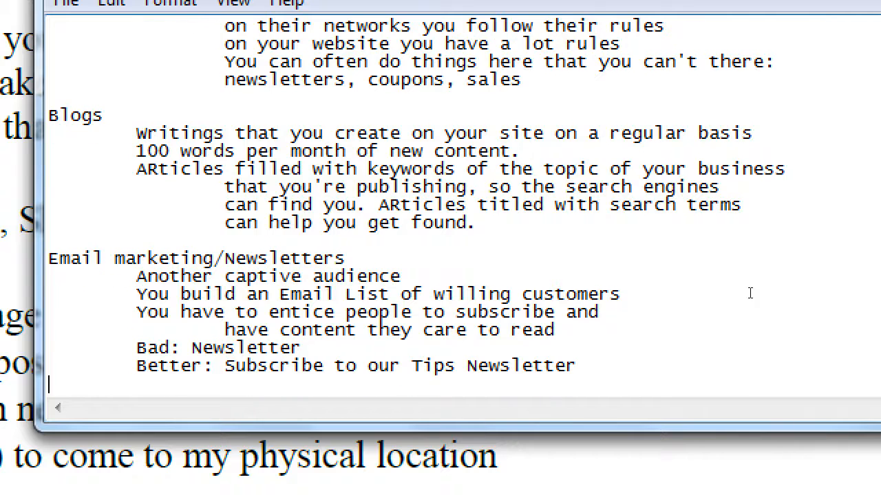
# Step: Write the line '"Best" Learn about Healthy Baking', fixing the partly typed 'Lear' along the way
pyautogui.write('"Bes')
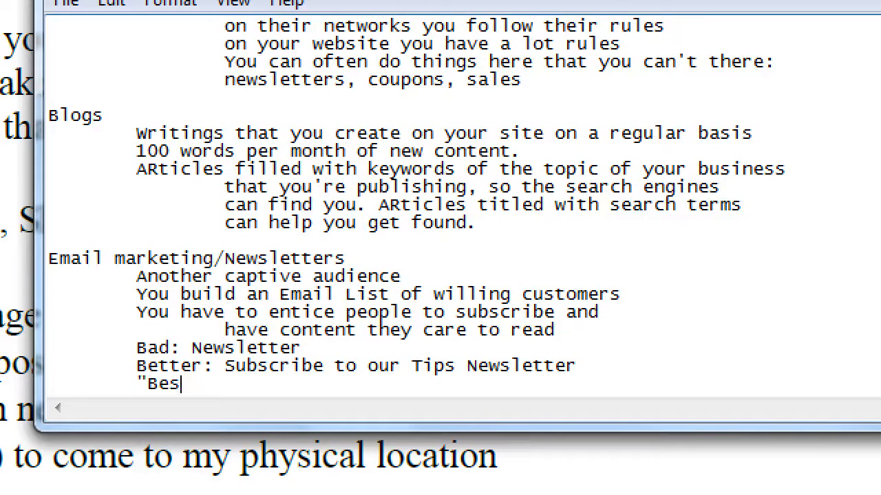
pyautogui.write('t"')
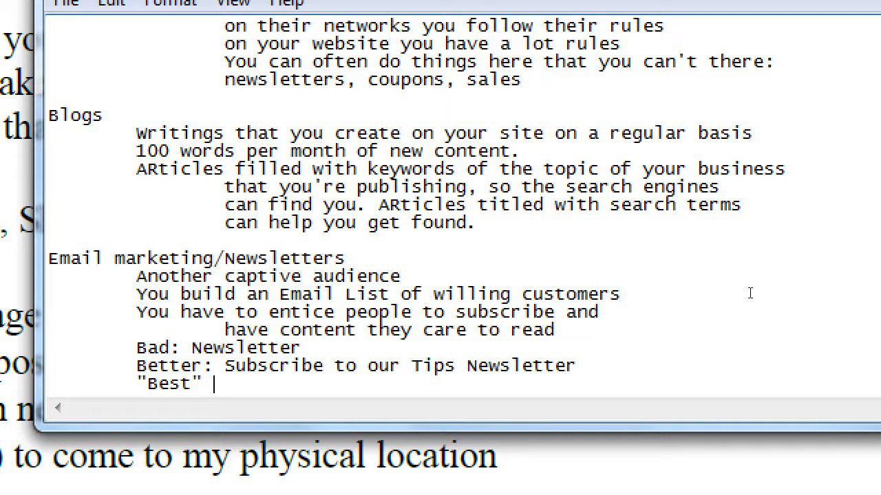
pyautogui.write('Lear')
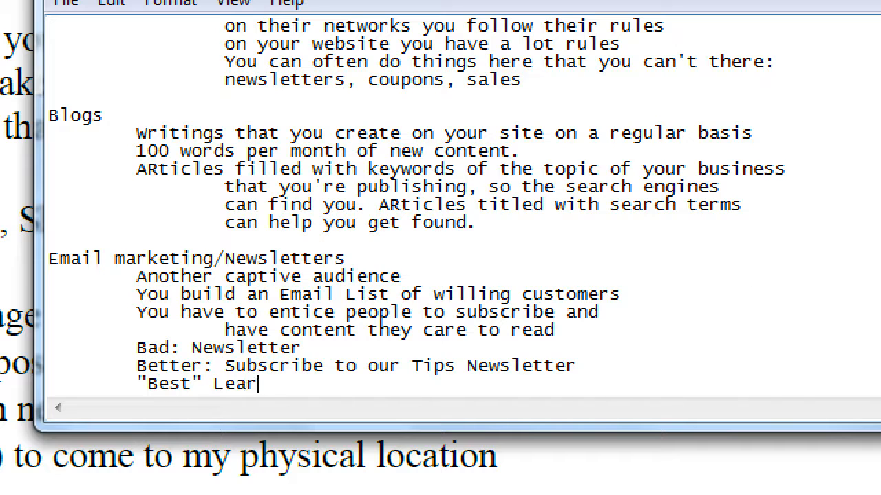
pyautogui.write('n')
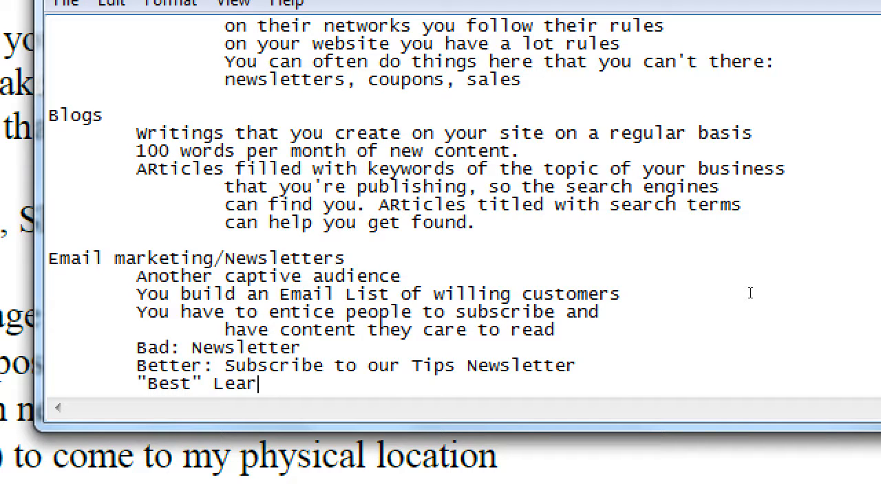
pyautogui.press('BackSpace')
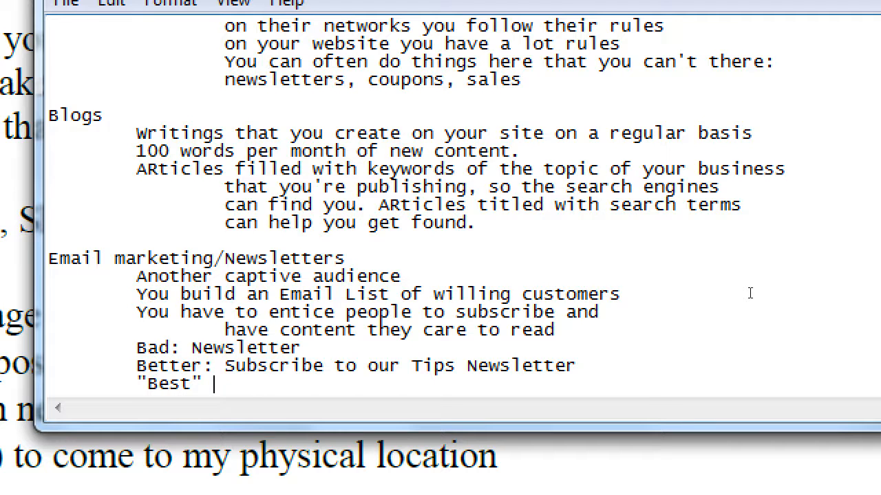
pyautogui.write('Learn about')
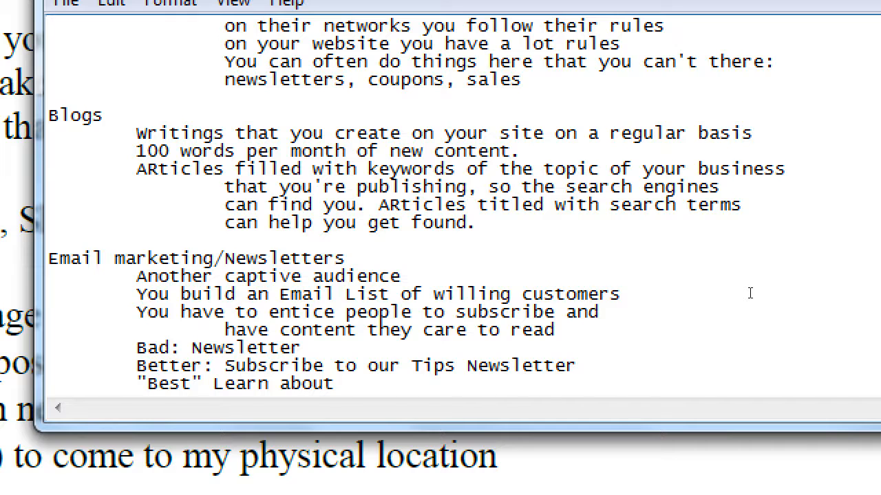
pyautogui.write('Healthy Ba')
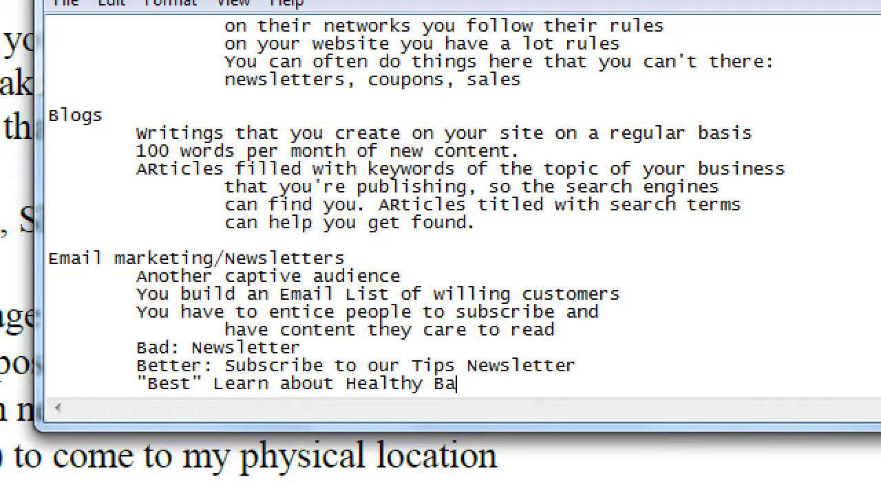
pyautogui.write('king')
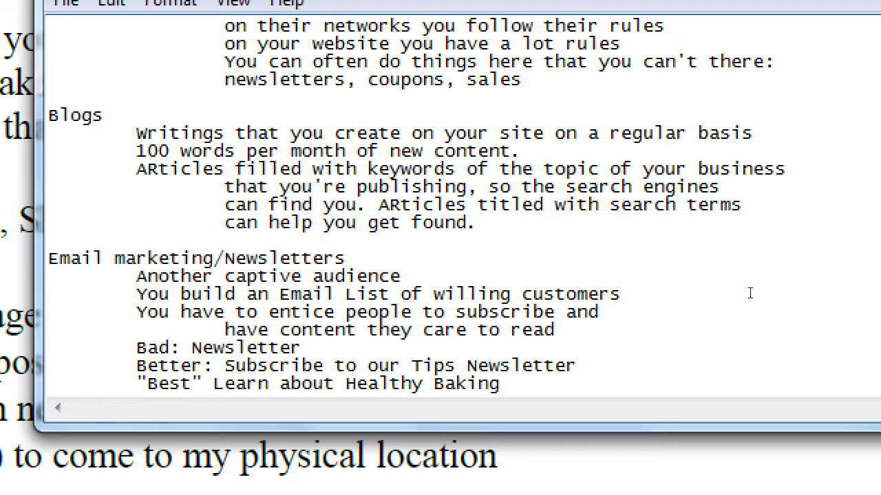
# Step: Write 'Purpose of the newsletter:' followed by 'Another avenue to market to a willing audience'
pyautogui.scroll(-3)
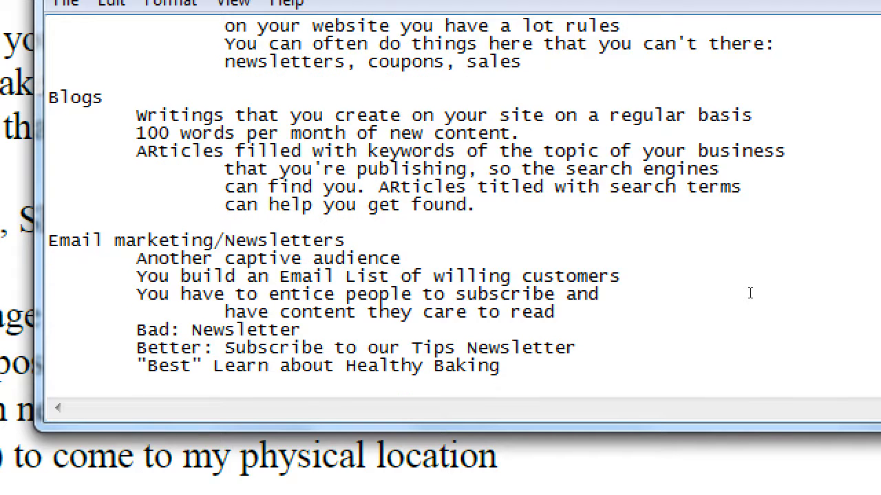
pyautogui.write('Purpose of the')
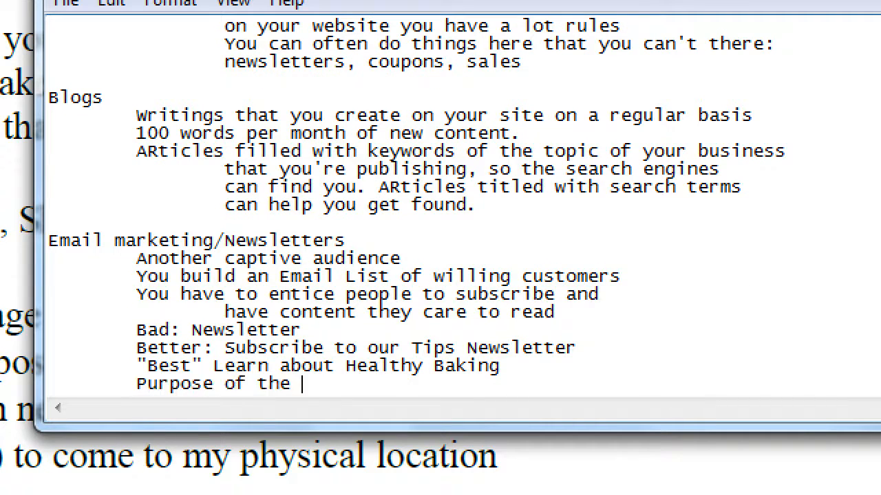
pyautogui.write('newsletter:')
pyautogui.write('Another')
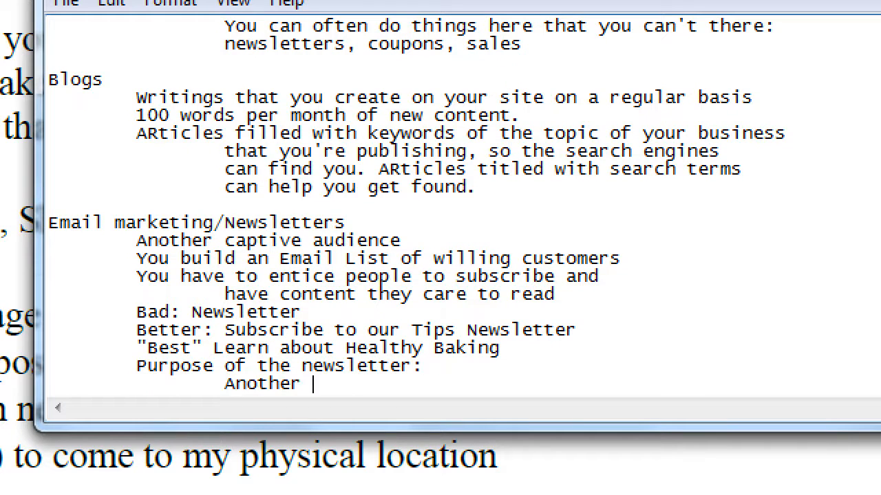
pyautogui.write('avenue to Mar')
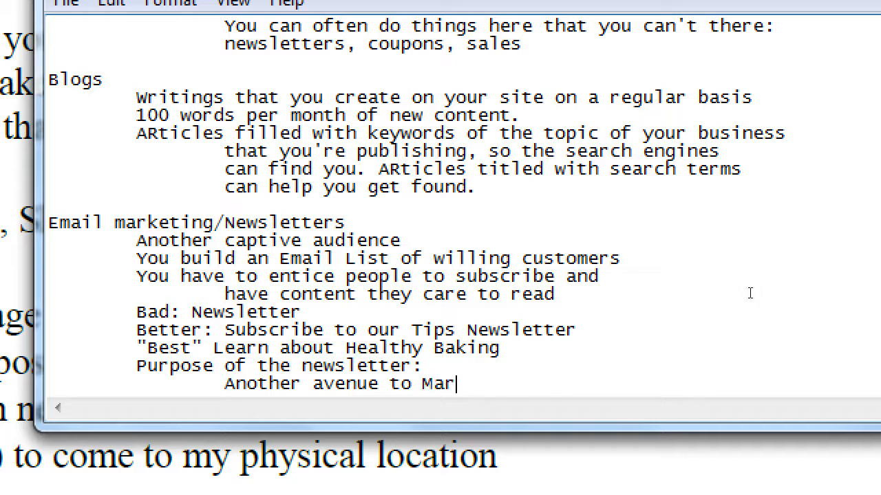
pyautogui.write('ket to a w')
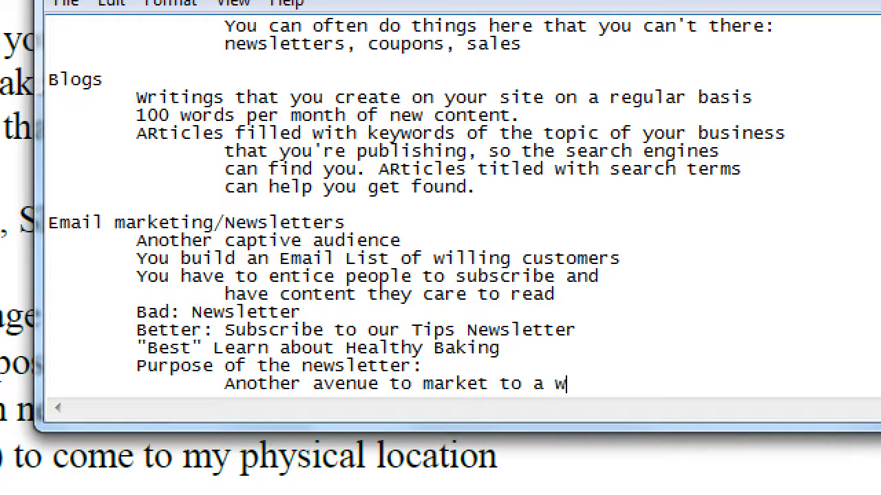
pyautogui.write('illing audi')
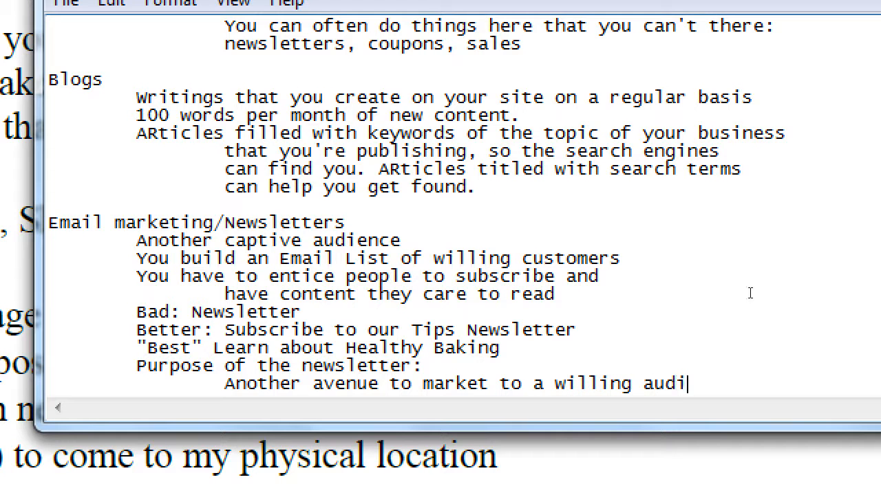
pyautogui.write('ence')
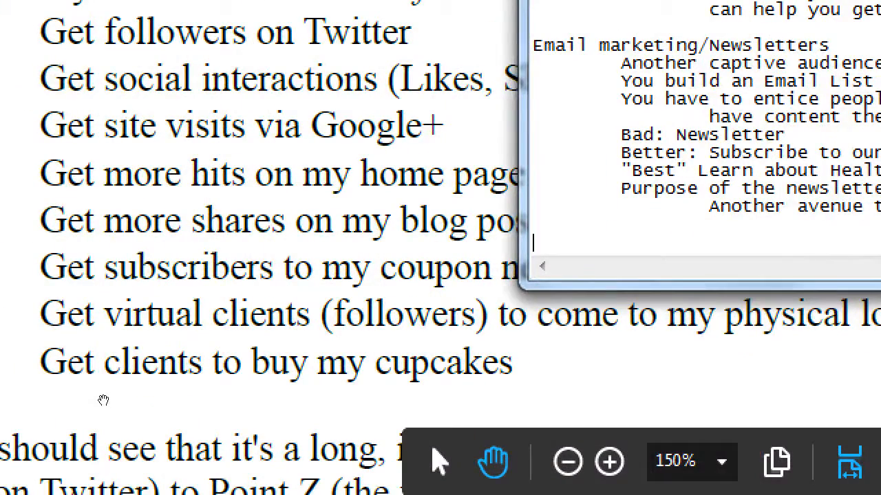
pyautogui.moveTo(319, 325)
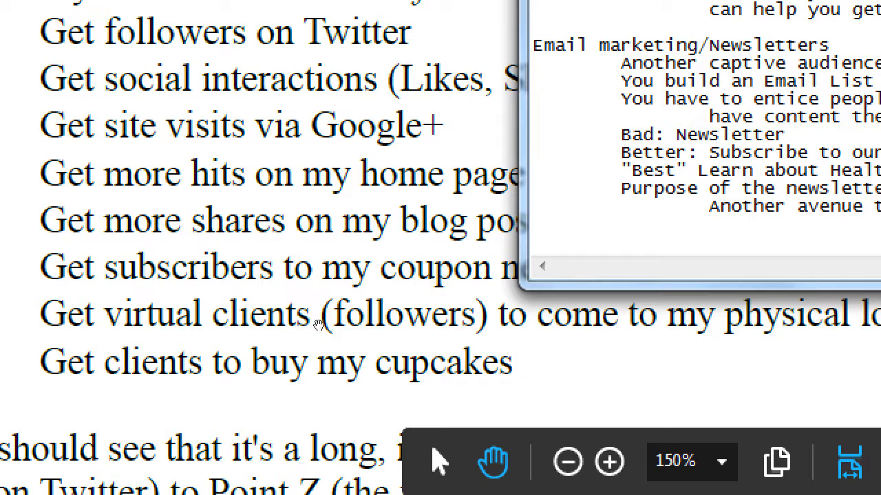
pyautogui.moveTo(434, 319)
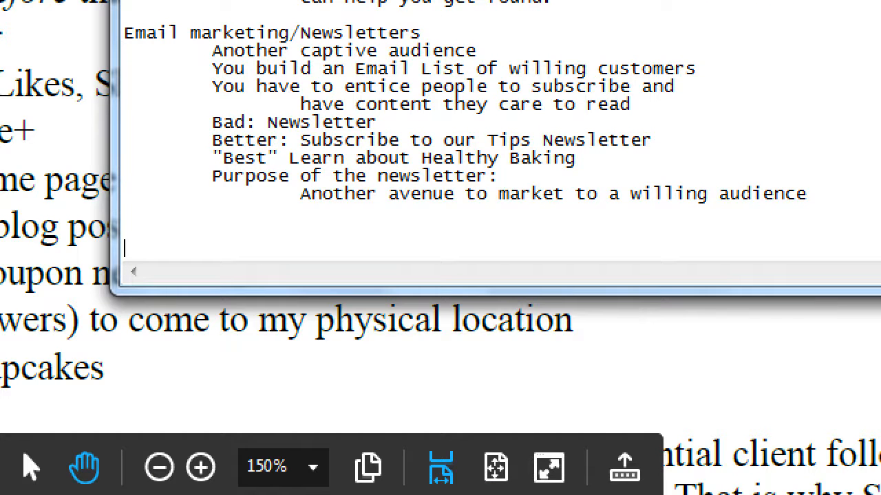
# Step: Begin a new 'Physical Location' heading below the newsletter notes
pyautogui.write('Physical Location')
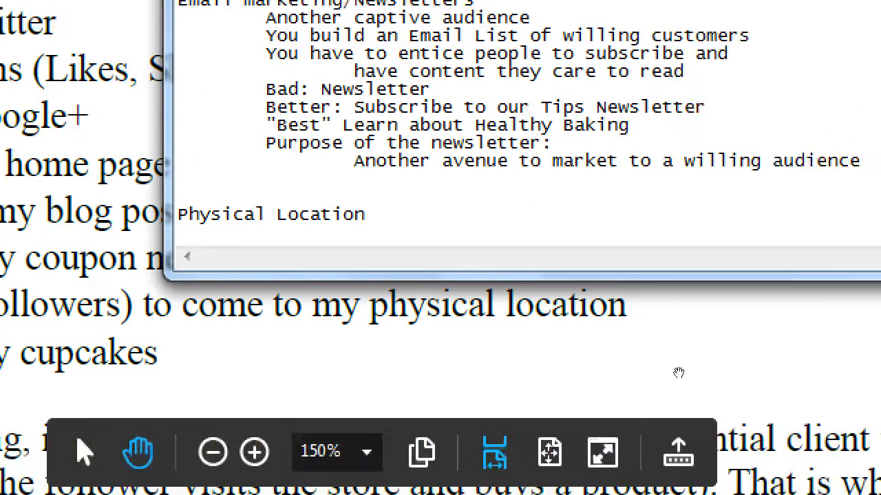
# Step: Write the question about using Social Media to convince local followers to visit your location, capitalizing 'Media'
pyautogui.write('For local fo')
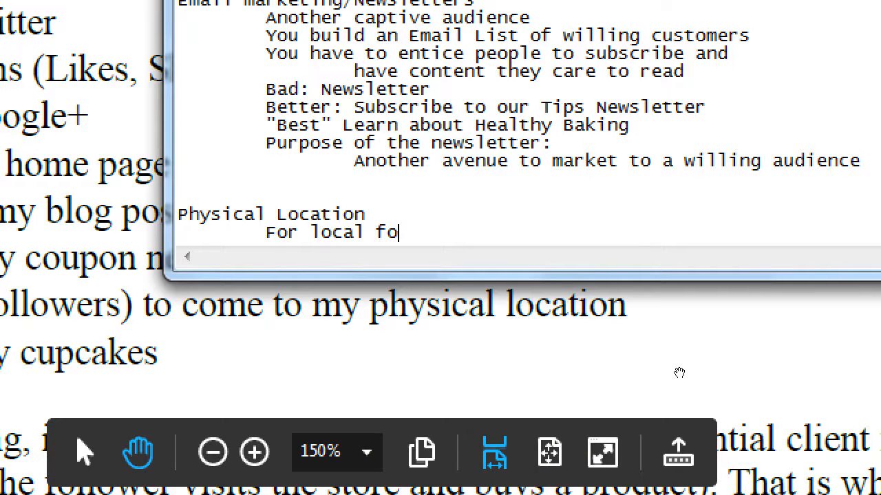
pyautogui.write('llowers, how can')
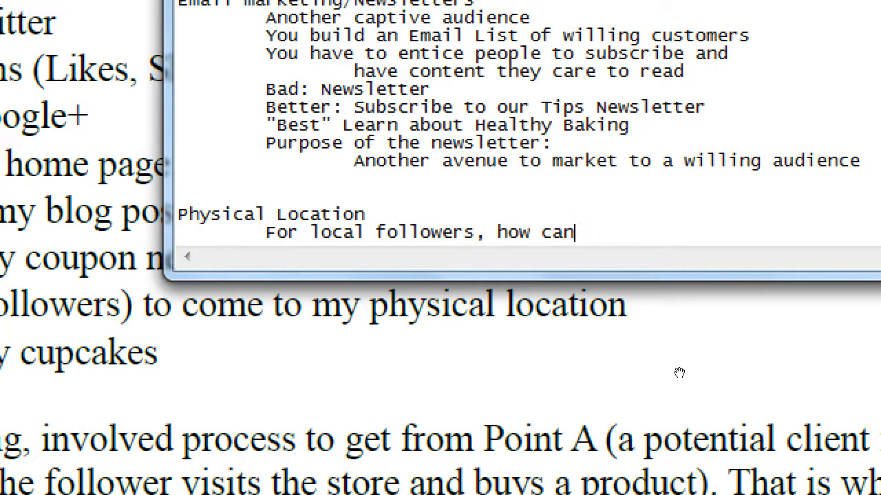
pyautogui.write('you use S')
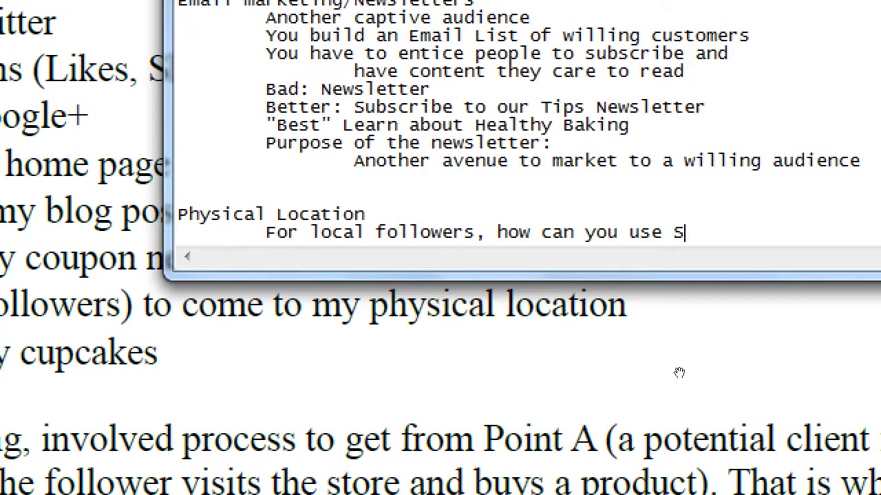
pyautogui.write('ocial media to')
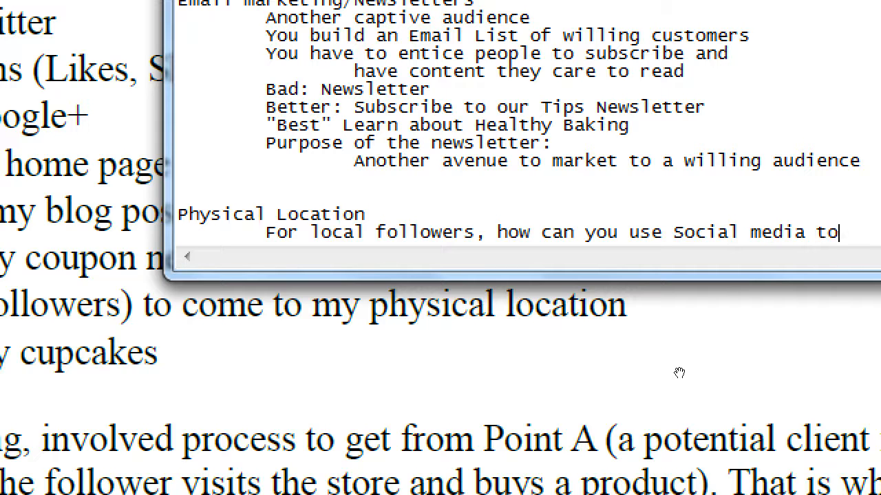
pyautogui.doubleClick(753, 231)
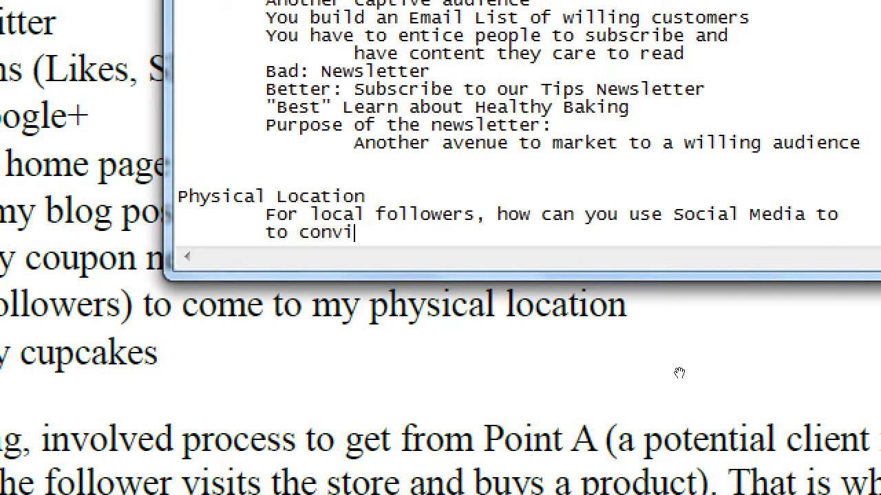
pyautogui.write('nce people to')
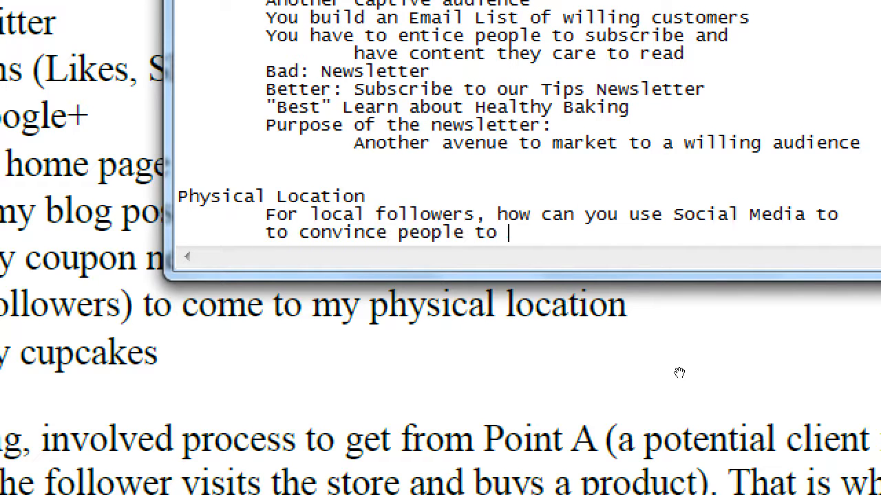
pyautogui.write('visit your location?')
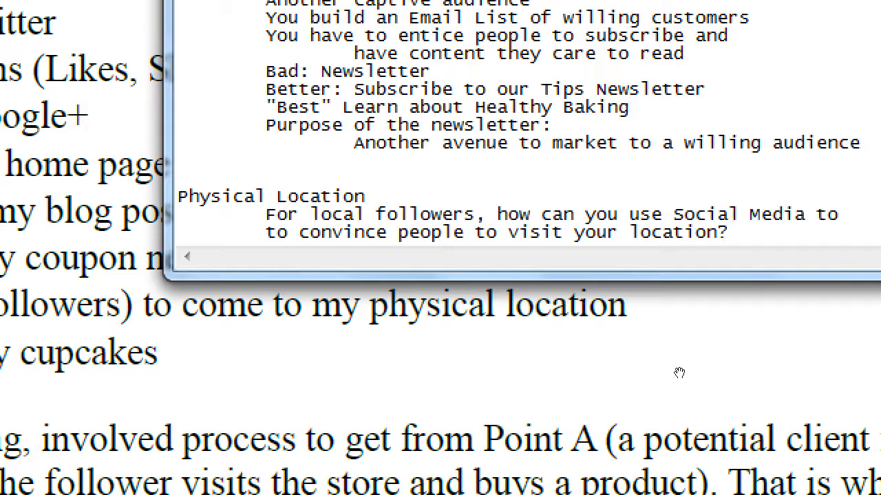
pyautogui.click(736, 231)
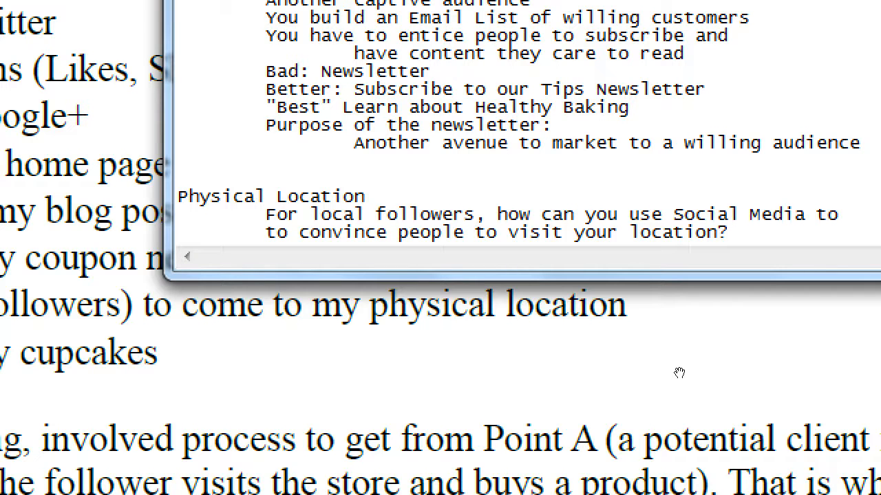
# Step: Add the example '"Get xx free if you show us your Like"' under Physical Location
pyautogui.write('"G')
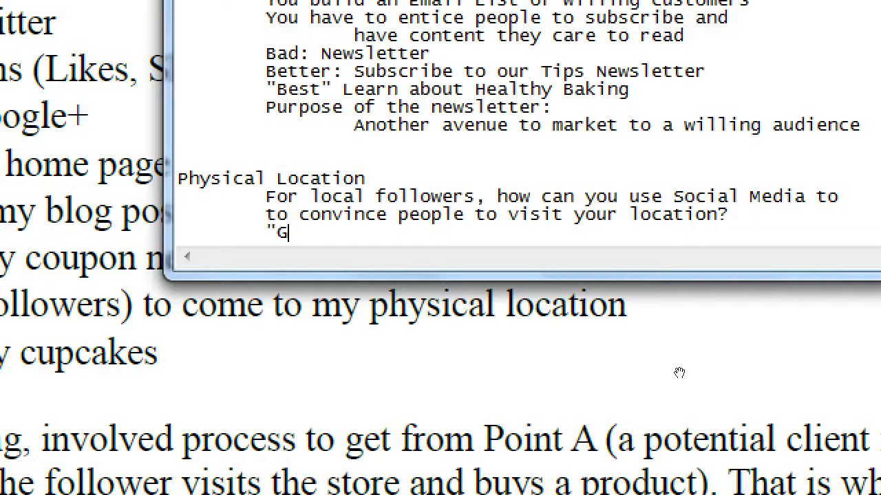
pyautogui.write('et th')
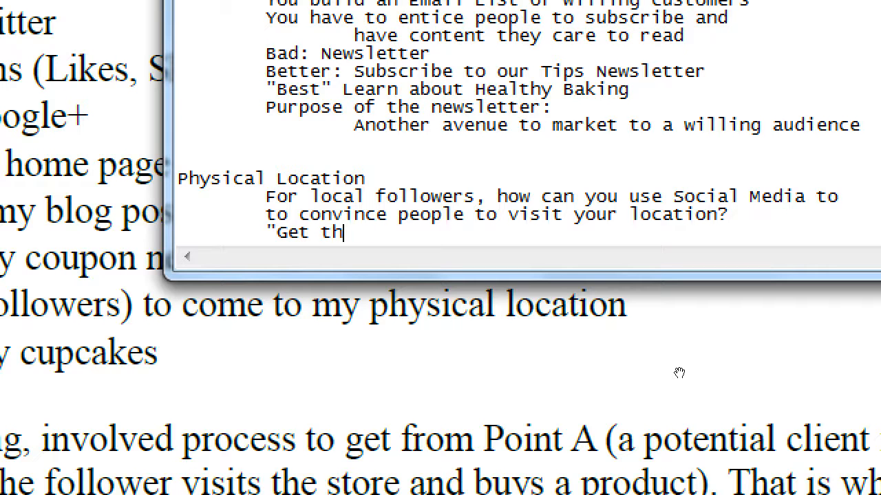
pyautogui.write('xx free')
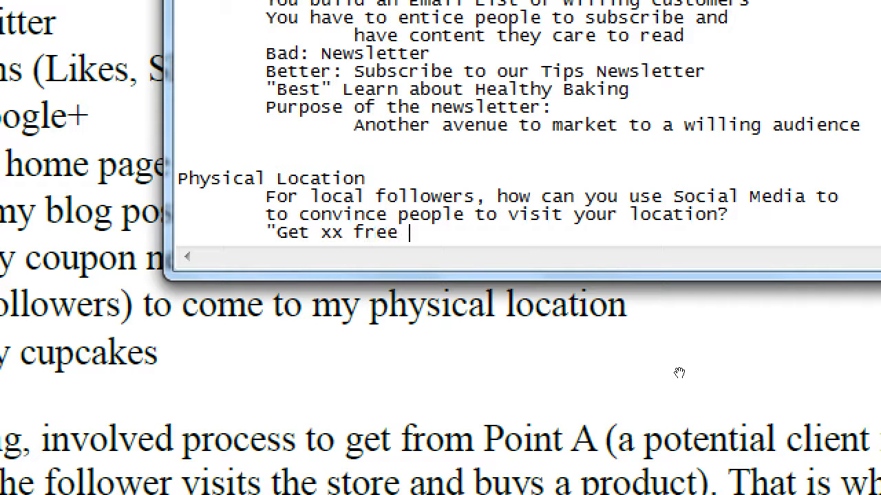
pyautogui.write('if you show us')
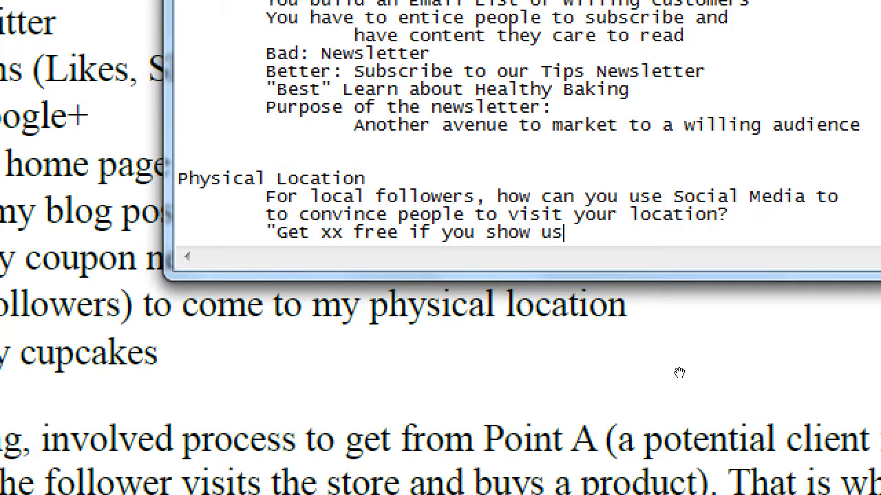
pyautogui.write('your')
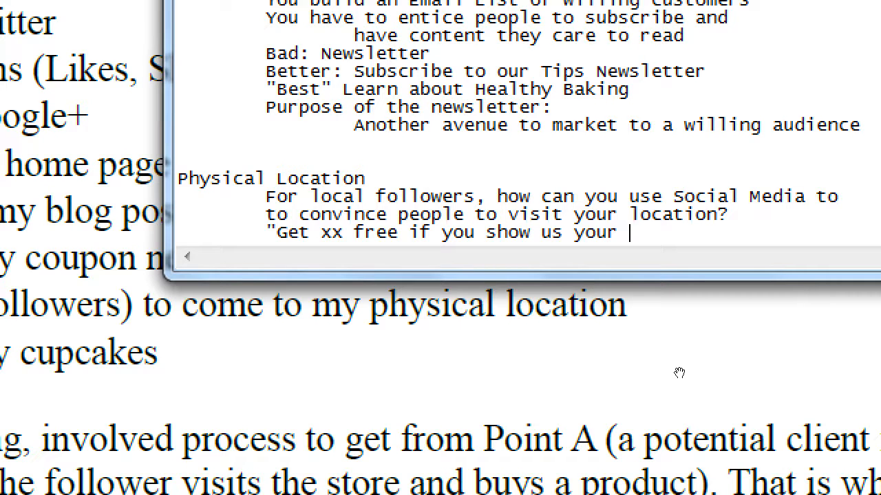
pyautogui.write('Like"')
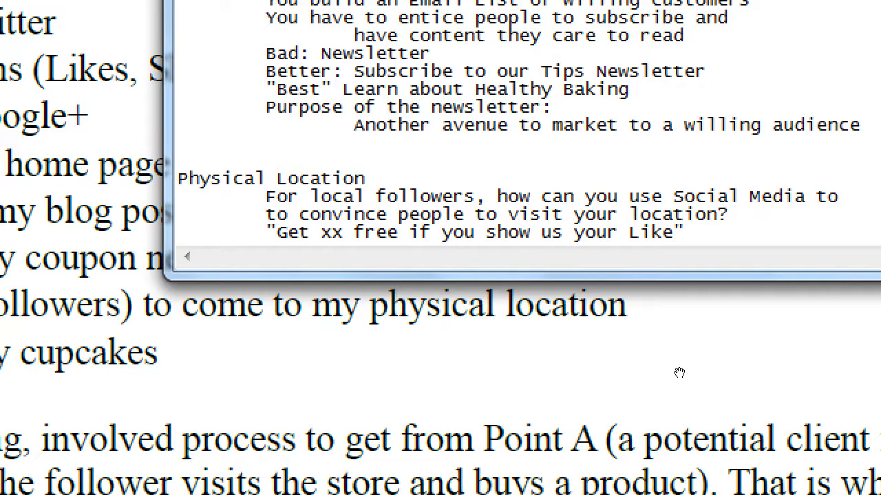
pyautogui.click(681, 231)
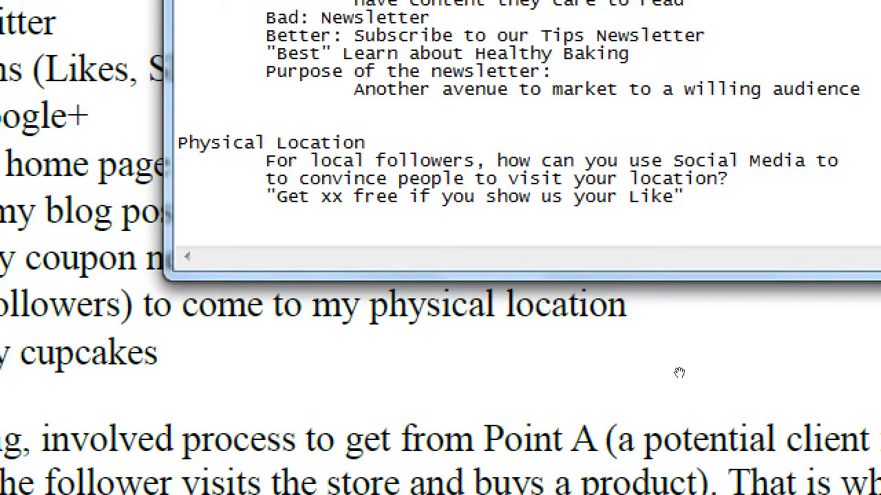
# Step: Add the second example '"Snap a selfie at the store and show us for..."'
pyautogui.write('"Snap a "')
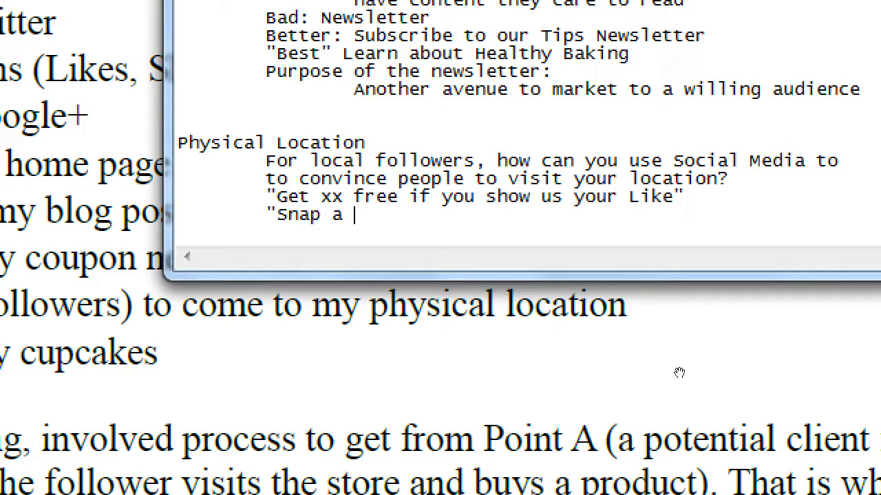
pyautogui.write('selfie')
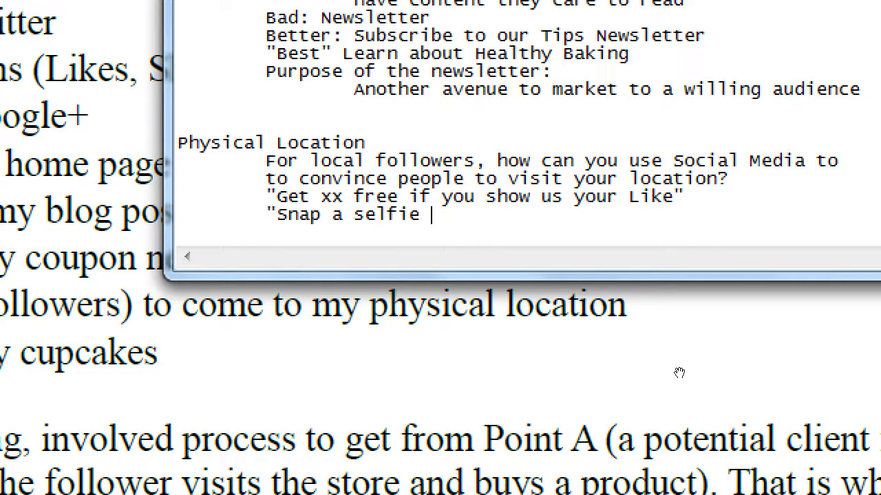
pyautogui.write('at the store and show us for.')
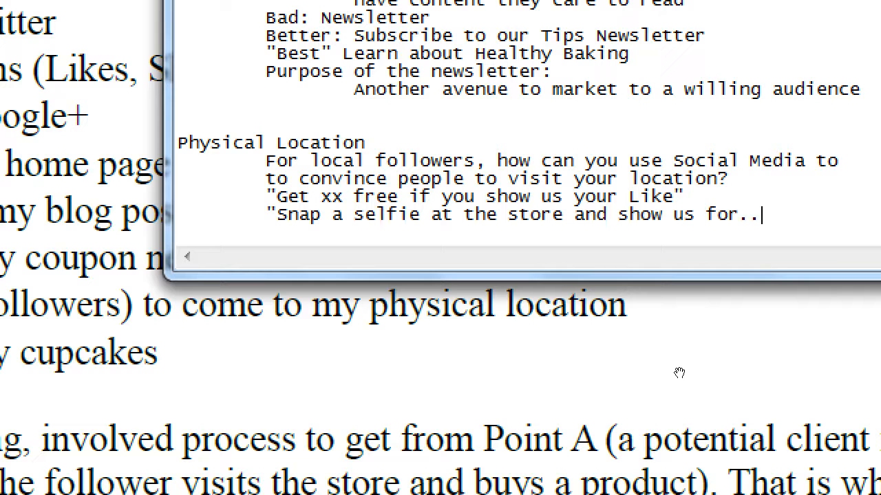
pyautogui.write('."')
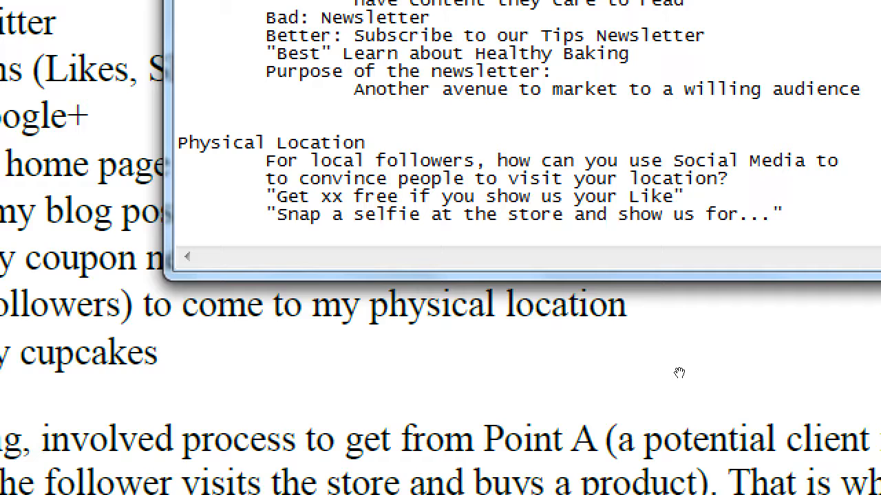
pyautogui.scroll(-3)
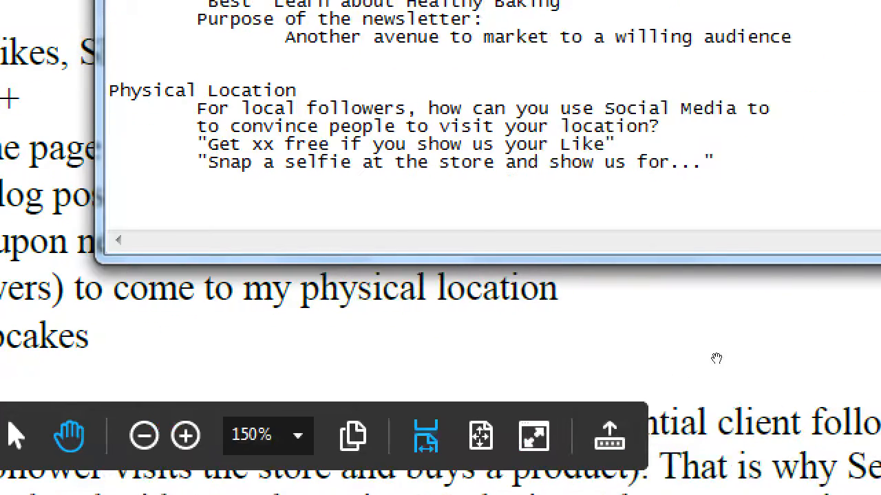
# Step: Write the heading 'Ultimate Conversion!' as a new section
pyautogui.write('Ultimate Conversio')
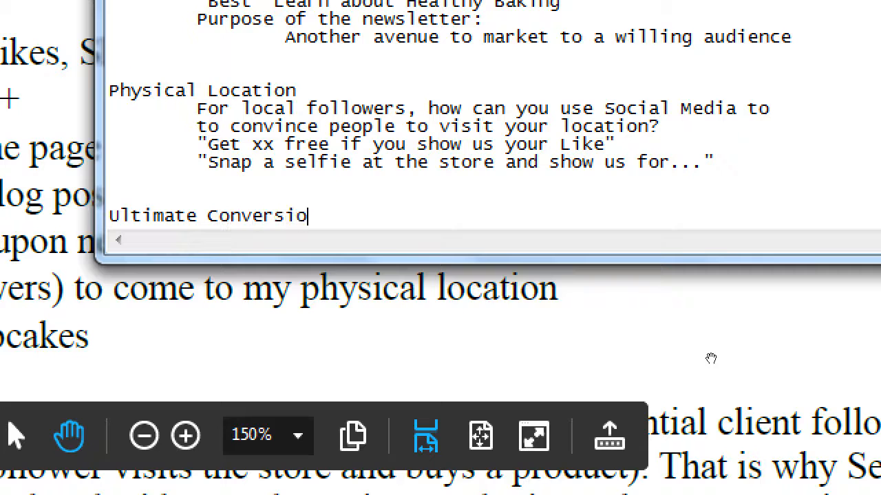
pyautogui.write('n!')
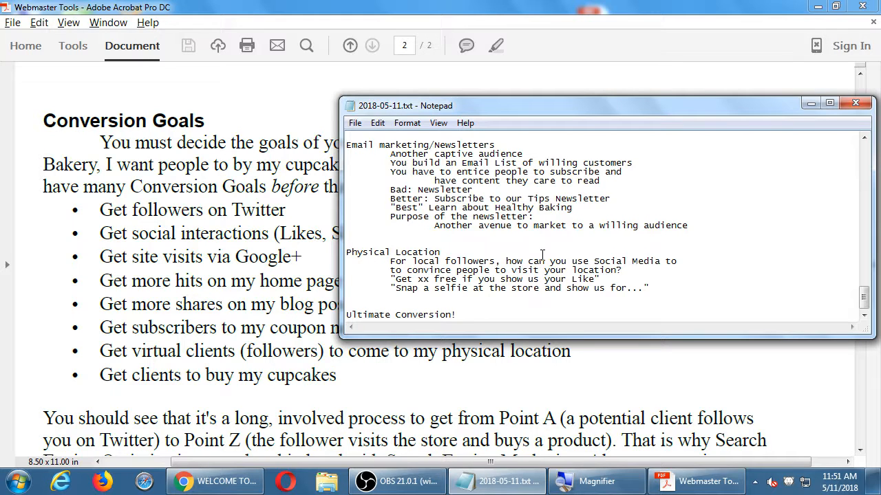
# Step: Bring the Webmaster Tools handout forward, read Conversion Goals, and follow its forbes.com link
pyautogui.click(457, 314)
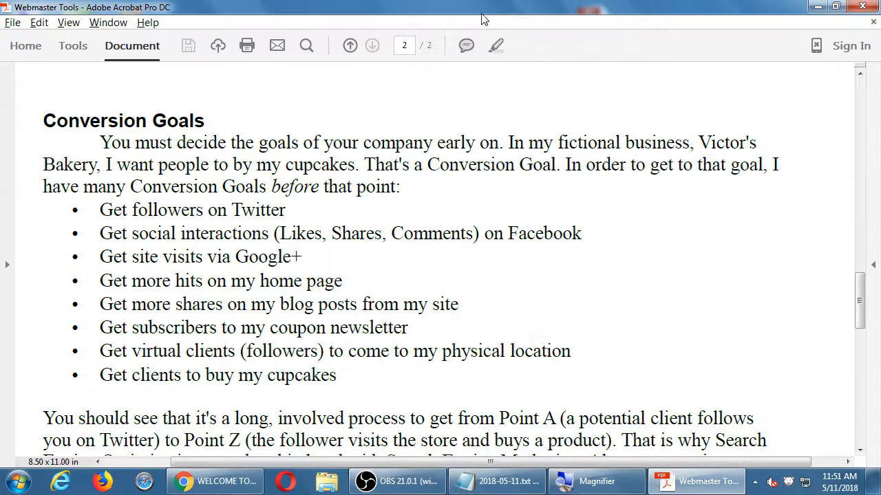
pyautogui.scroll(-3)
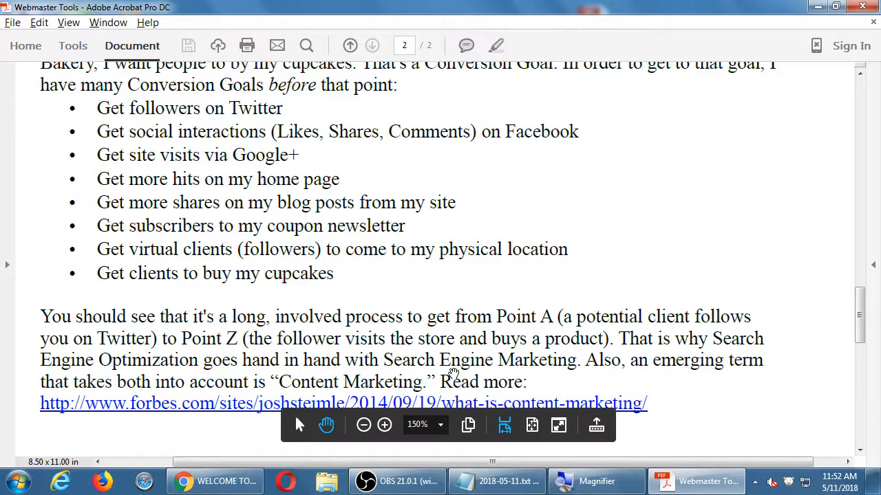
pyautogui.moveTo(490, 355)
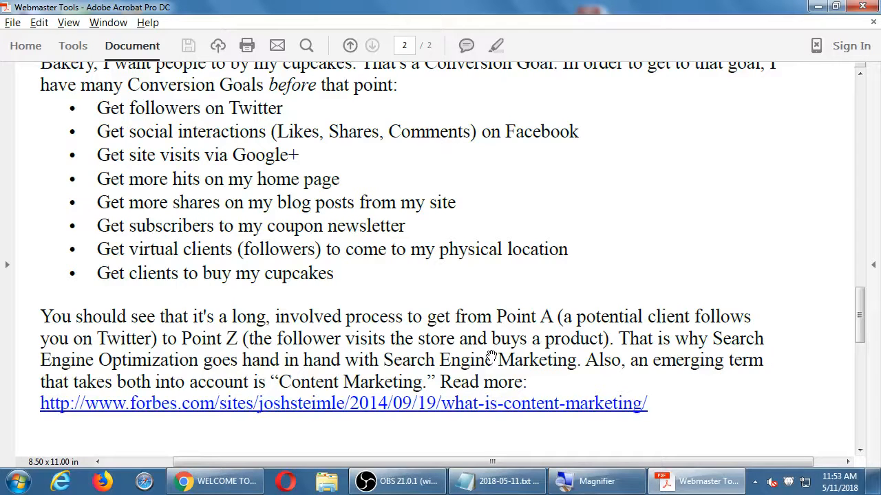
pyautogui.click(336, 403)
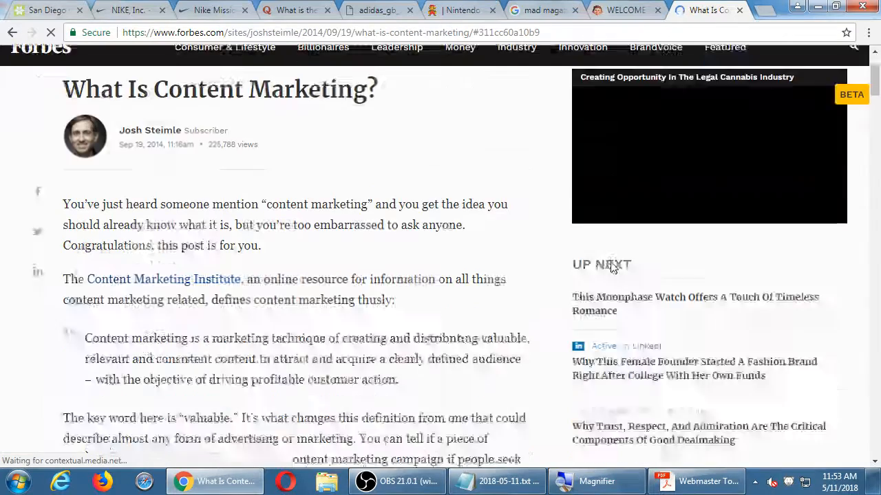
# Step: Scroll through the Forbes article's five content marketing examples
pyautogui.scroll(-3)
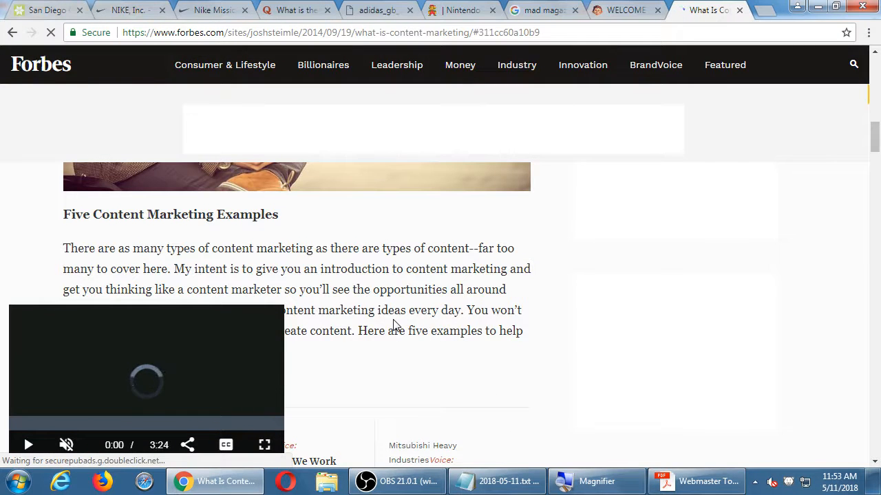
pyautogui.scroll(-3)
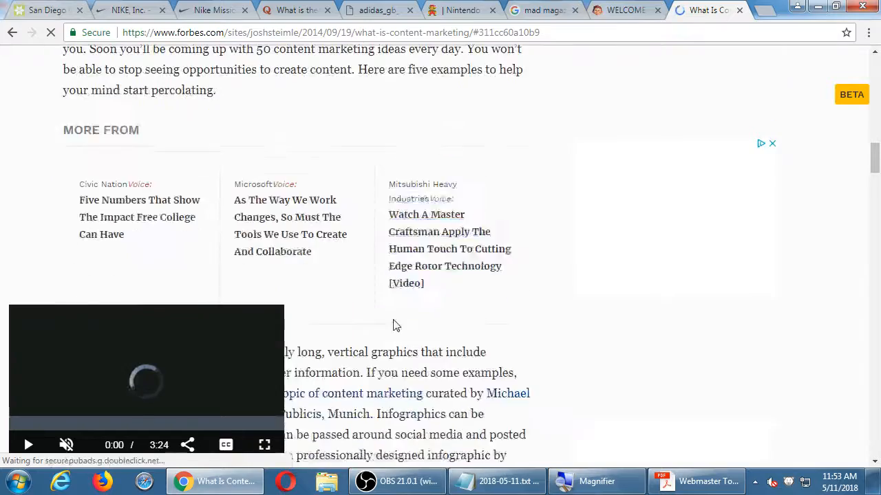
pyautogui.scroll(-3)
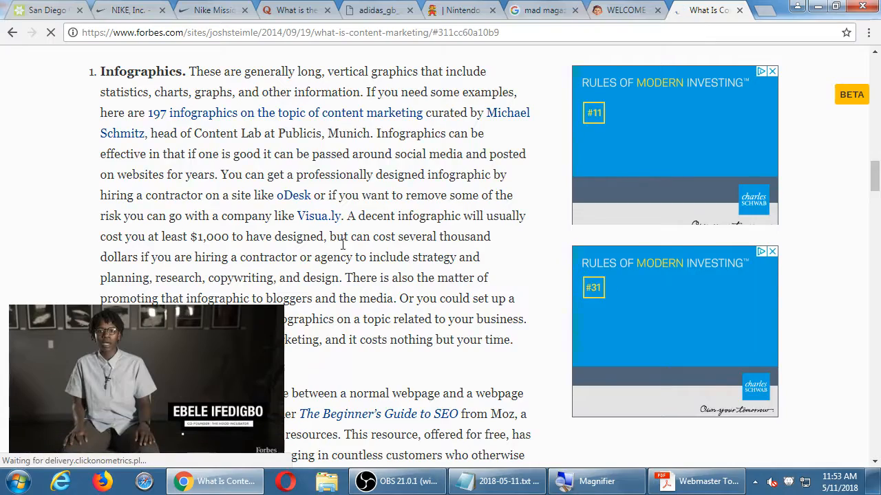
pyautogui.scroll(-3)
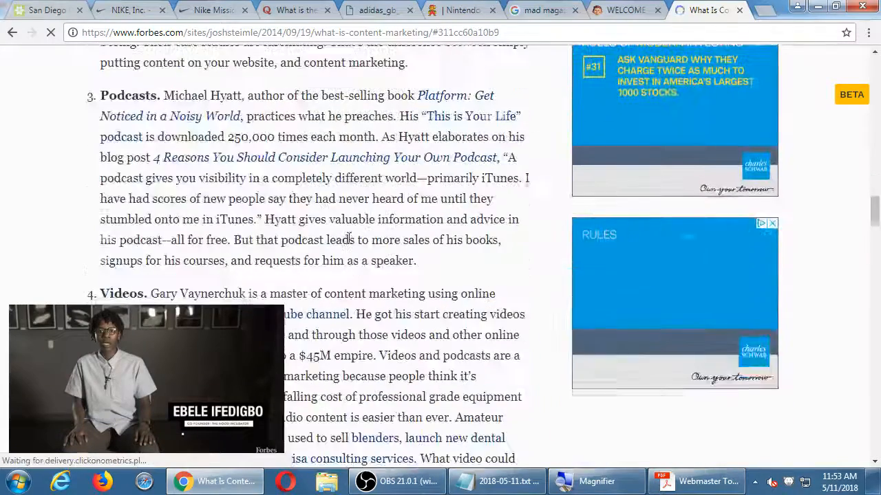
pyautogui.scroll(-3)
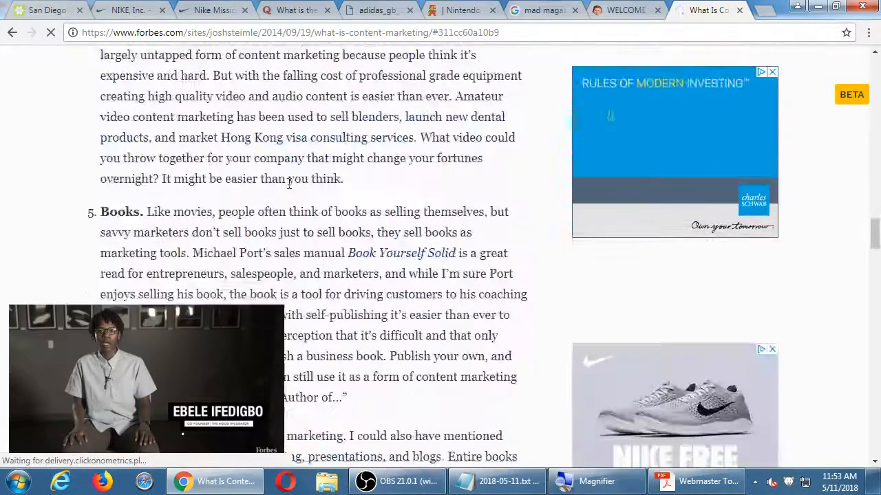
pyautogui.scroll(-3)
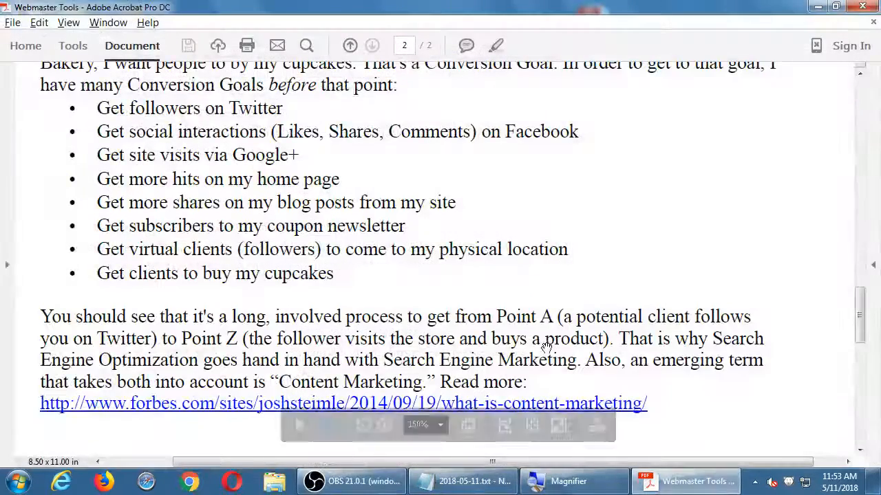
# Step: Scroll to the handout's closing paragraph, then bring the OBS Studio window forward
pyautogui.scroll(-3)
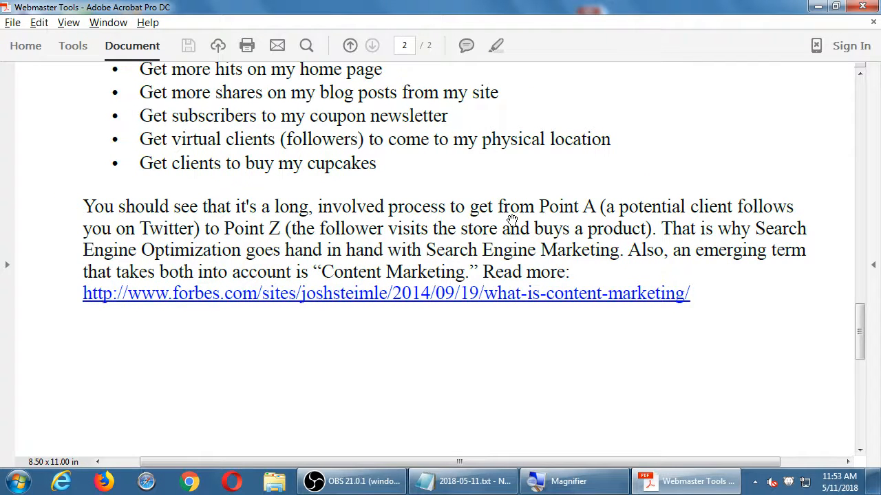
pyautogui.click(352, 476)
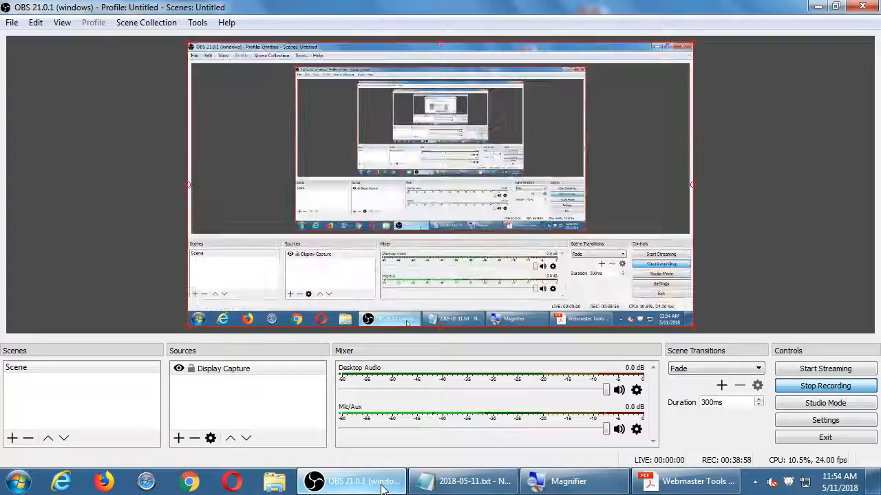
# Step: Minimize OBS Studio so the Acrobat handout's Conversion Goals section shows again
pyautogui.click(688, 482)
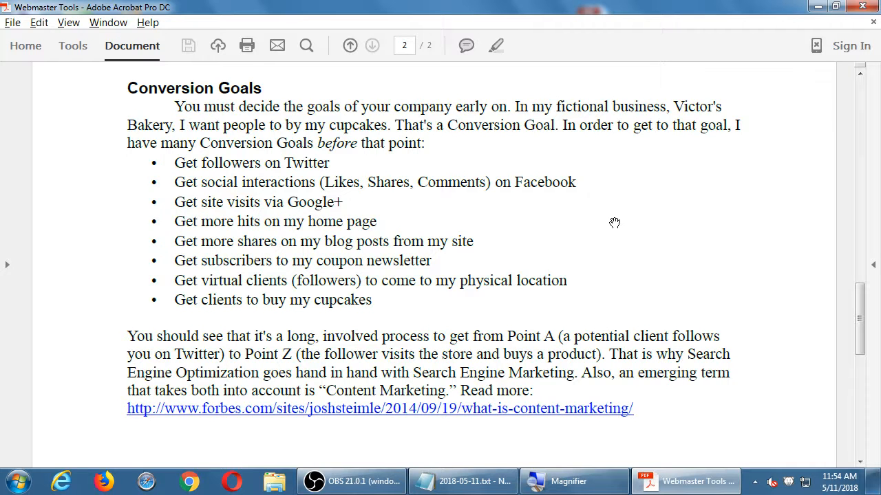
pyautogui.moveTo(327, 183)
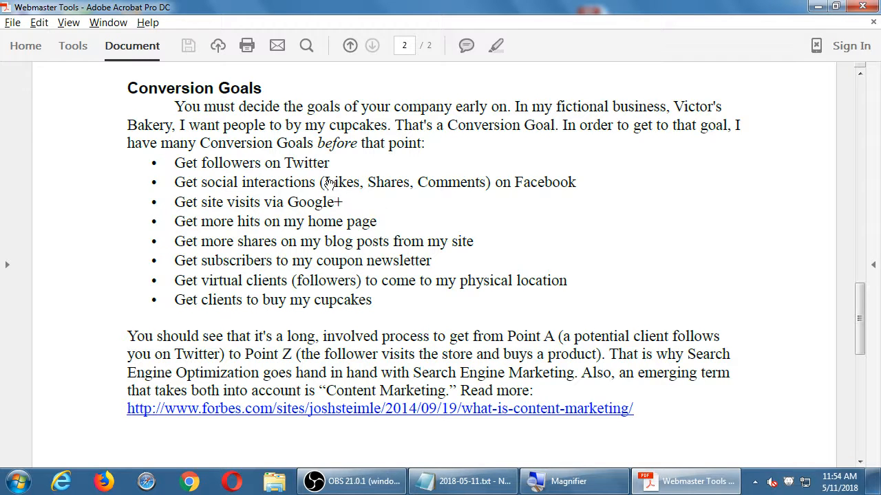
pyautogui.moveTo(360, 248)
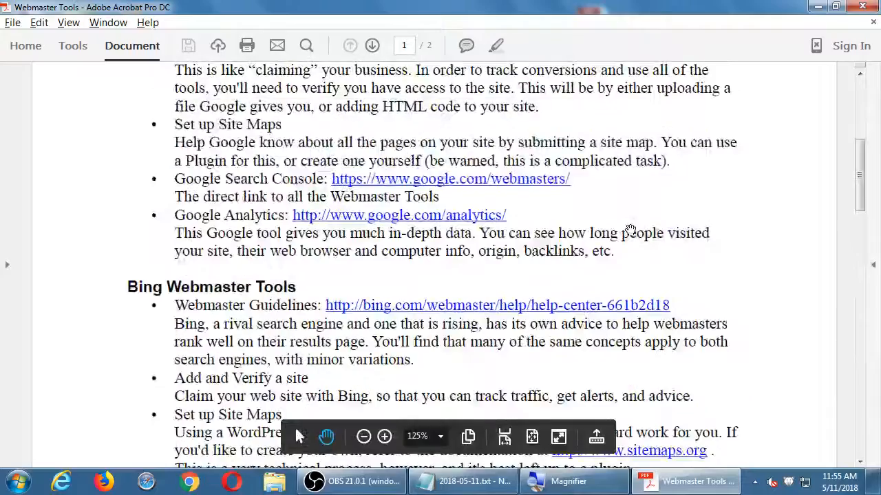
# Step: Zoom out on page 1 so the whole Bing Webmaster Tools section fits on screen
pyautogui.click(363, 437)
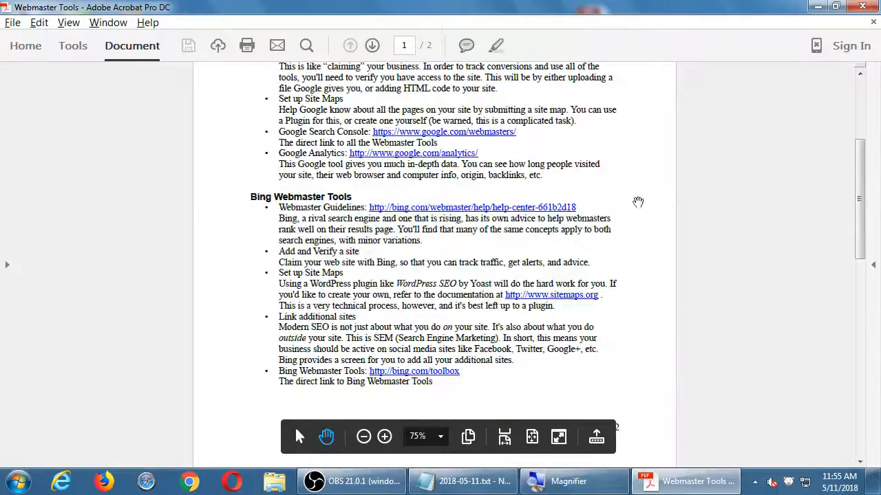